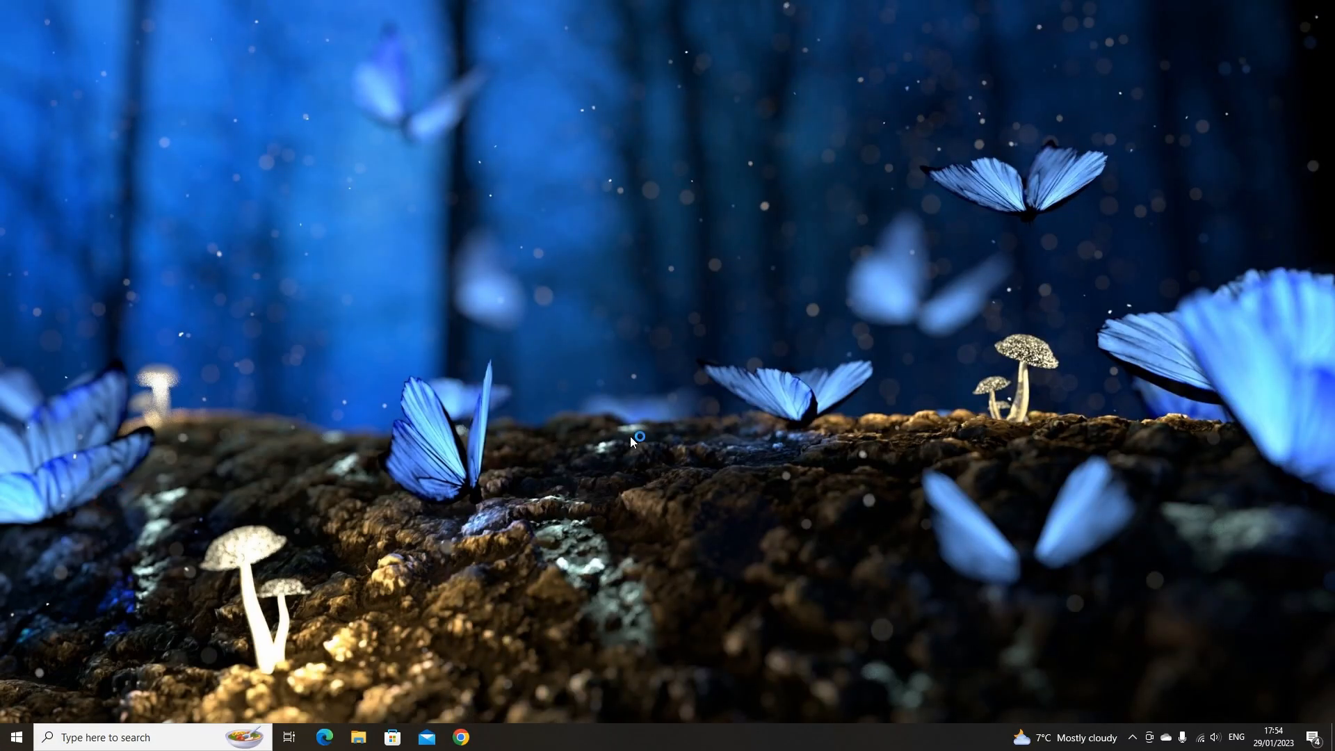
Launch Arduino IDE, decline the update offer, and open the File menu toward the Firmata examples
{"action": "left_click", "coordinate": [493, 737]}
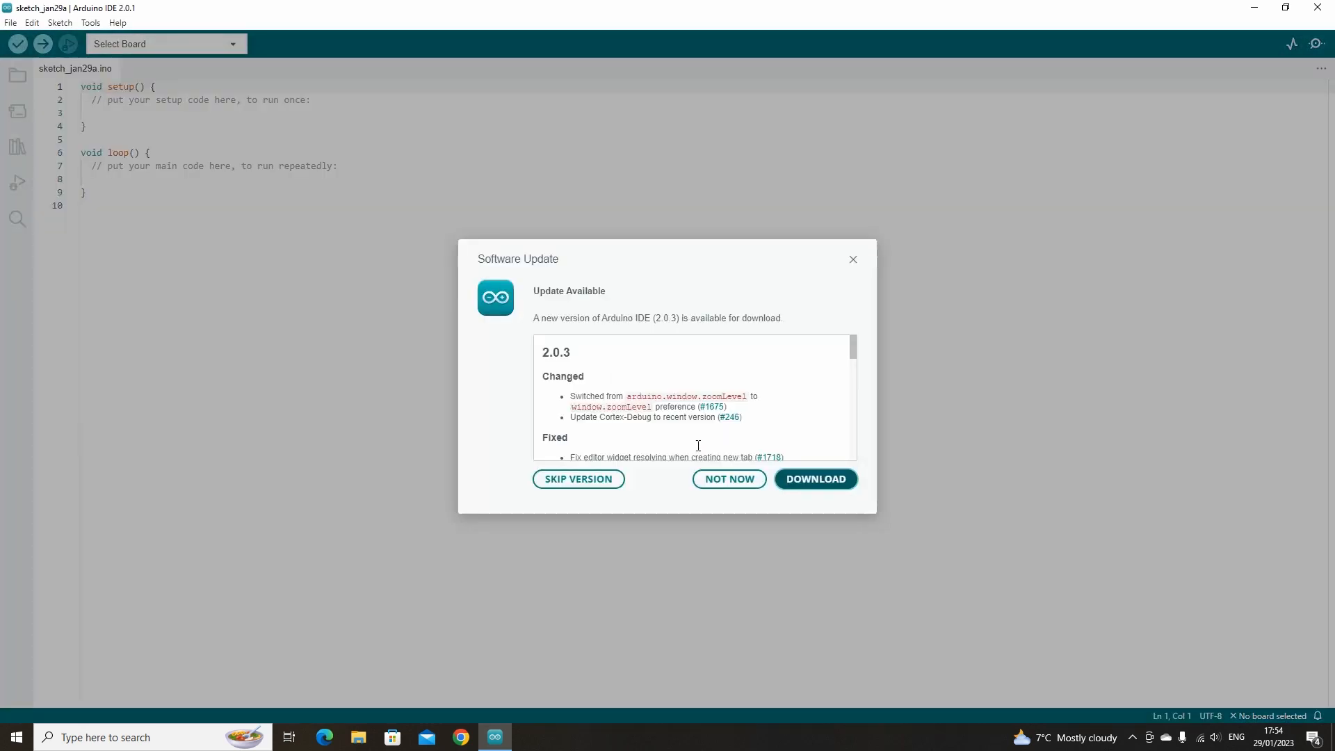
{"action": "left_click", "coordinate": [728, 478]}
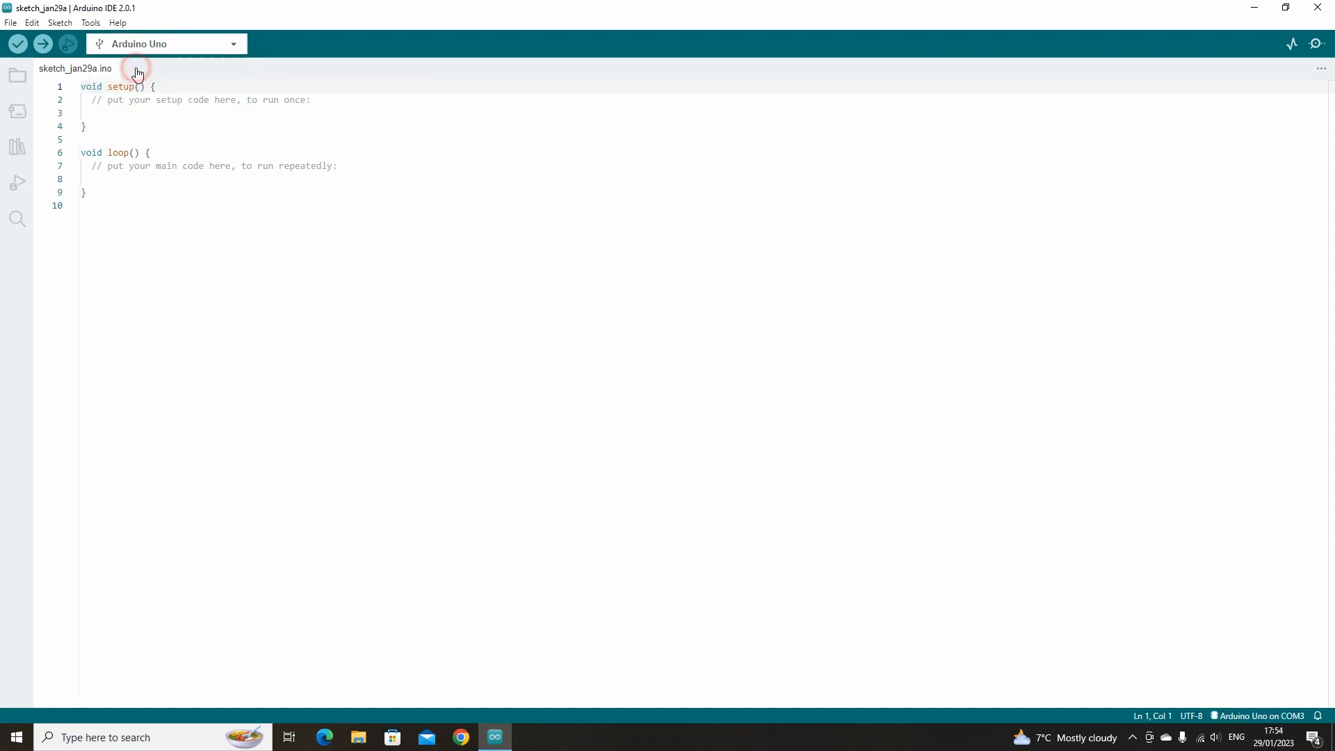
{"action": "left_click", "coordinate": [11, 22]}
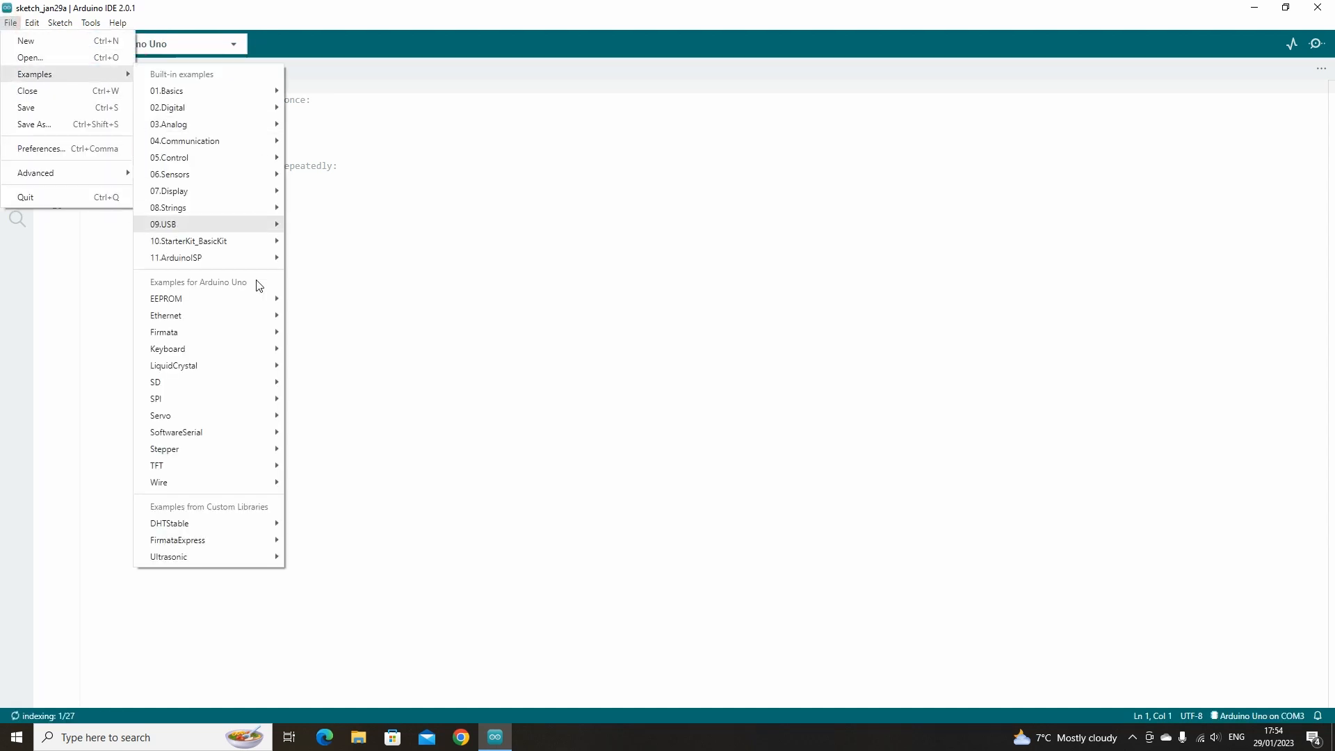
{"action": "mouse_move", "coordinate": [165, 332]}
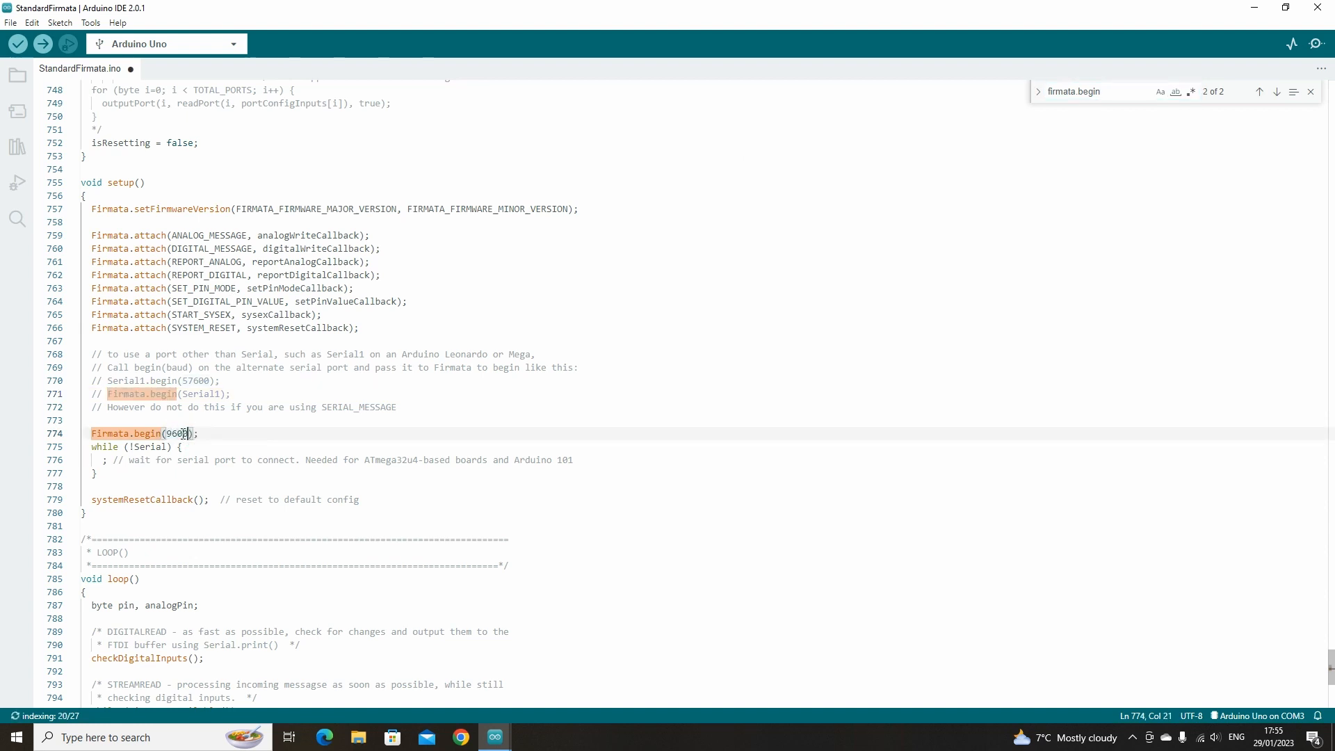
{"action": "left_click", "coordinate": [41, 43]}
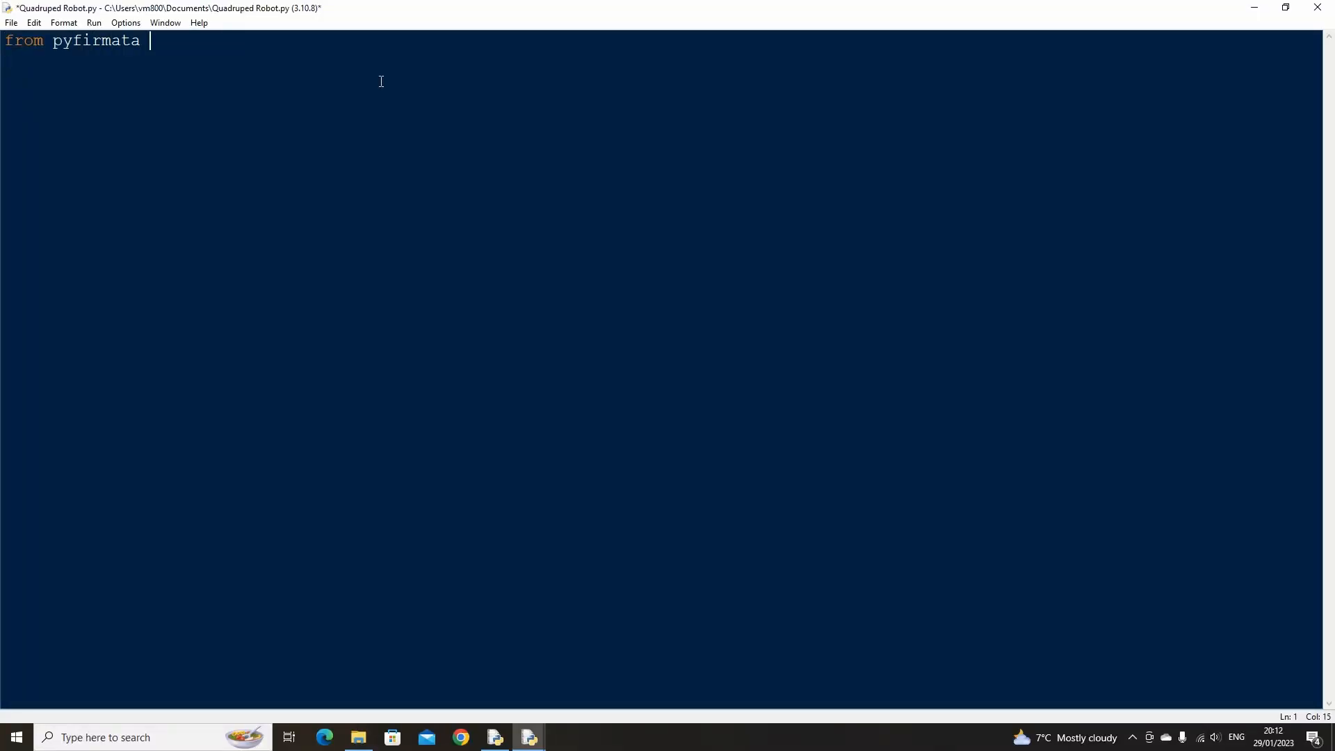
Import Arduino and SERVO, time, threading's Thread, and pynput's Key and Listener
{"action": "type", "text": "import Arduino, SERVO"}
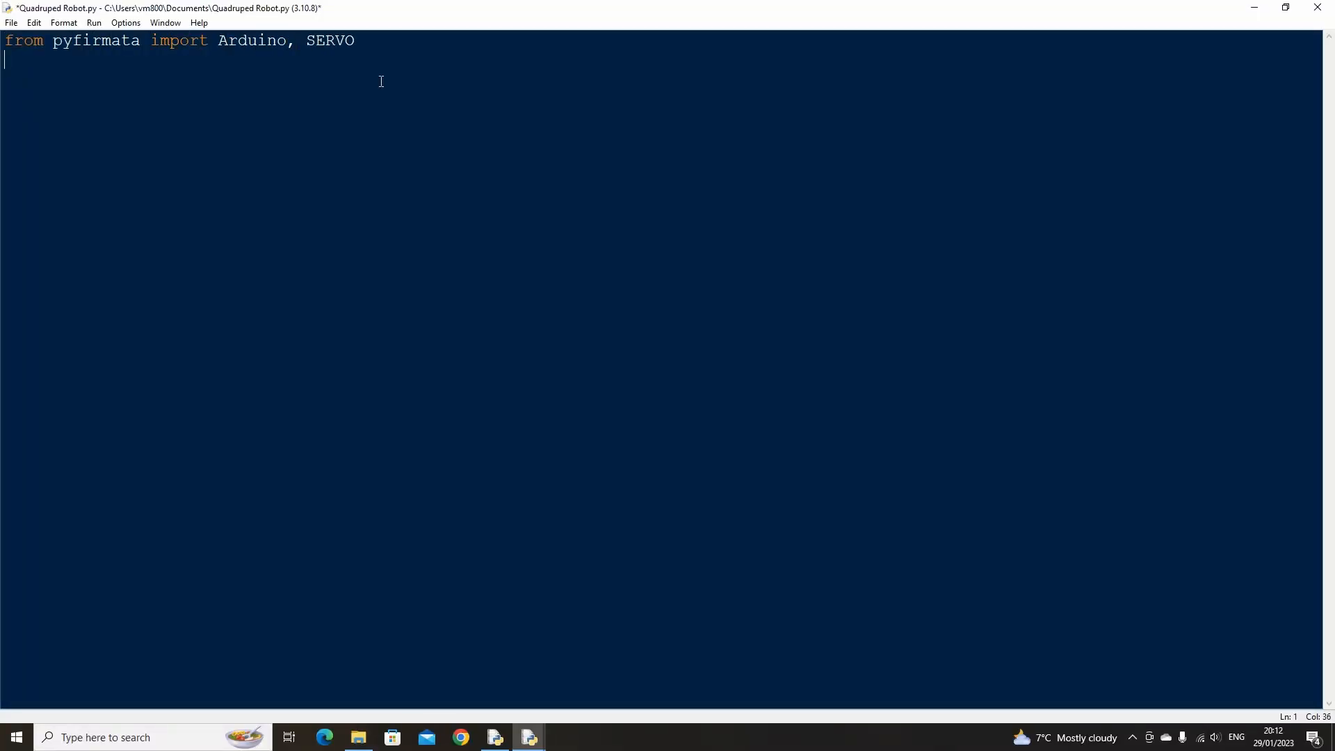
{"action": "type", "text": "import time, threadin"}
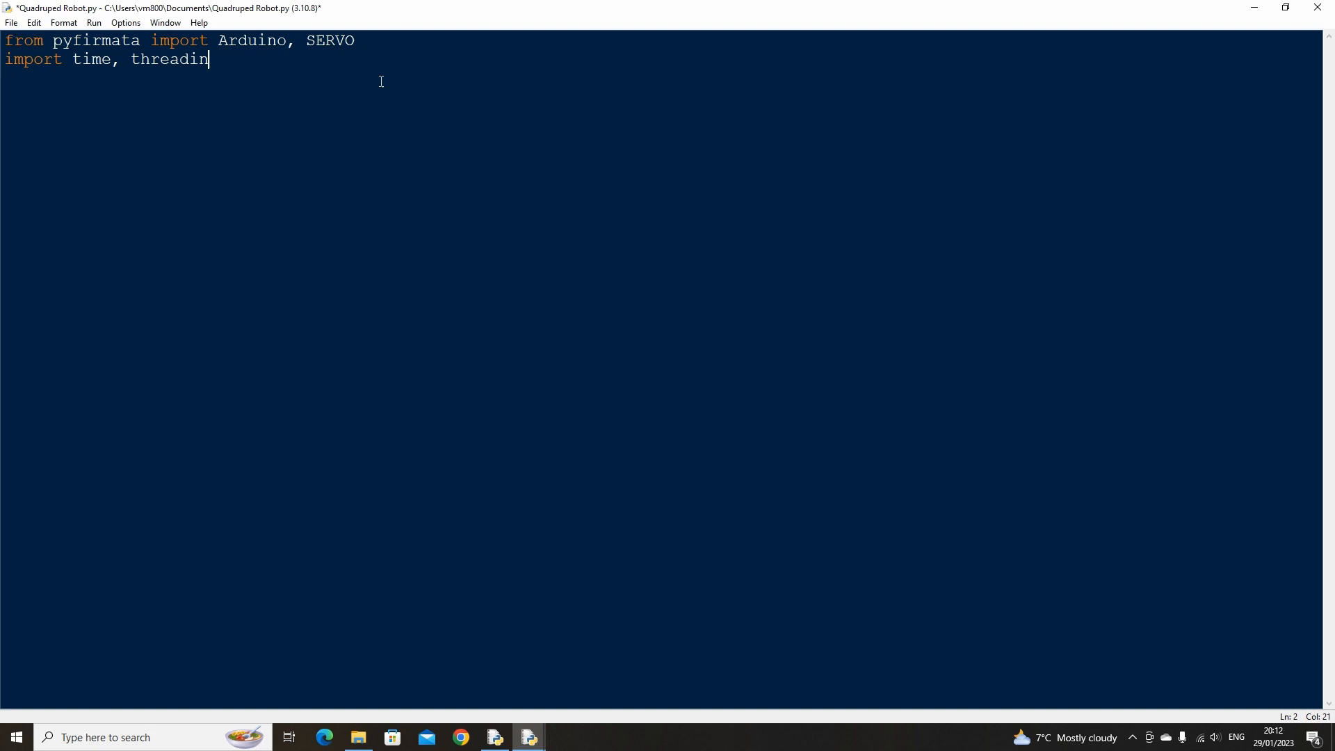
{"action": "type", "text": "g"}
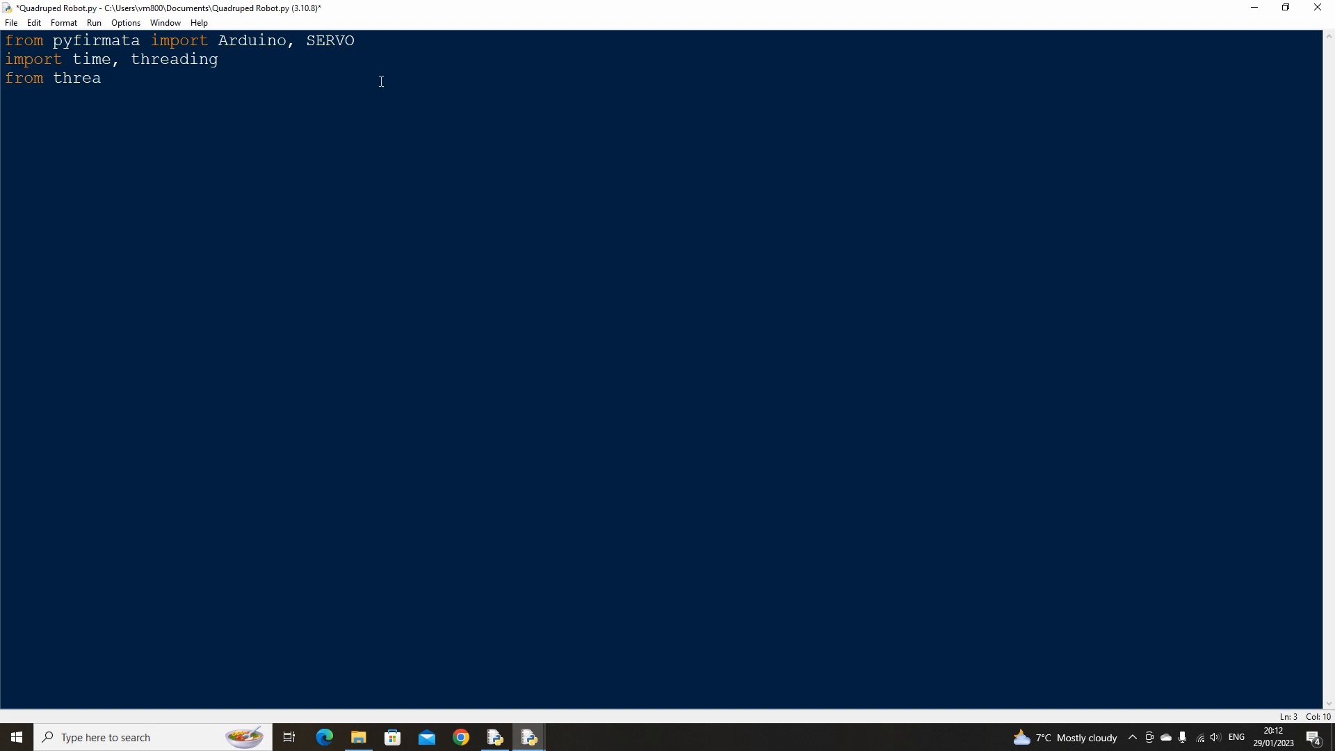
{"action": "type", "text": "ding import Thread"}
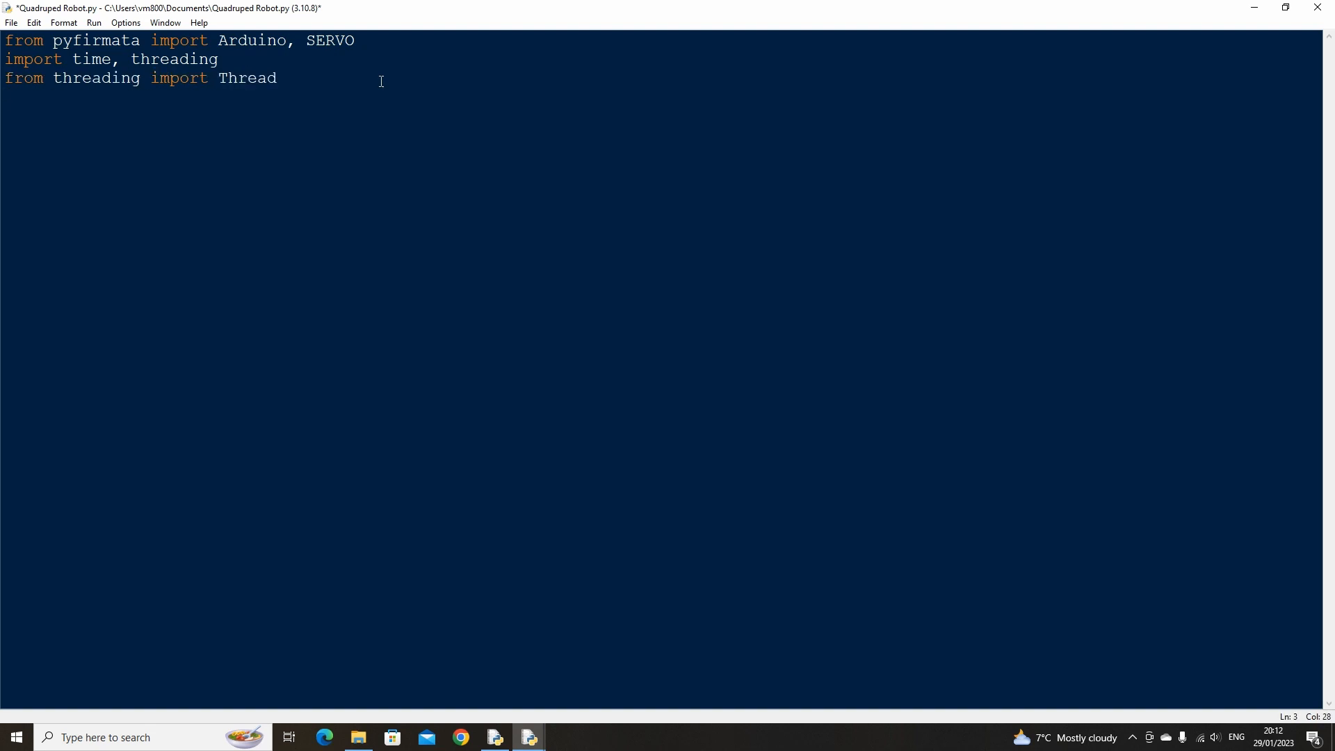
{"action": "type", "text": "from pynput.keyboard i"}
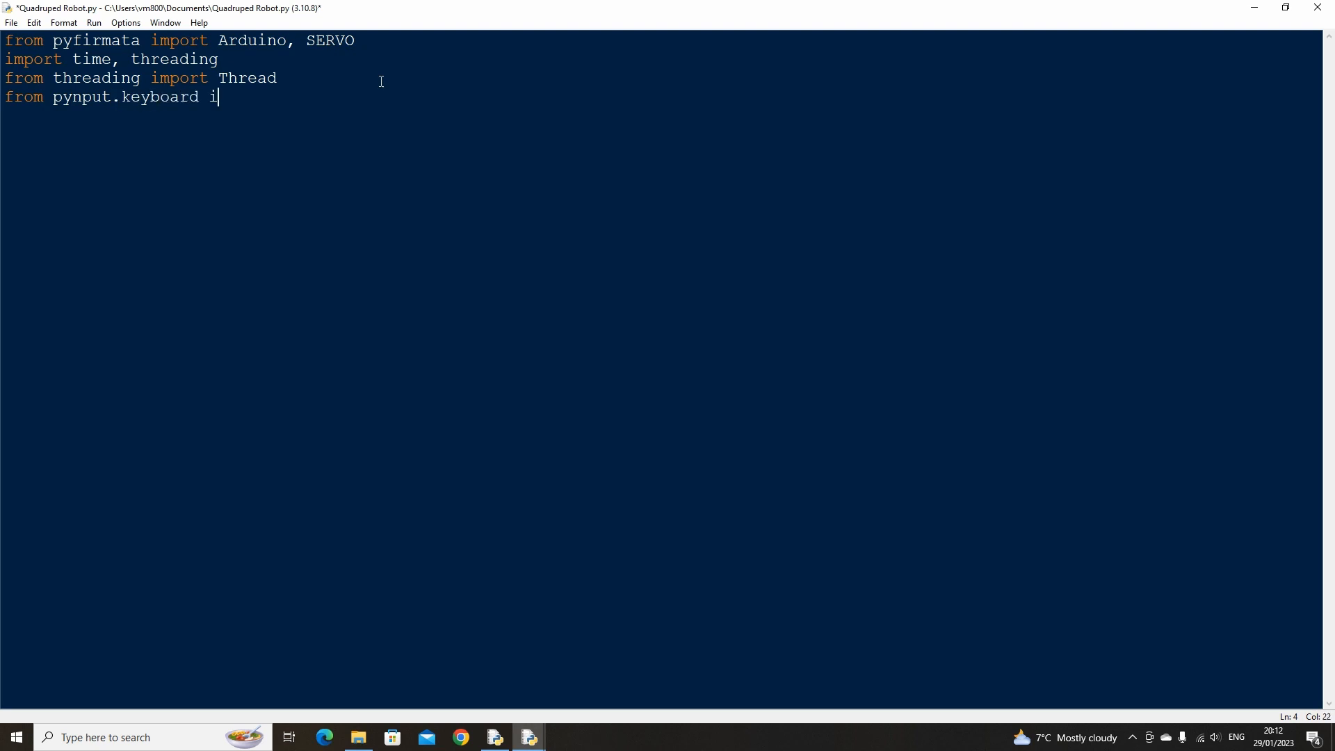
{"action": "type", "text": "mport Key, Listener"}
{"action": "left_click", "coordinate": [208, 135]}
{"action": "type", "text": "#Declare board a"}
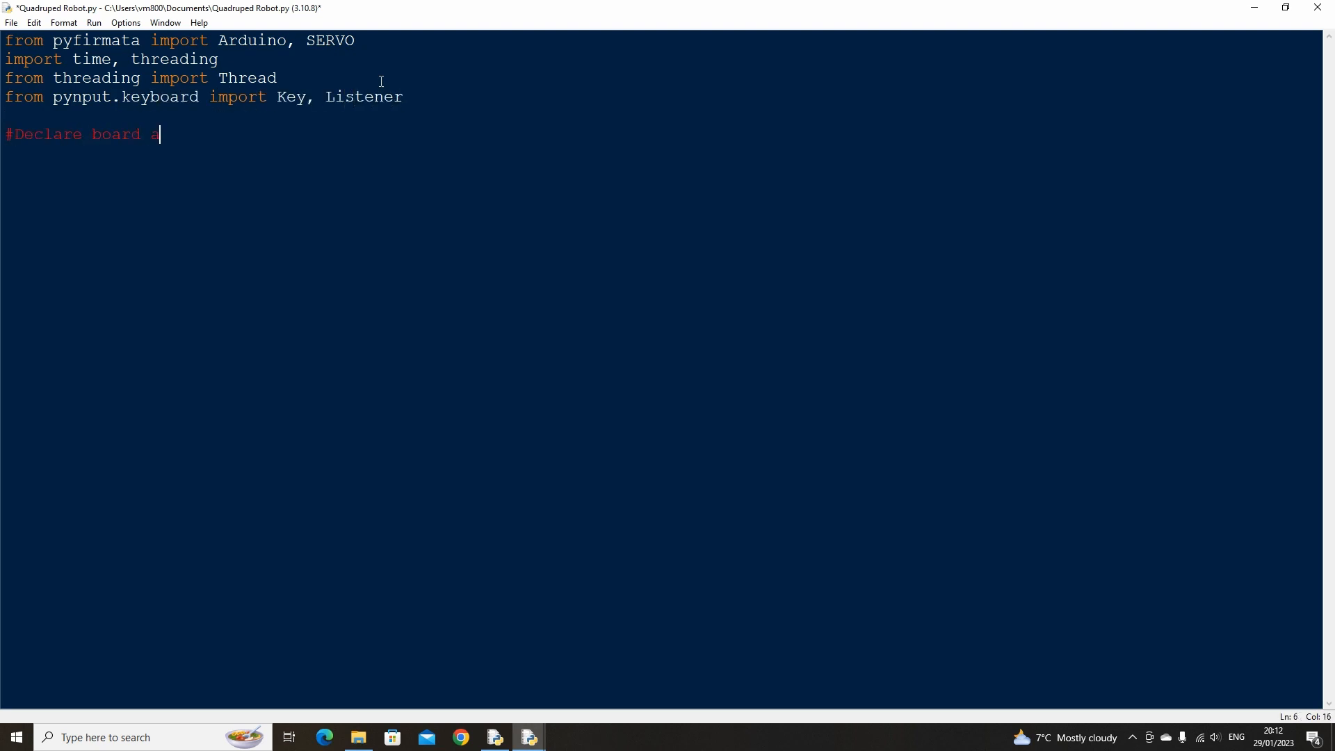
Connect the board on COM3 at 9600 baud and declare pin3 = board.digital[3]
{"action": "type", "text": "nd pins"}
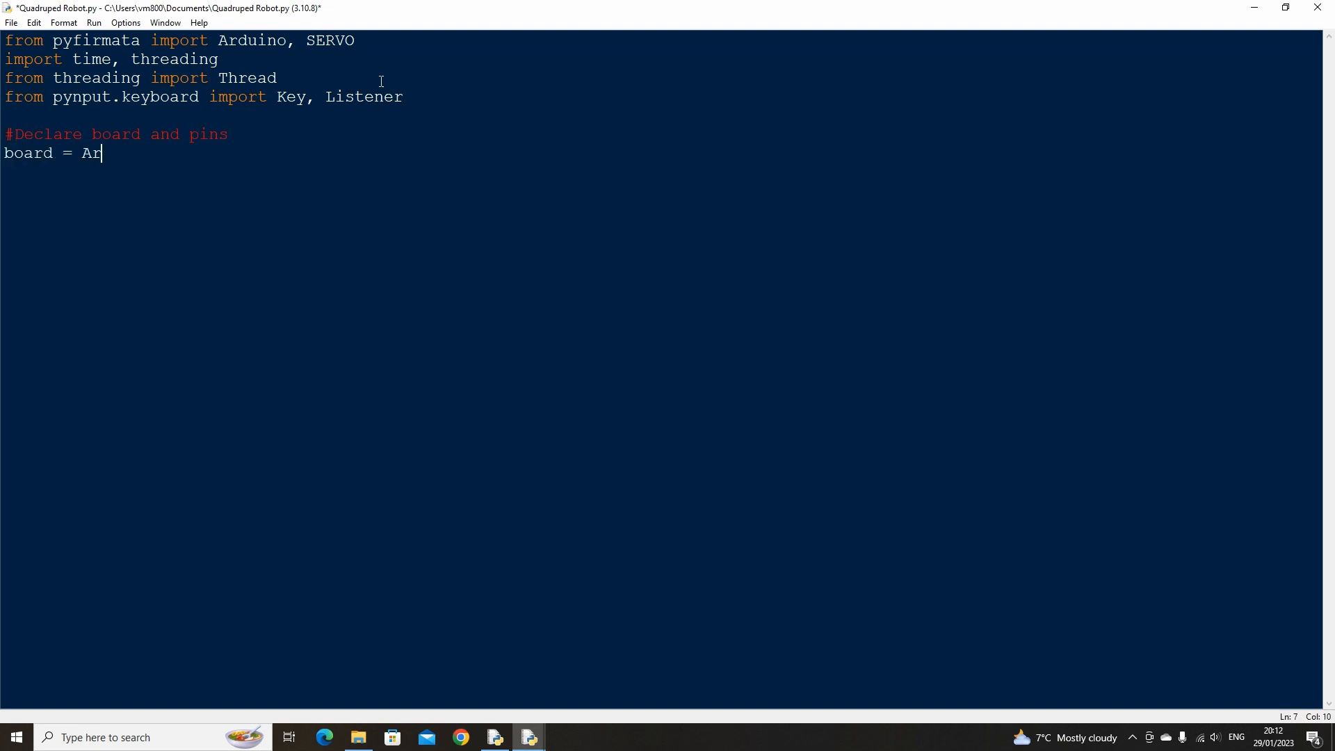
{"action": "type", "text": "duino('COM3', baudrate=9600)"}
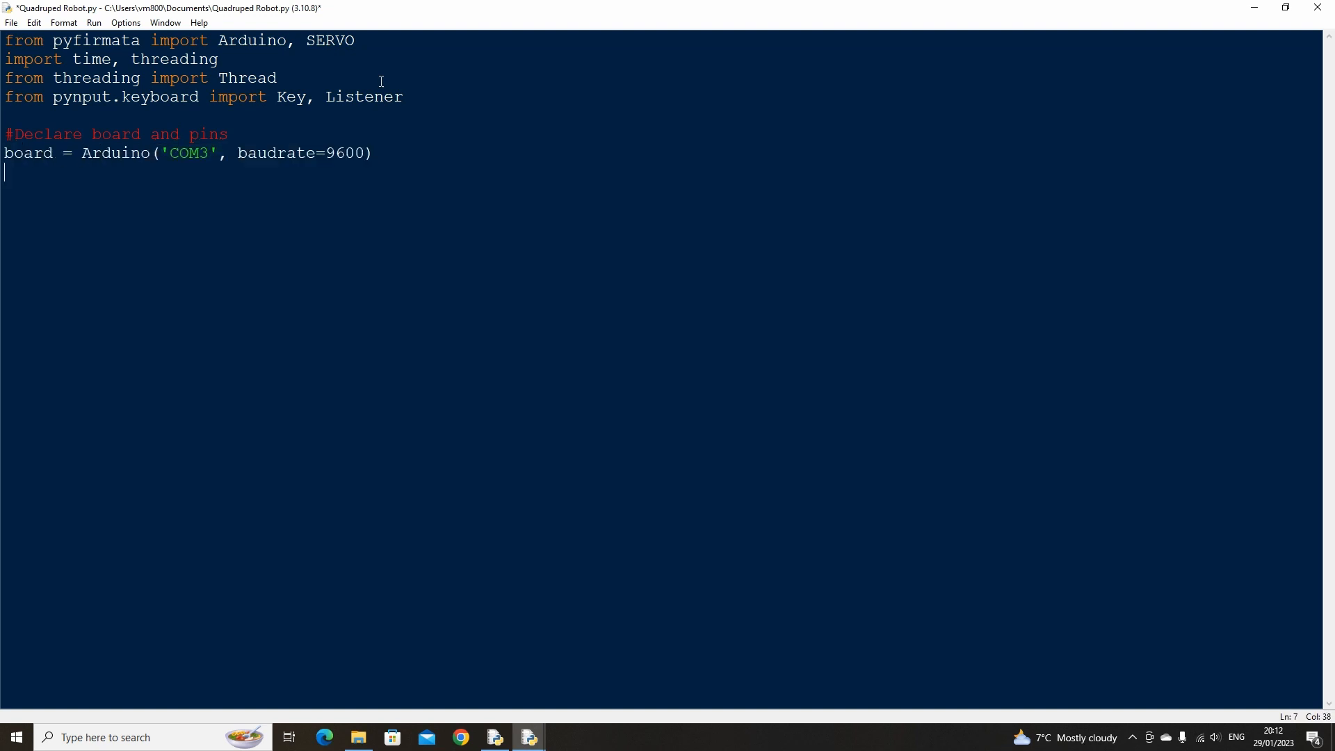
{"action": "type", "text": "pin3 = board.digital[3"}
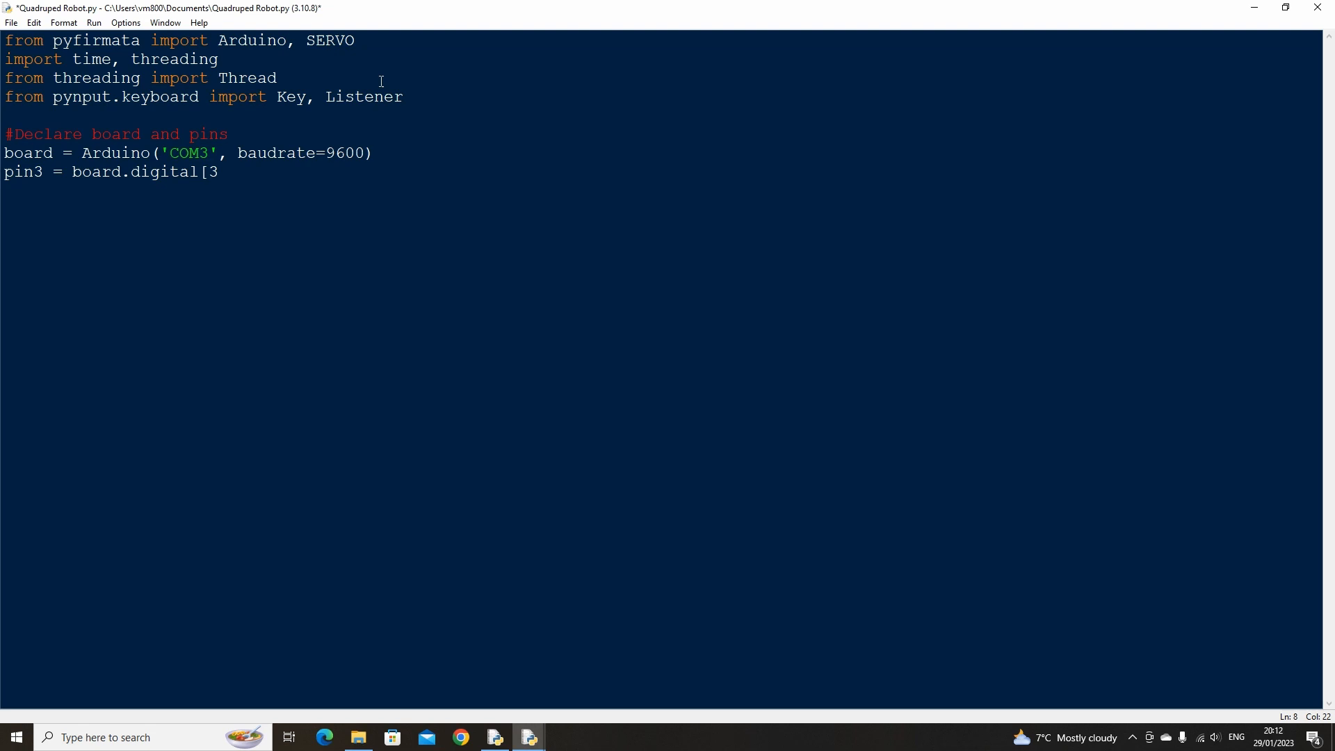
{"action": "type", "text": "]"}
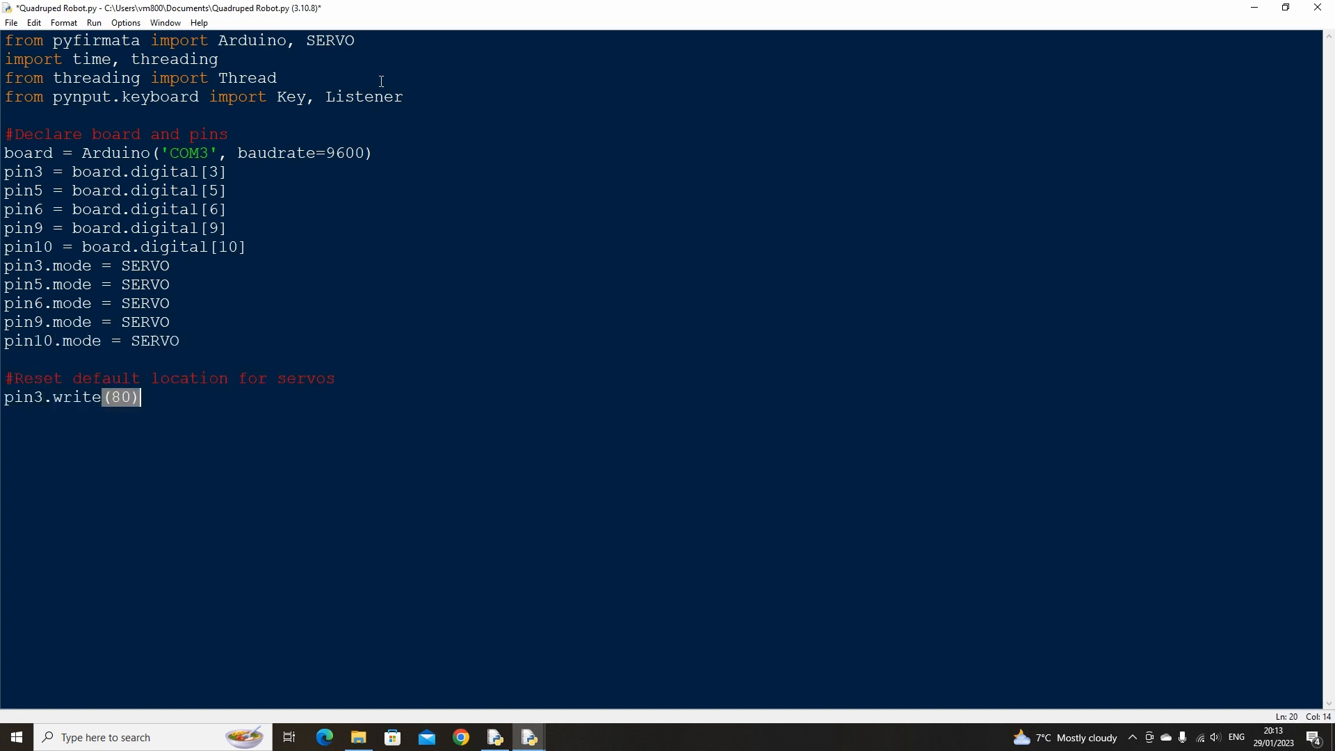
Finish the pin10.write(80) reset with sleeps and define duration = 0.2
{"action": "type", "text": "time.sleep(duration)"}
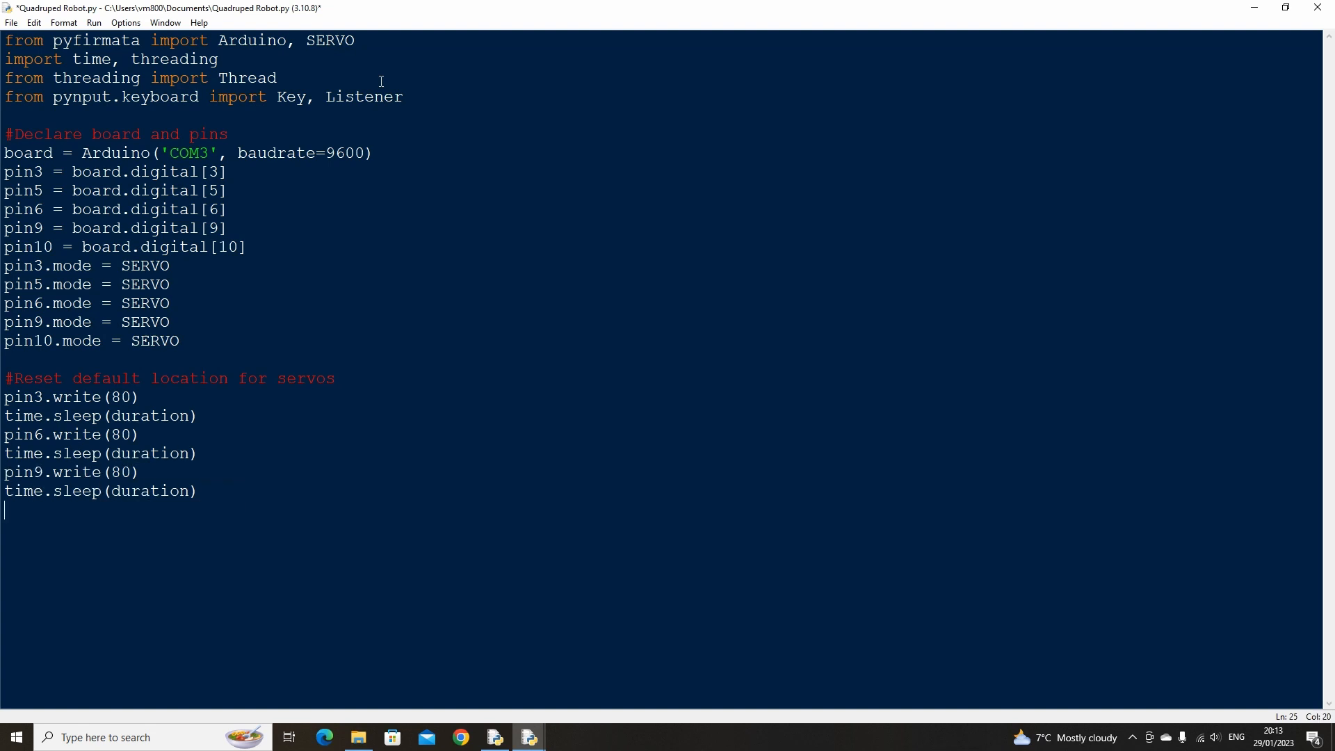
{"action": "type", "text": "pin10.write(80)"}
{"action": "type", "text": "dura"}
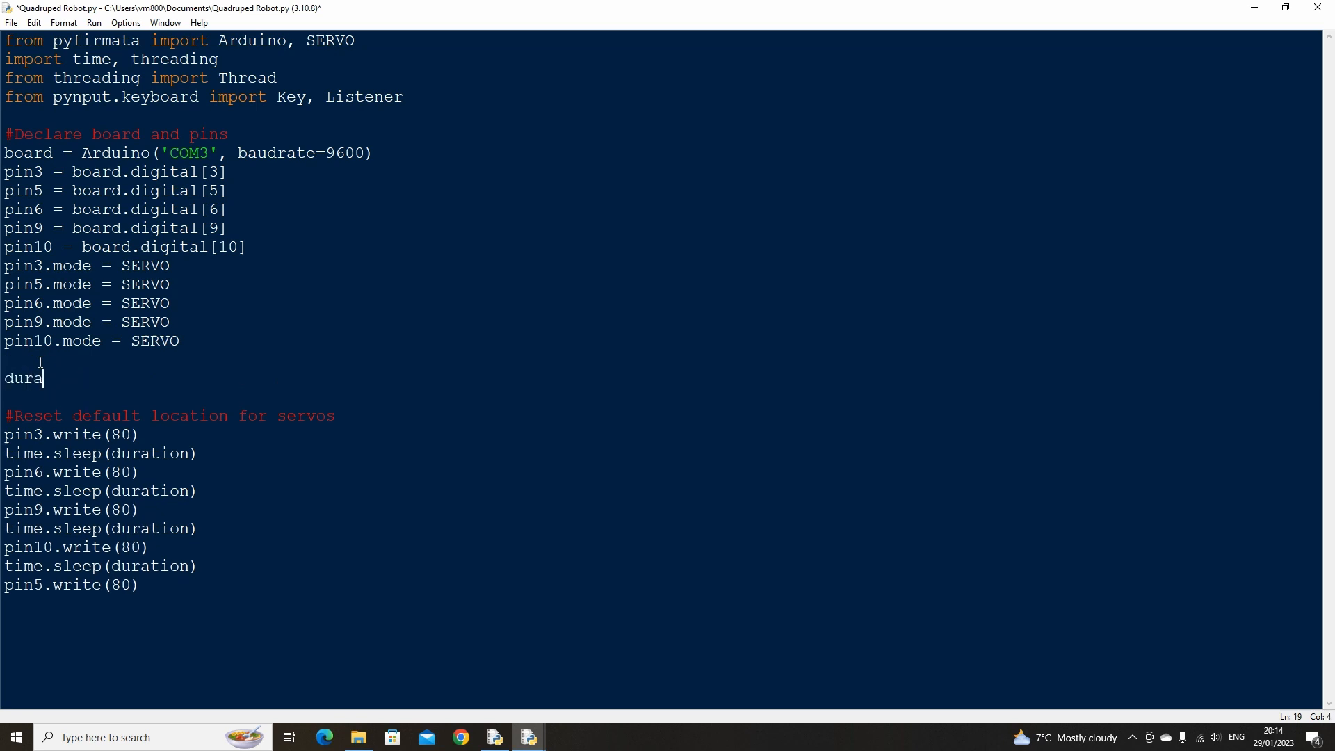
{"action": "type", "text": "tion = 0.2"}
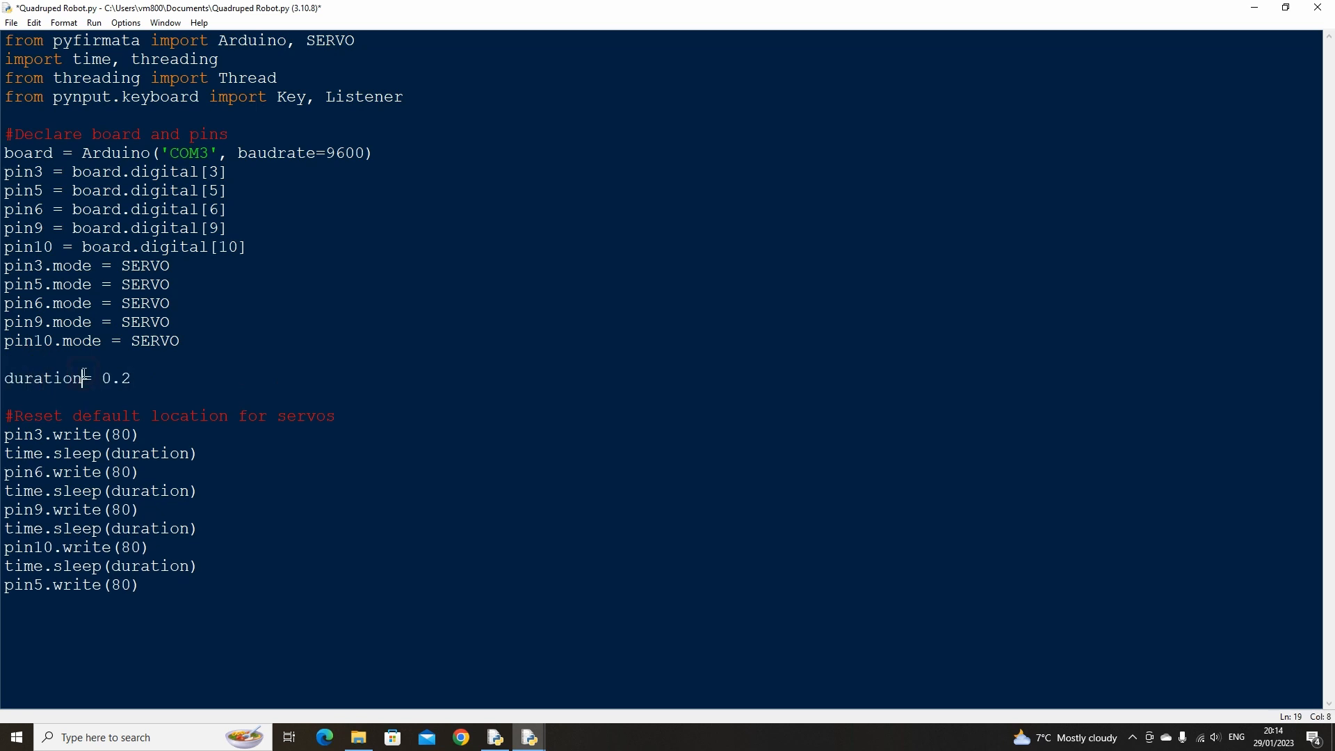
{"action": "type", "text": "#Create a swleep variable for pauses between servo movements"}
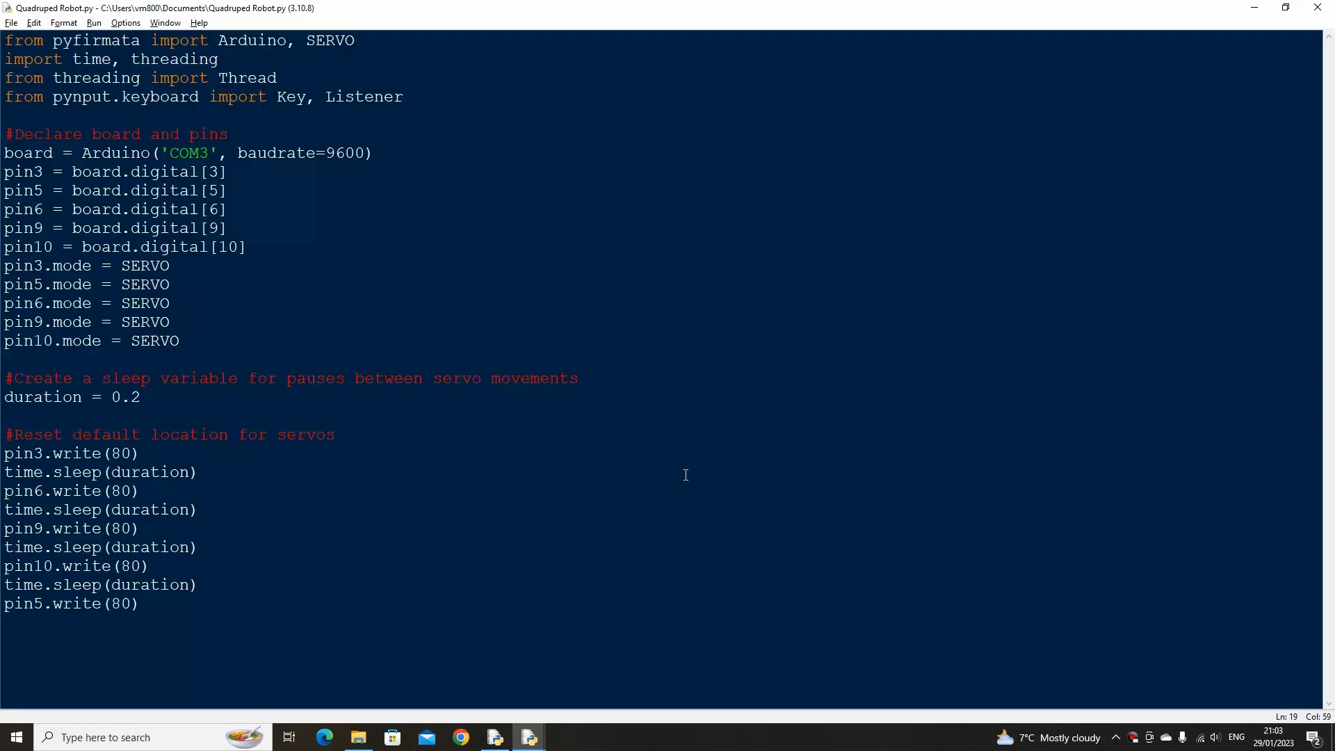
{"action": "type", "text": "b"}
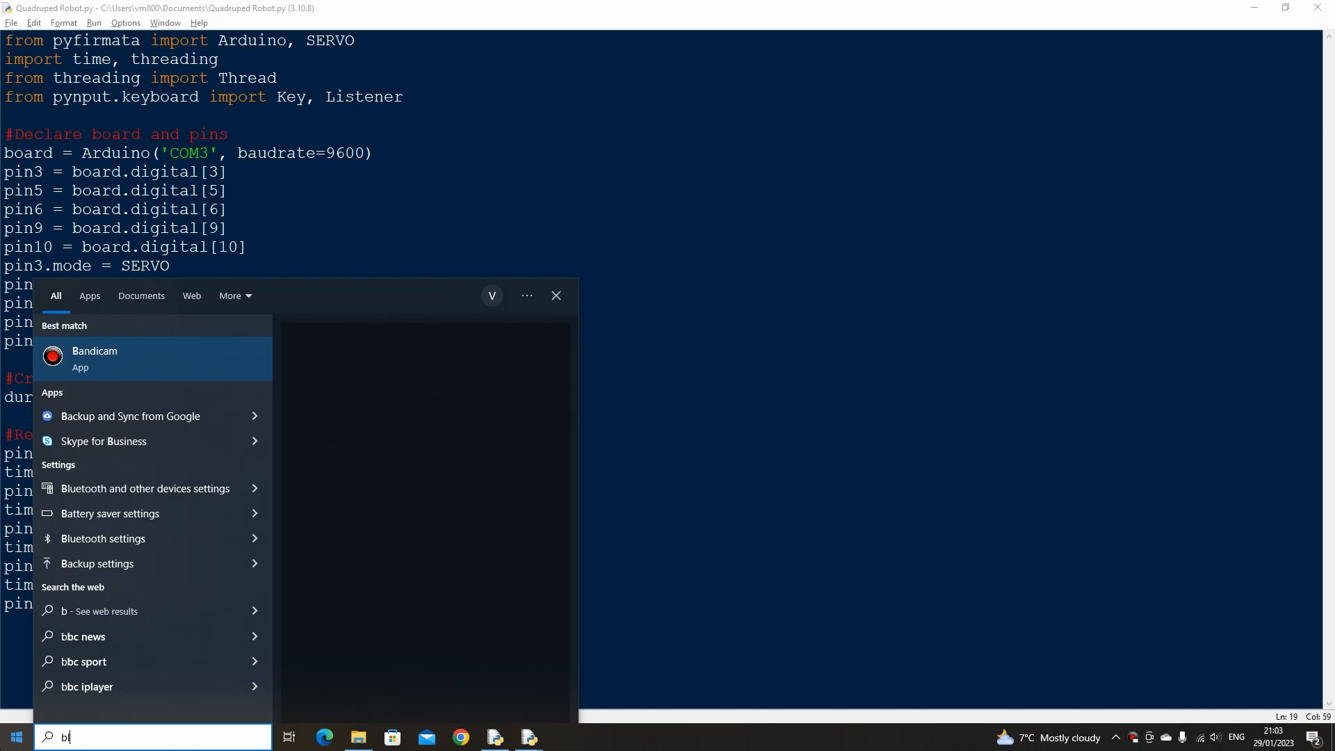
{"action": "left_click", "coordinate": [144, 488]}
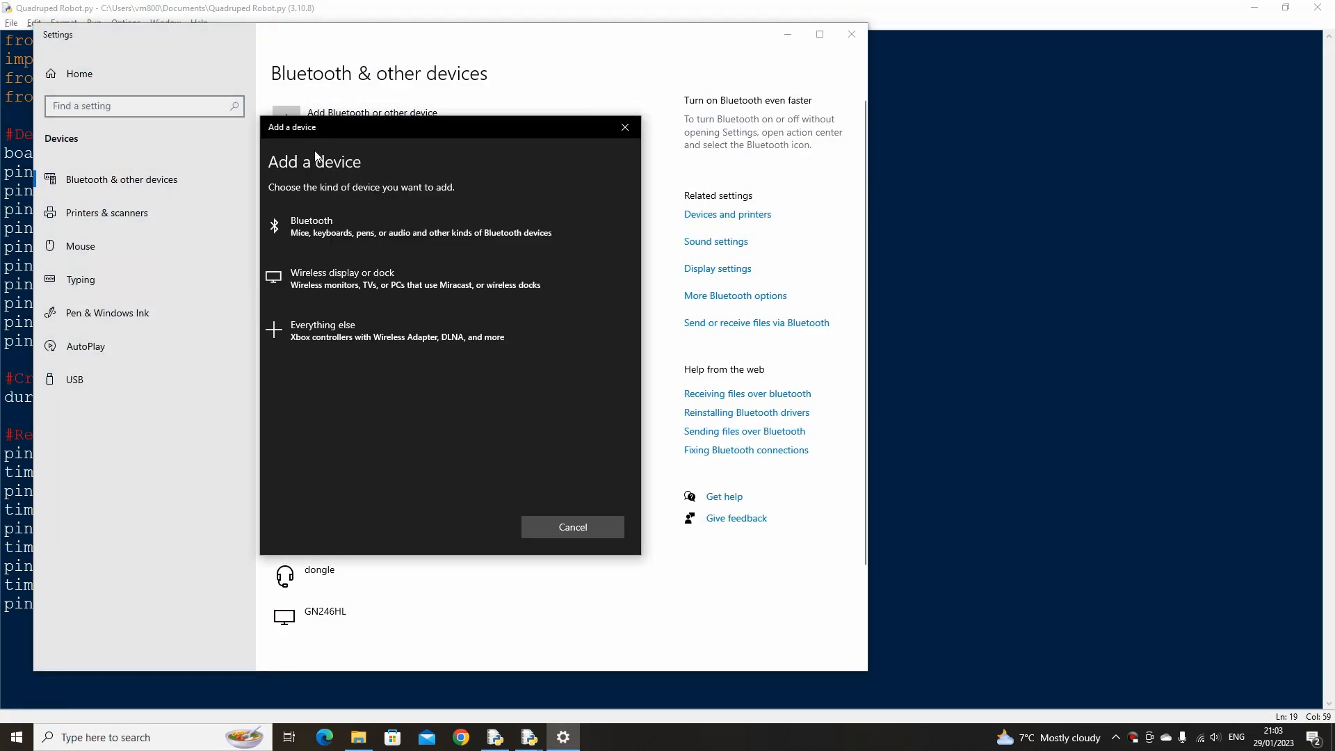
{"action": "left_click", "coordinate": [311, 225]}
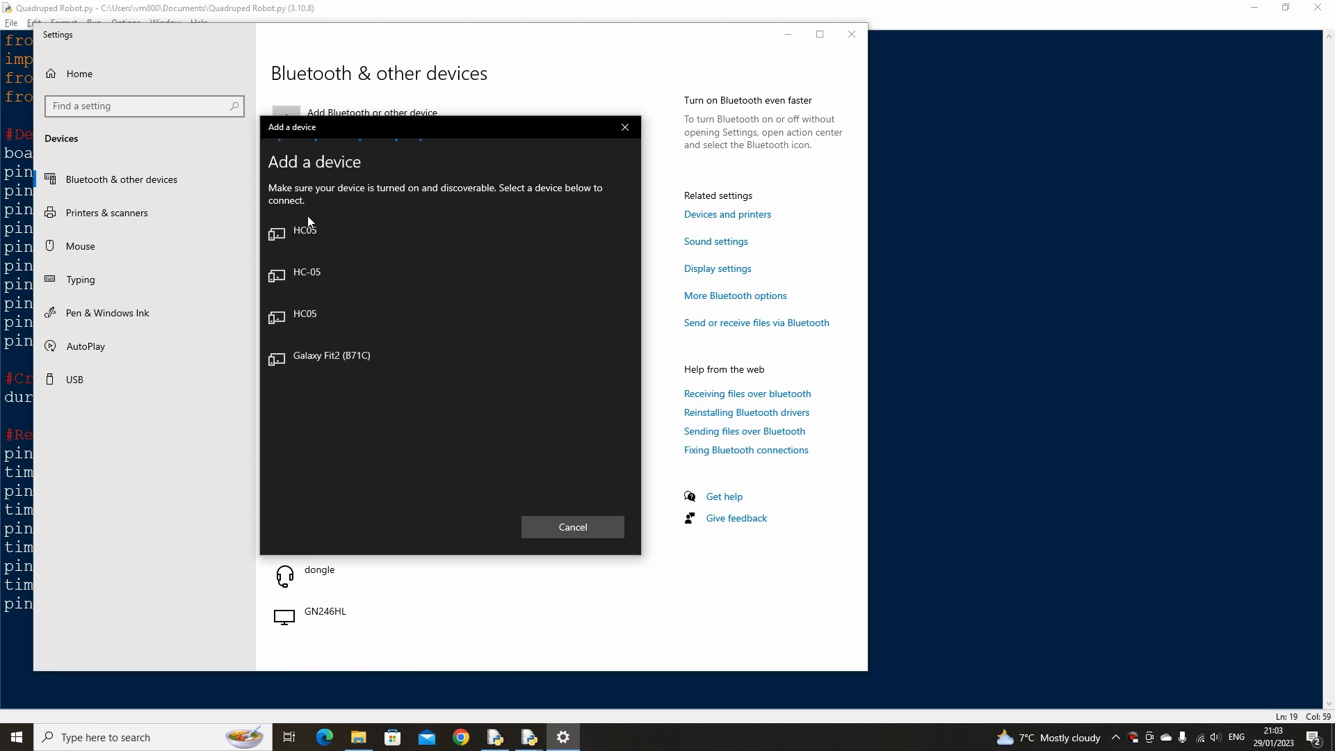
{"action": "left_click", "coordinate": [304, 234]}
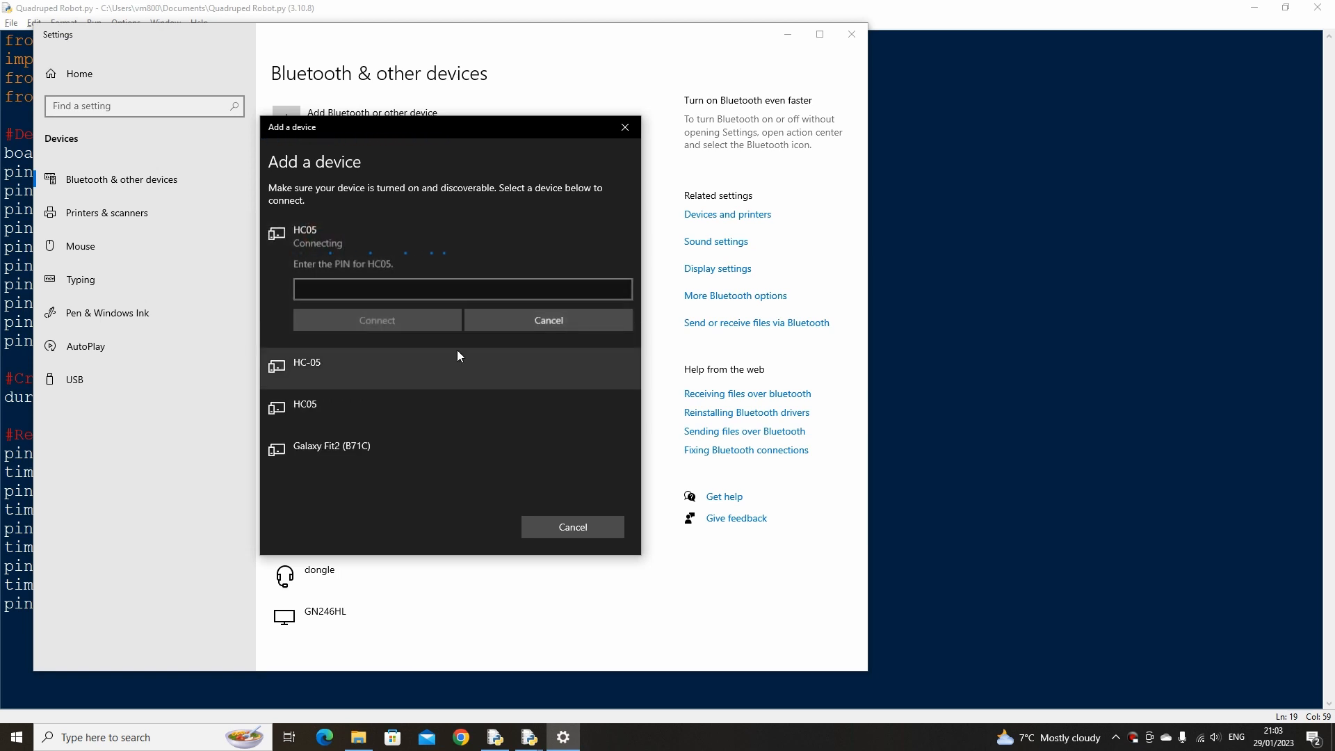
{"action": "type", "text": "123"}
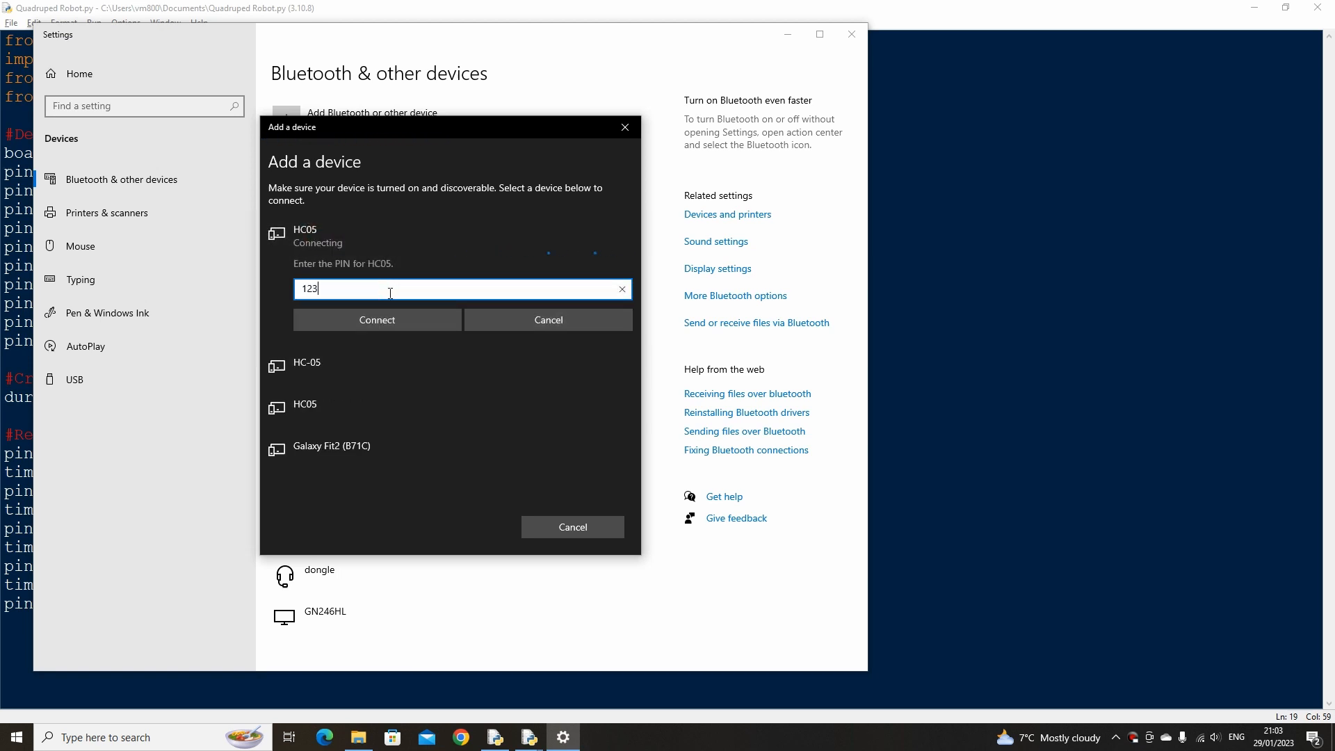
{"action": "left_click", "coordinate": [376, 319]}
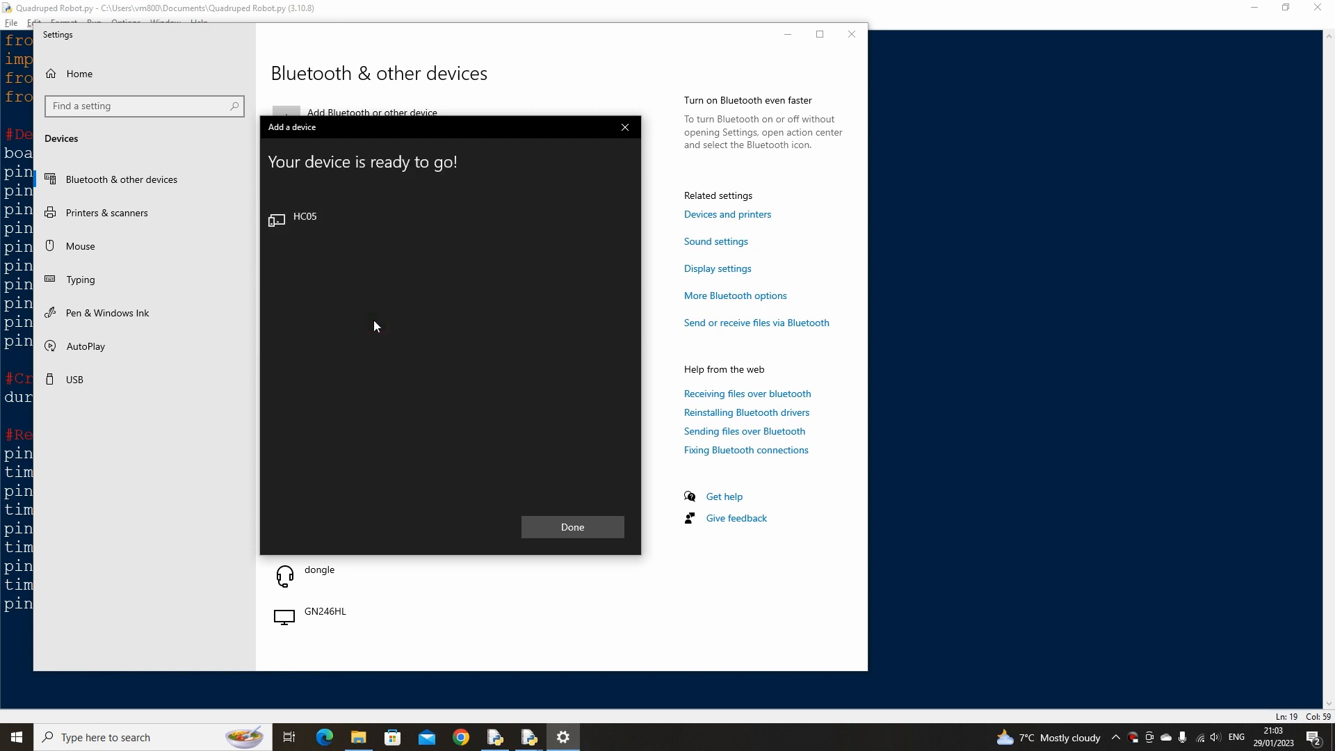
{"action": "left_click", "coordinate": [573, 527]}
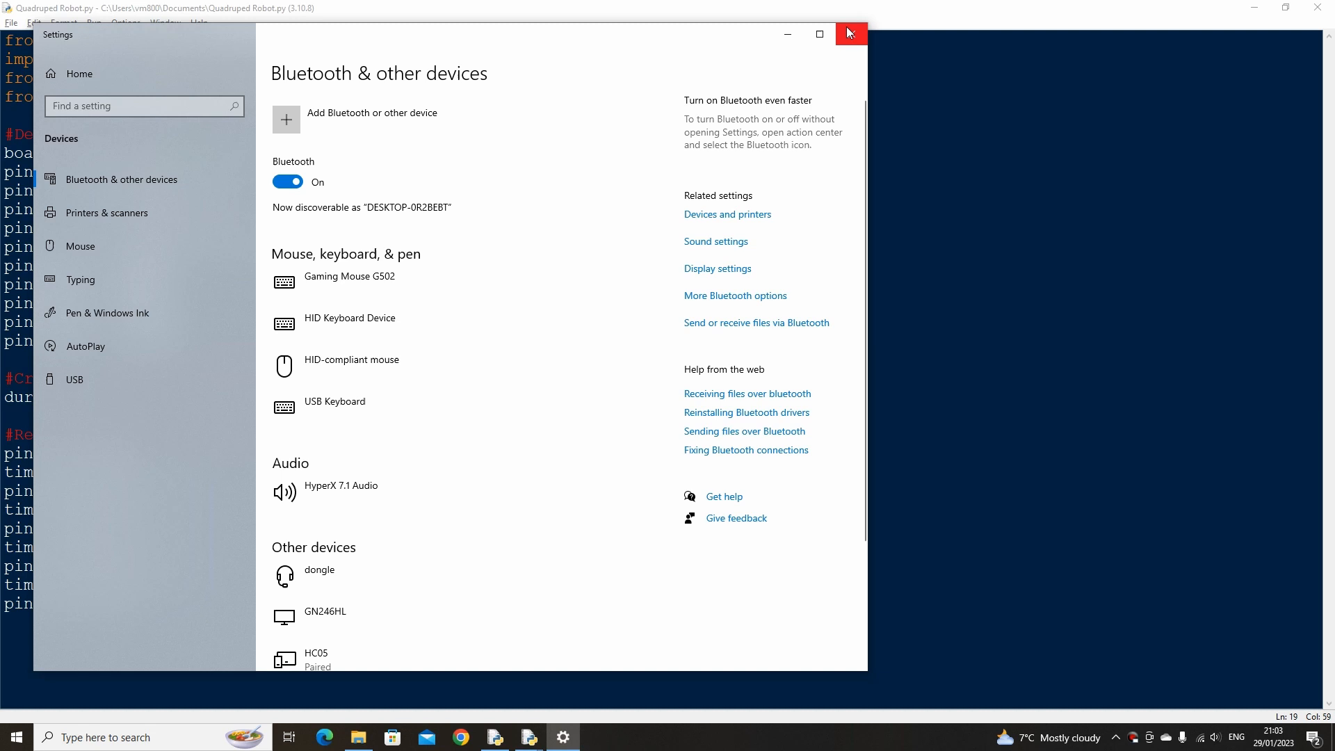
{"action": "left_click", "coordinate": [849, 34]}
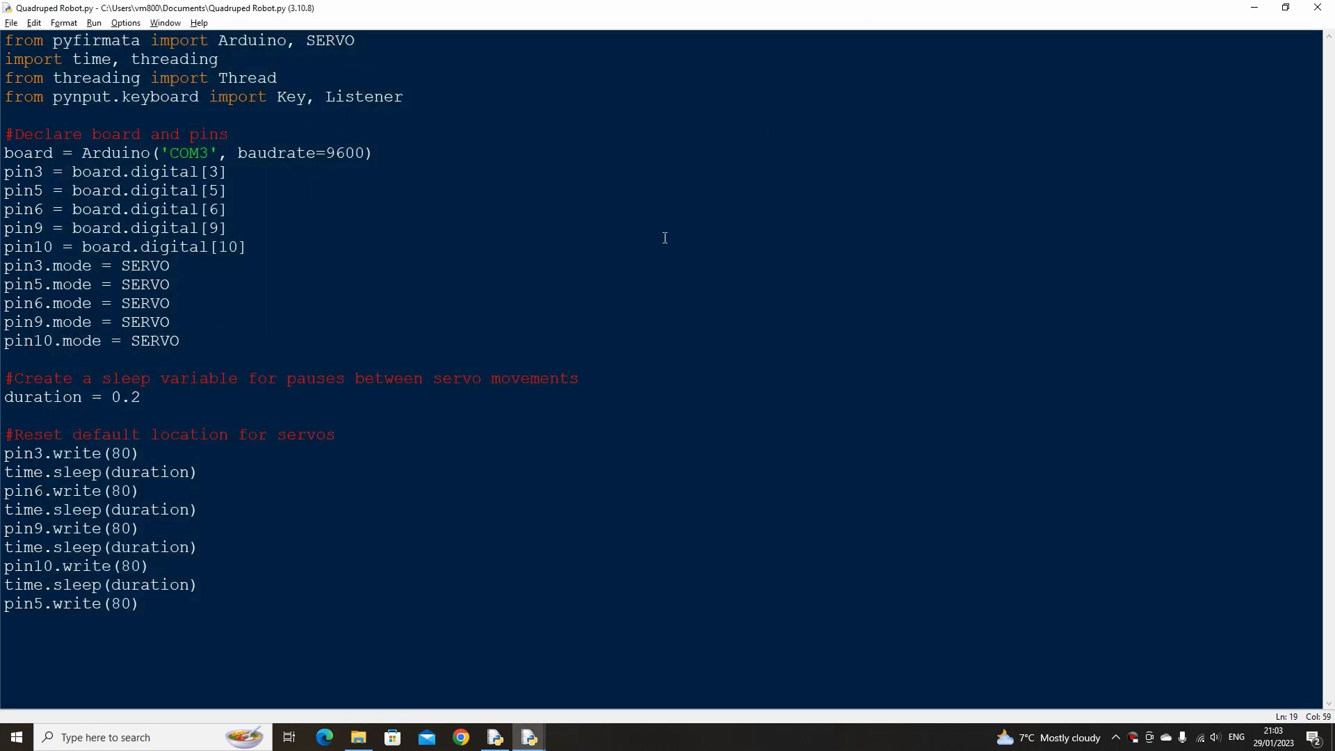
Change the port from COM3 to COM5 and save the script before running
{"action": "left_click", "coordinate": [577, 378]}
{"action": "type", "text": "5"}
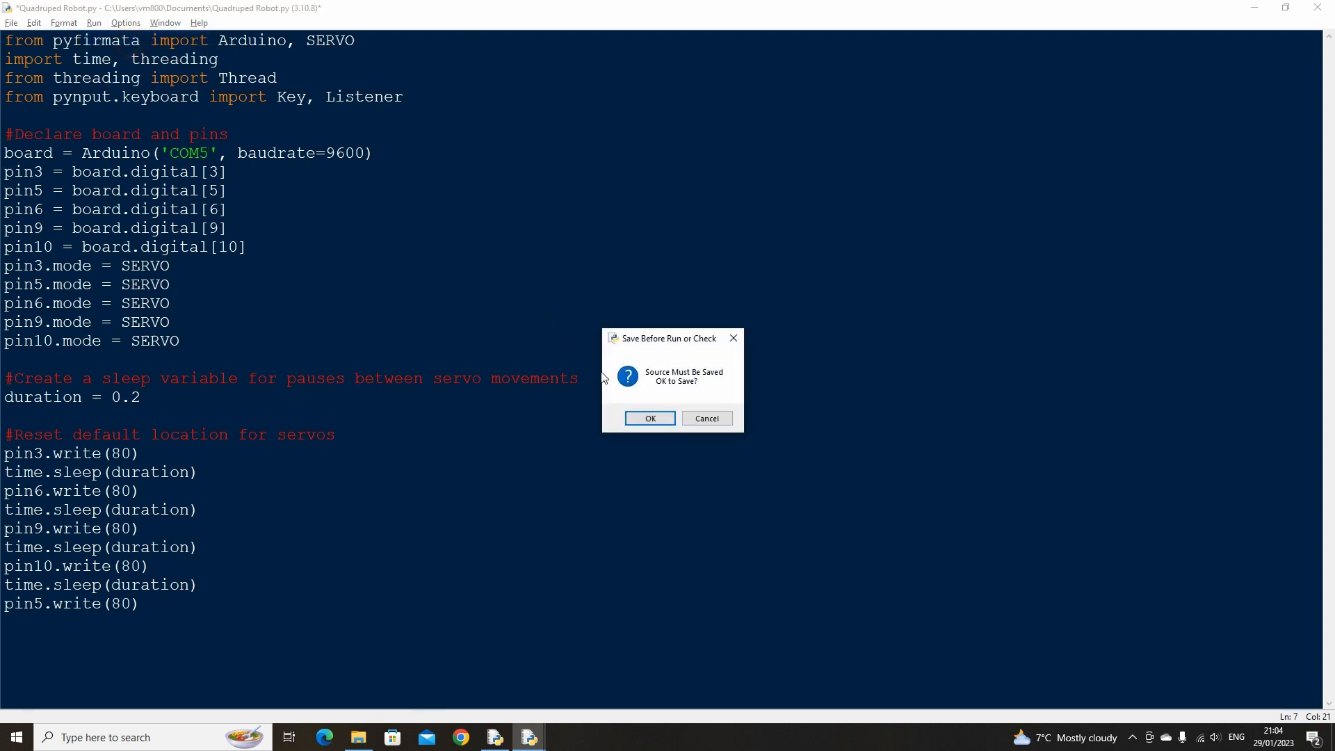
{"action": "left_click", "coordinate": [649, 418]}
{"action": "type", "text": "#Create a variable called walk thread and"}
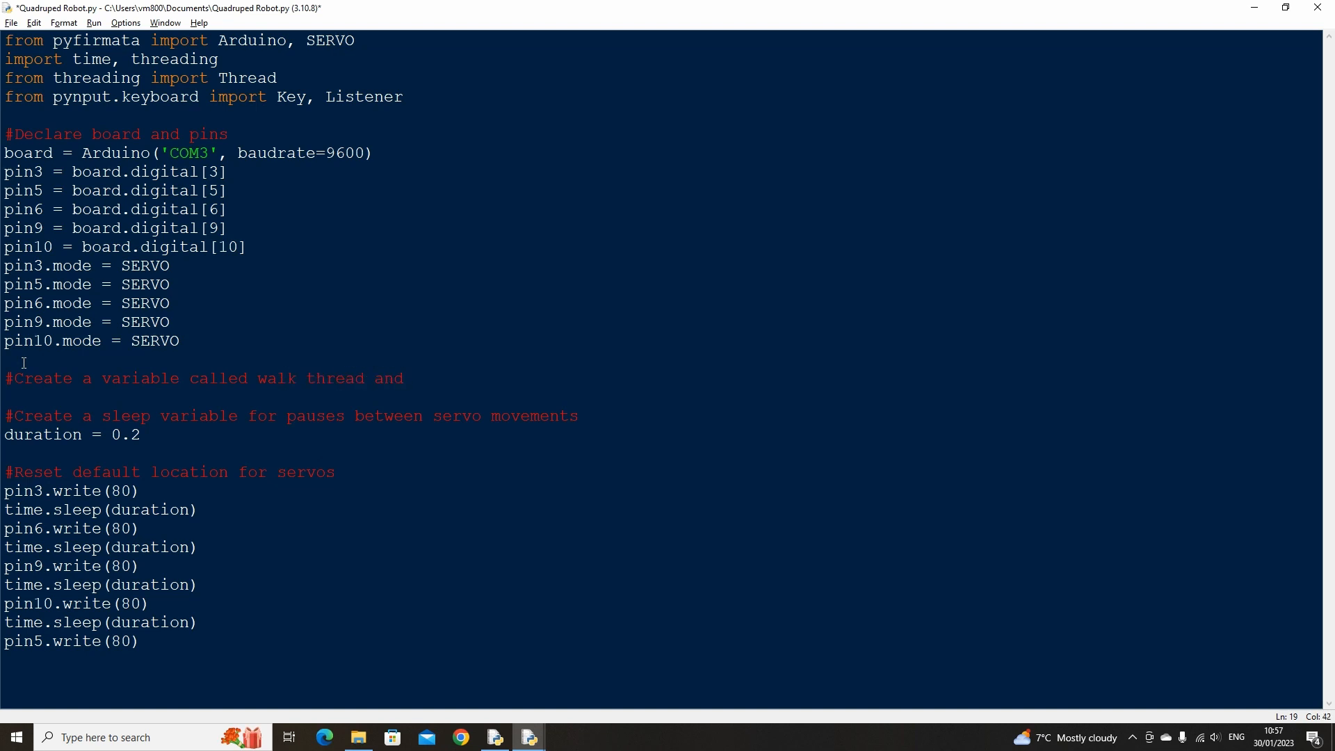
Add commented variables walk_thread = None, direction = 1 and rotation = 80
{"action": "type", "text": "assign it the value None"}
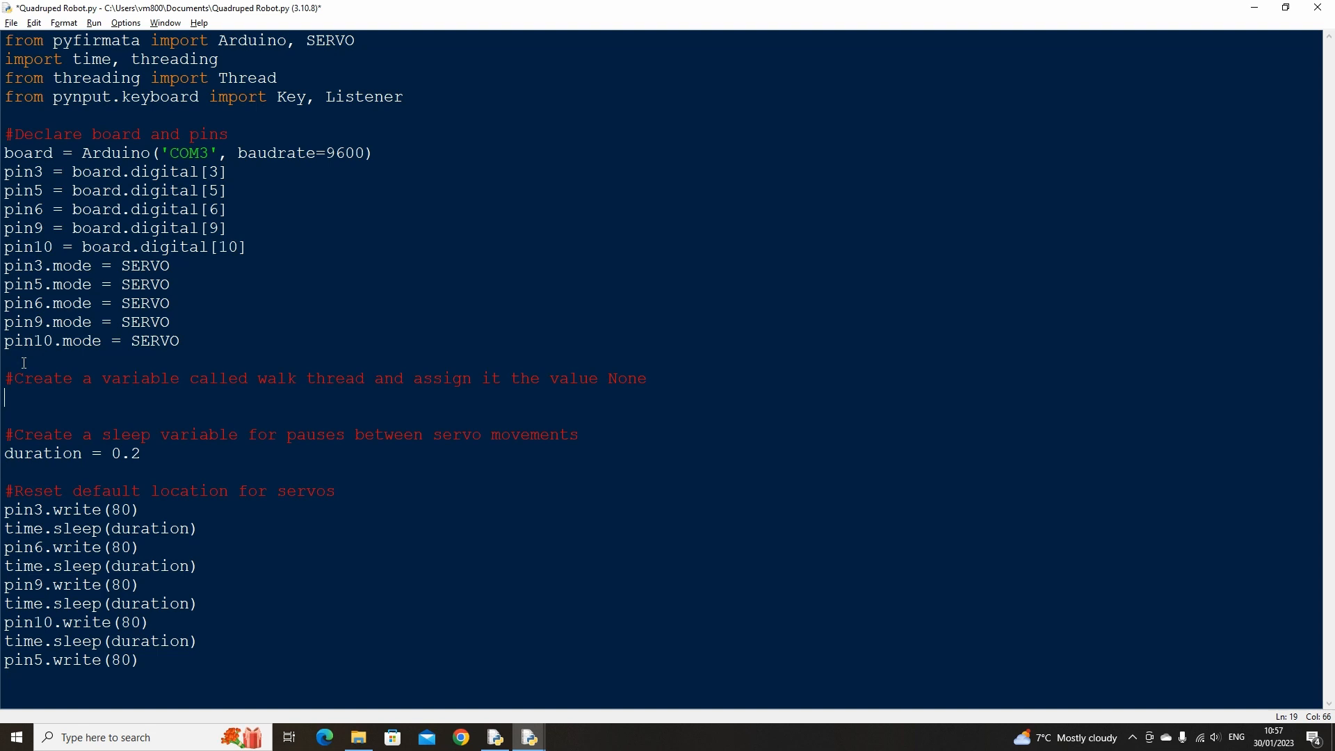
{"action": "type", "text": "walk_thread = None"}
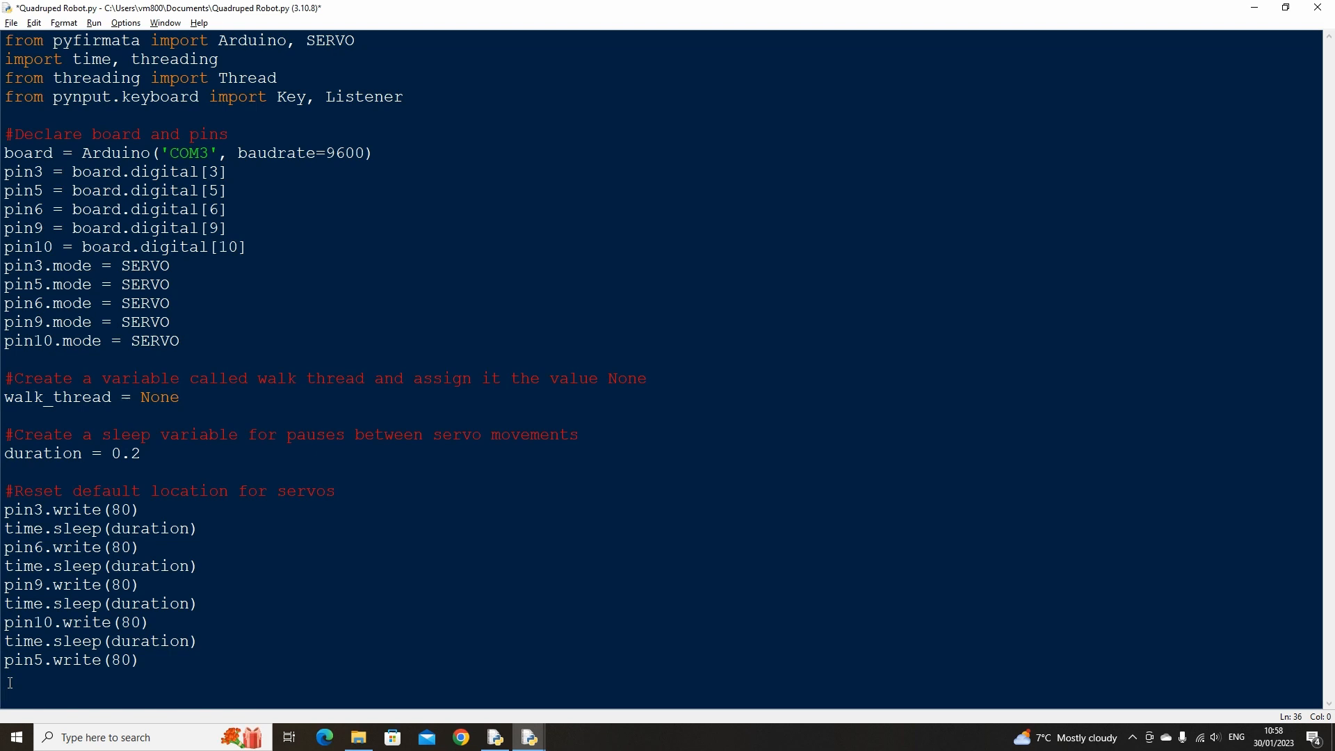
{"action": "type", "text": "#create a direction variable which wi"}
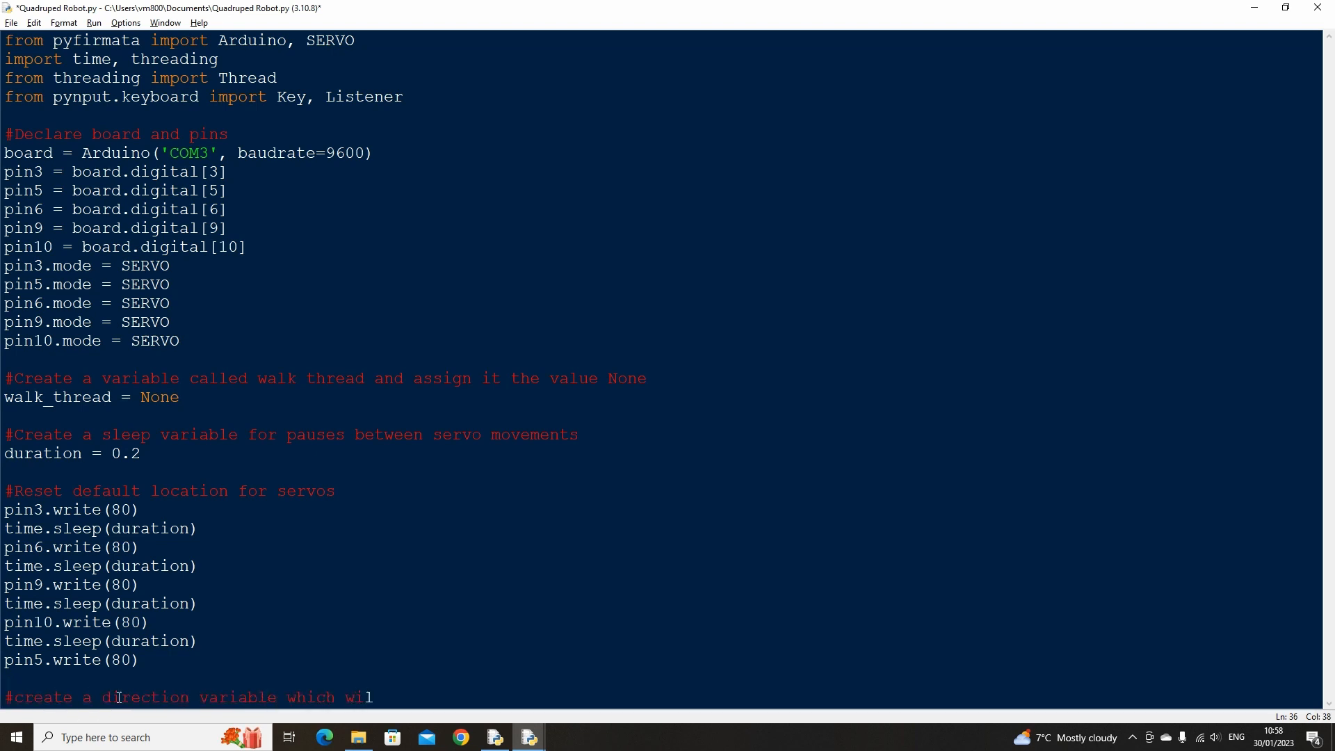
{"action": "type", "text": "l define whether moving forward/back or left/right or down/up"}
{"action": "type", "text": "directio"}
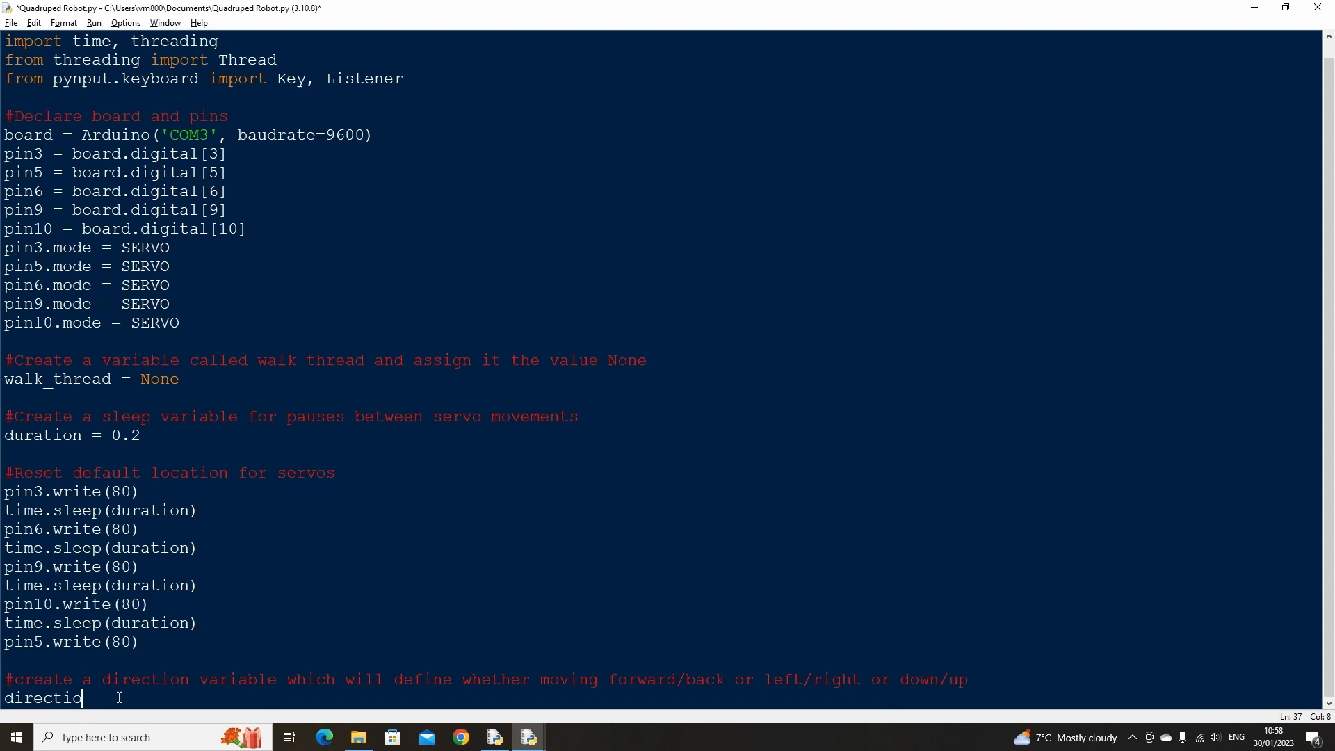
{"action": "type", "text": "n = 1"}
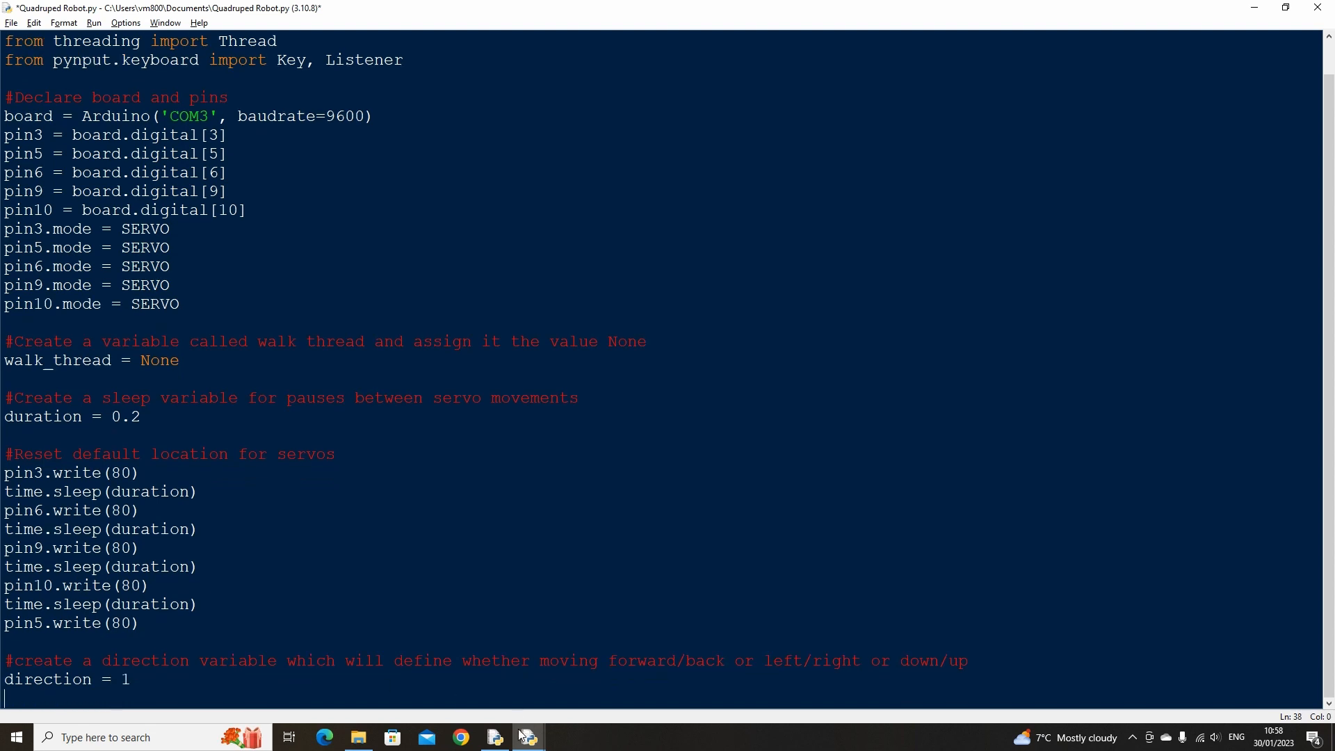
{"action": "type", "text": "#create a variable to assign rotations"}
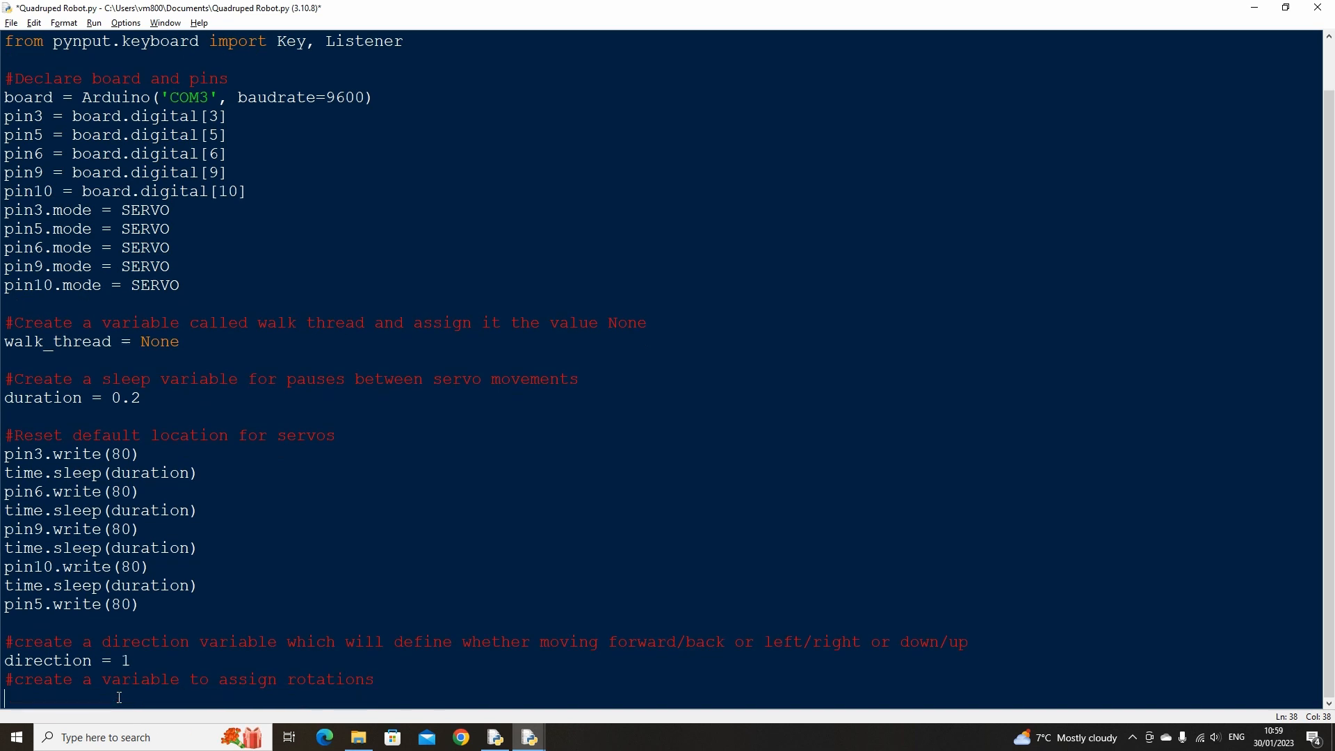
{"action": "type", "text": "rotation = 80"}
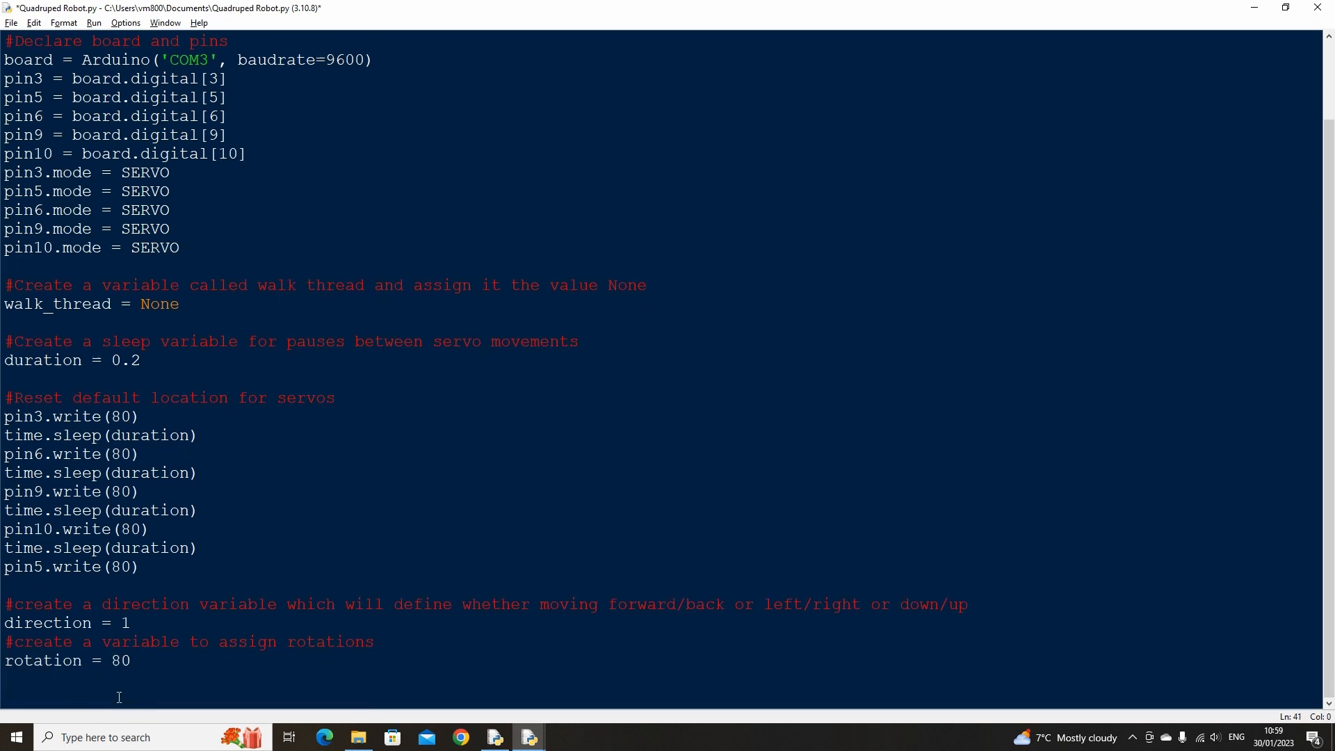
Write get_keypress using a Listener with call_function and on_release, and start it as thread1
{"action": "type", "text": "#get the current keypress and call functions based on on_press and on_release"}
{"action": "type", "text": "with Listener("}
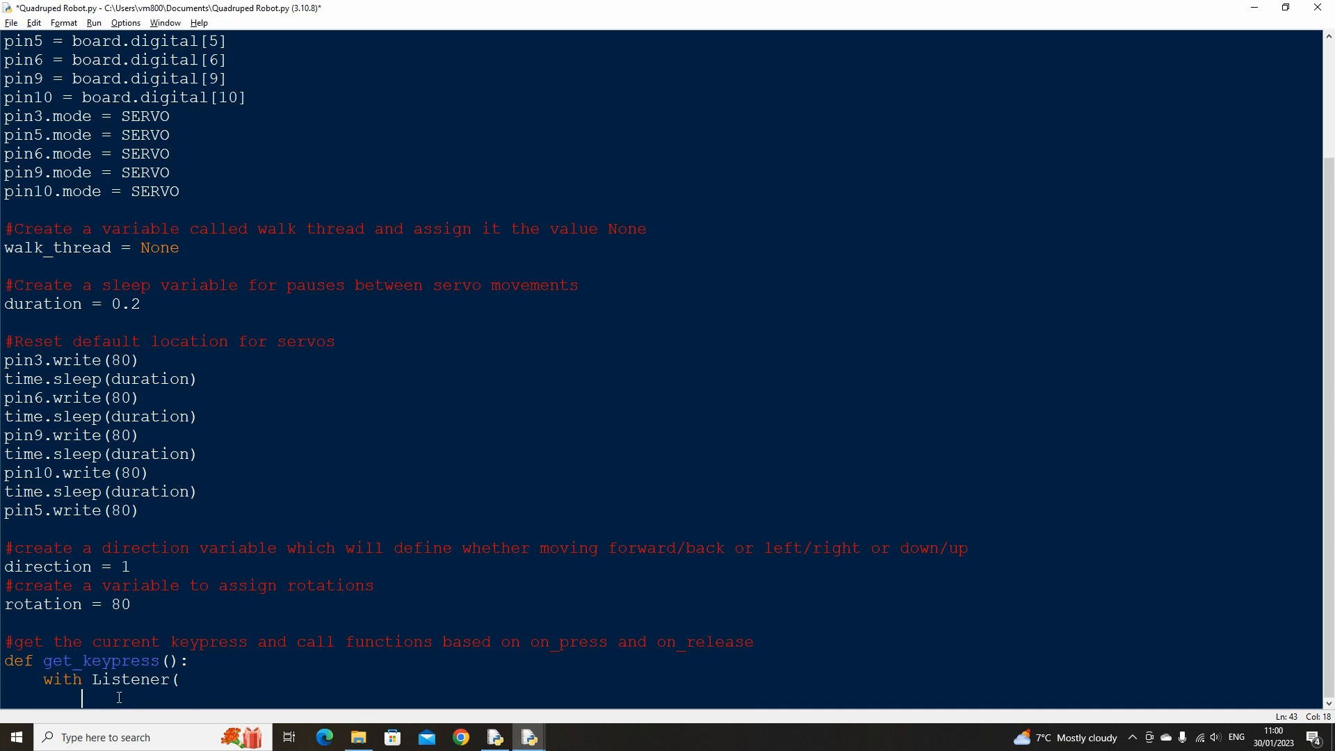
{"action": "type", "text": "on_press = call_function,"}
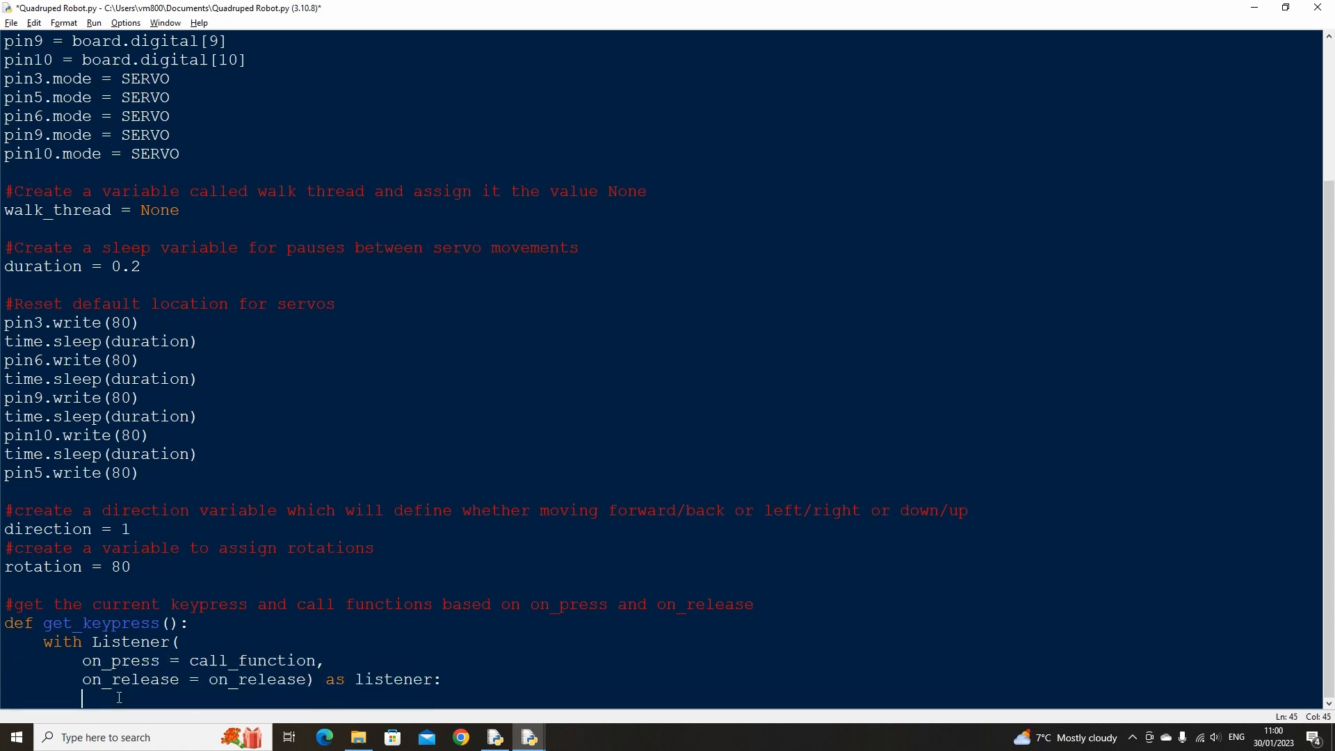
{"action": "type", "text": "listener.join()"}
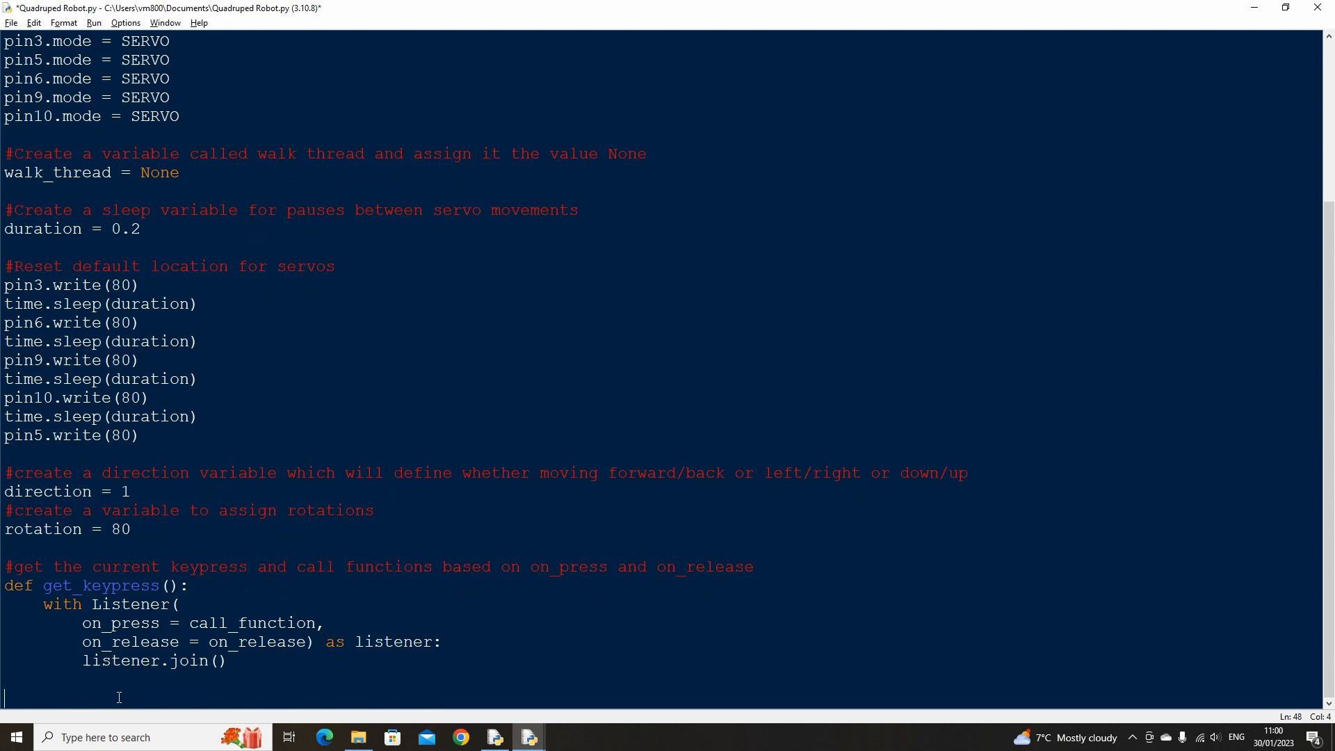
{"action": "type", "text": "thread1 = threading.Thre"}
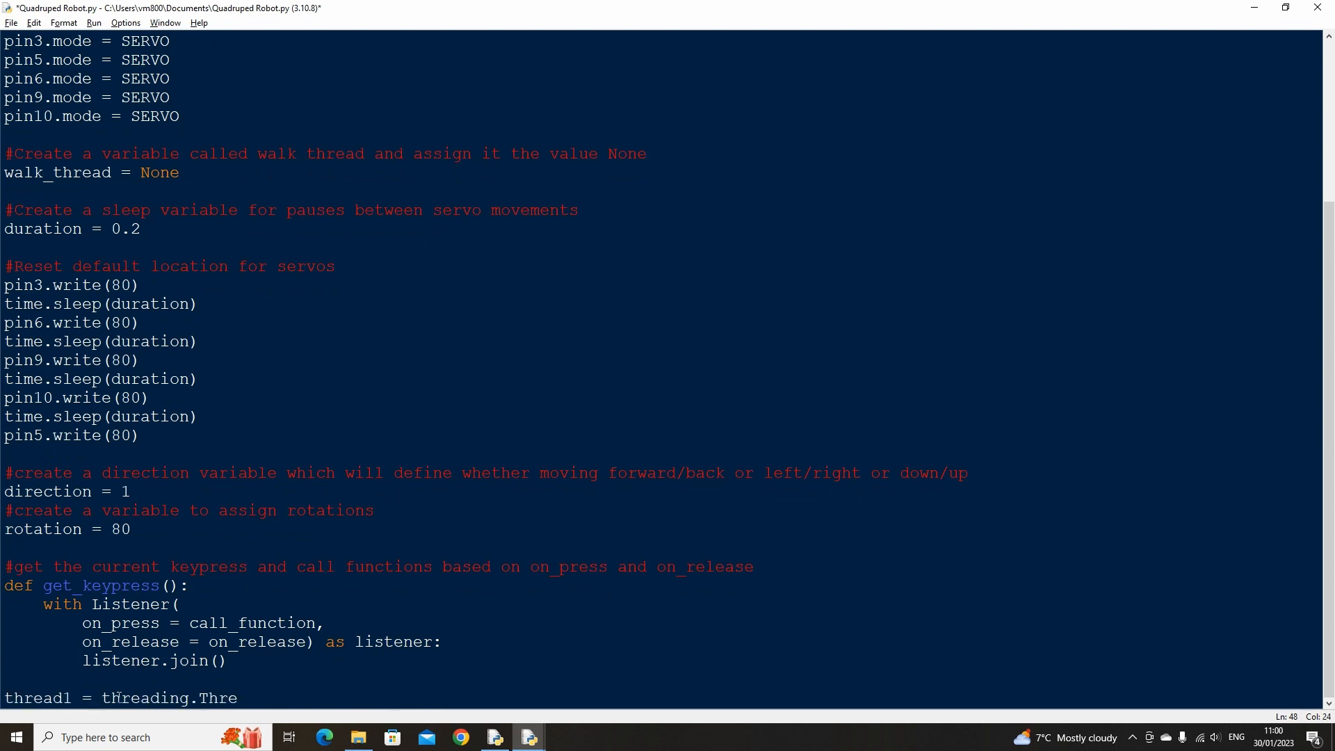
{"action": "type", "text": "(target = get_keypress)"}
{"action": "type", "text": "thread1.start("}
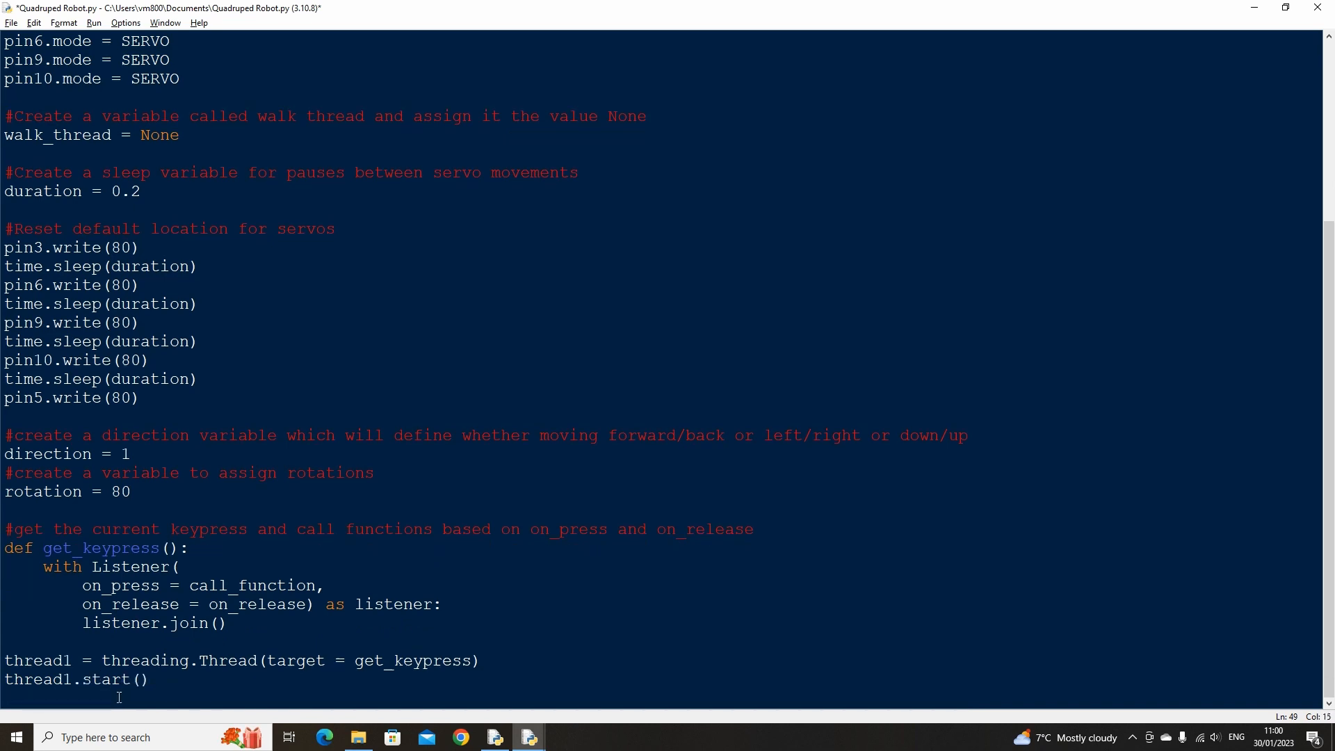
Define on_release(key) to join walk_thread and stop the board when a, d, w, s, q or e is released
{"action": "type", "text": "#when a k"}
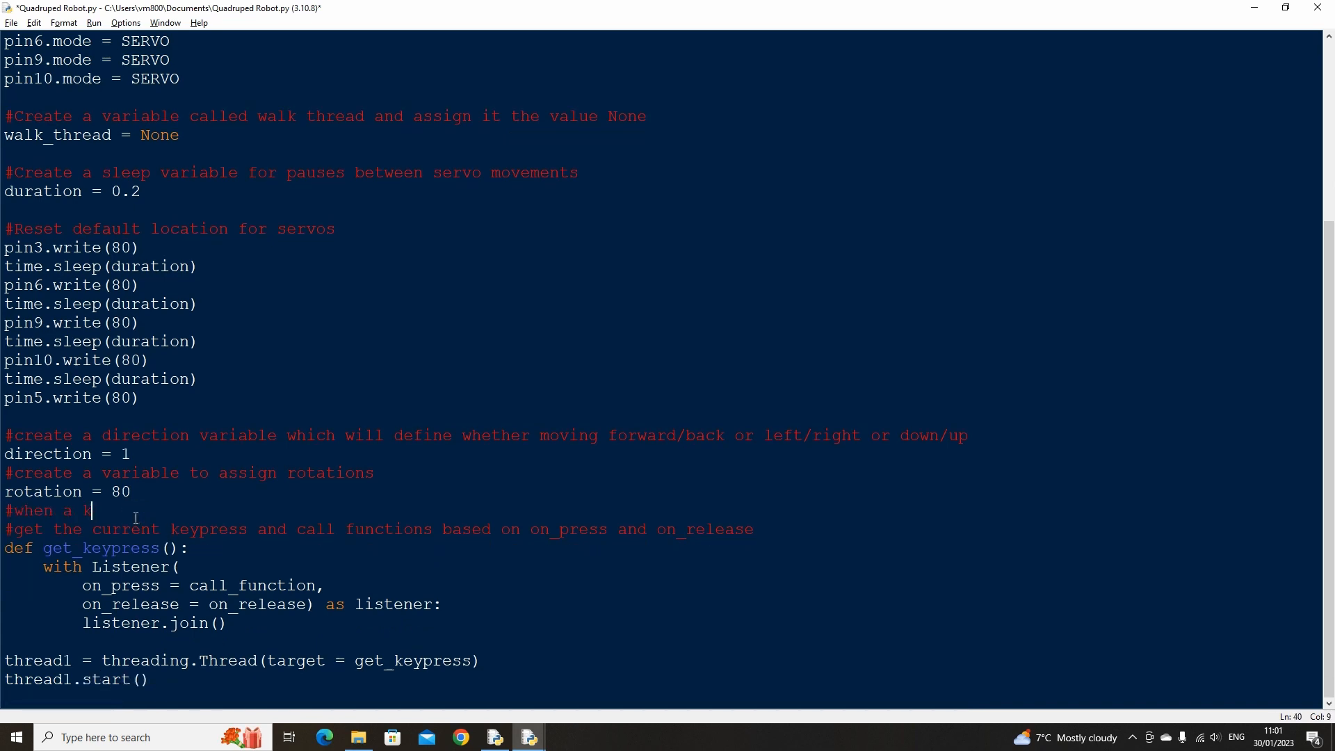
{"action": "type", "text": "ey is released, end thread and stop movement"}
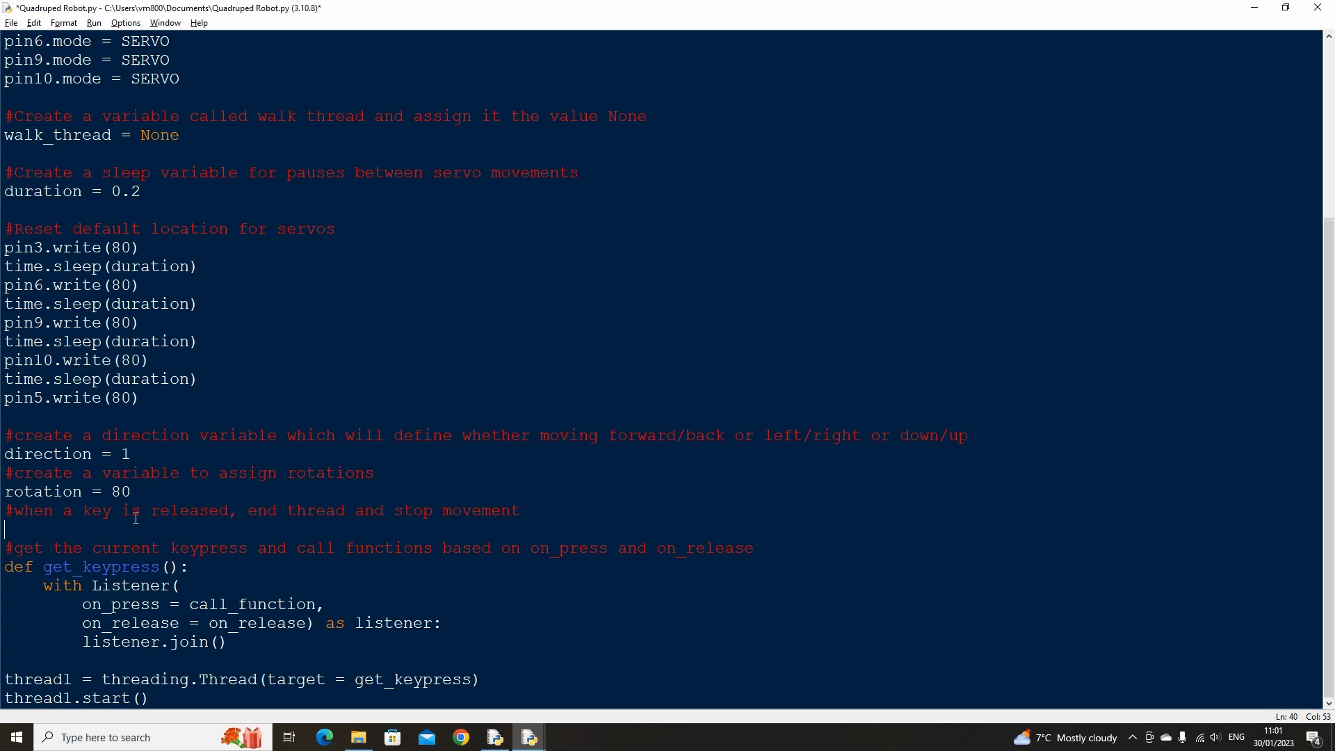
{"action": "type", "text": "def on_release(key):"}
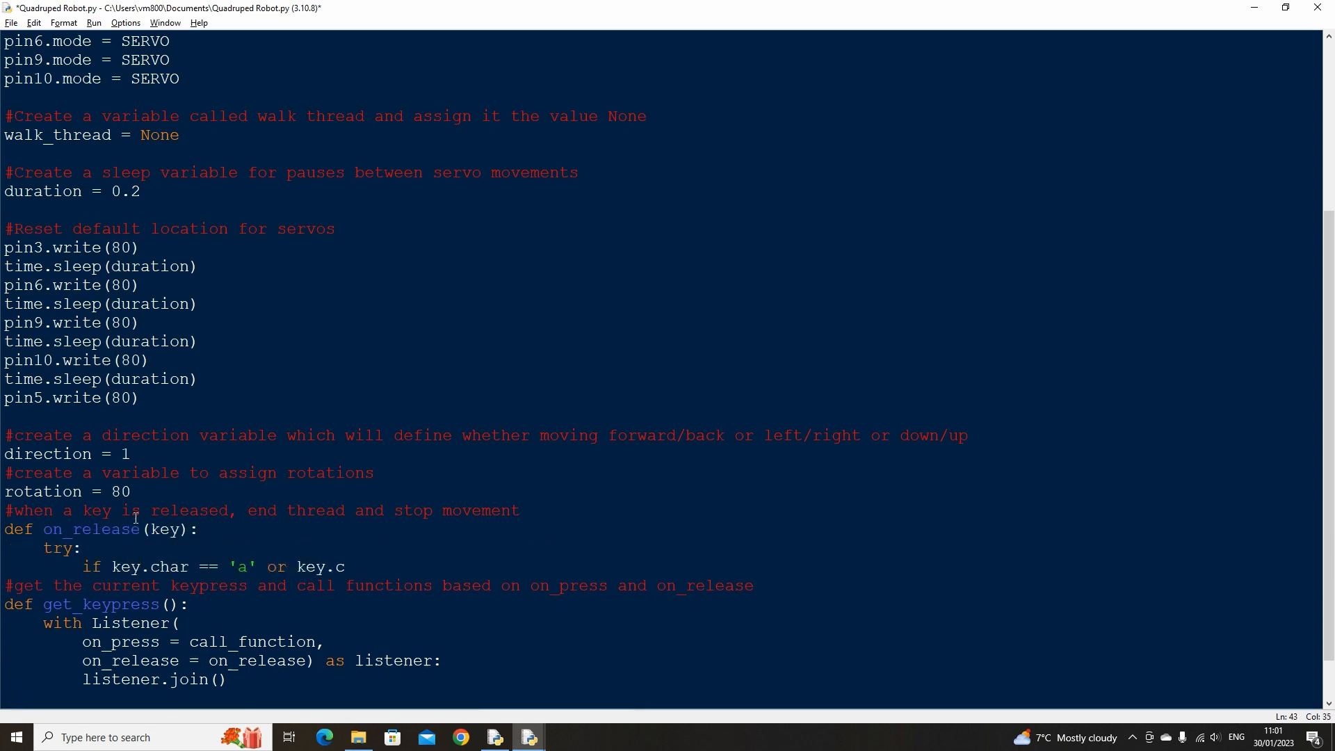
{"action": "type", "text": "har == 'd' or key.char == 'w' or key.char == 's' or key.char == 'q' or key.char == 'e':"}
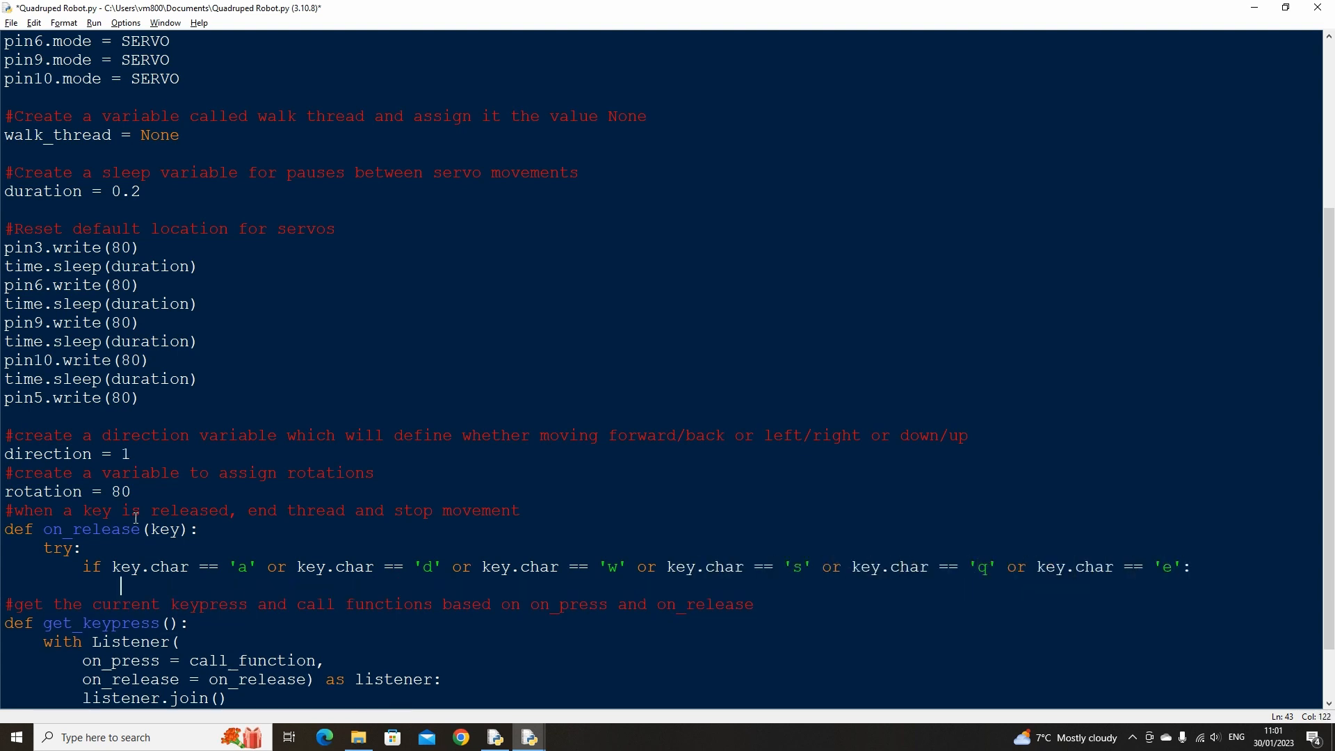
{"action": "type", "text": "if walk_thread.is_alive():"}
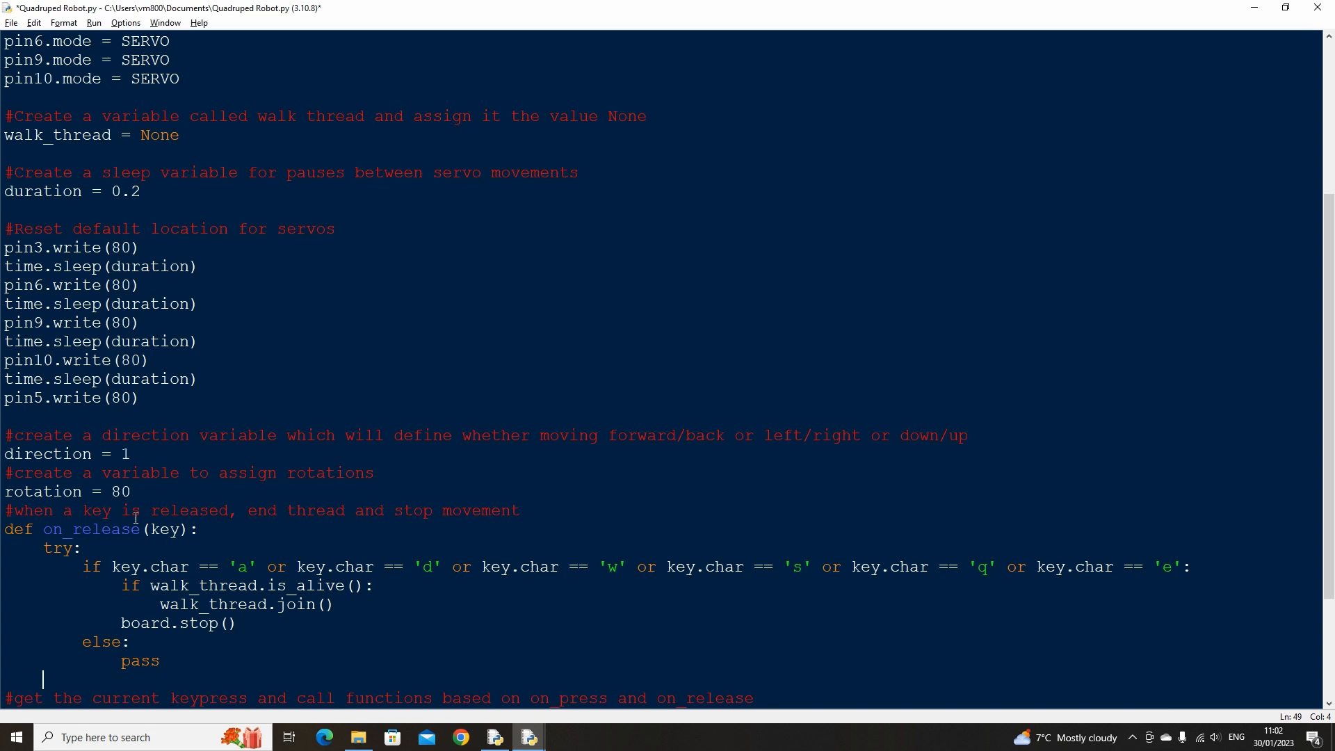
{"action": "type", "text": "except:"}
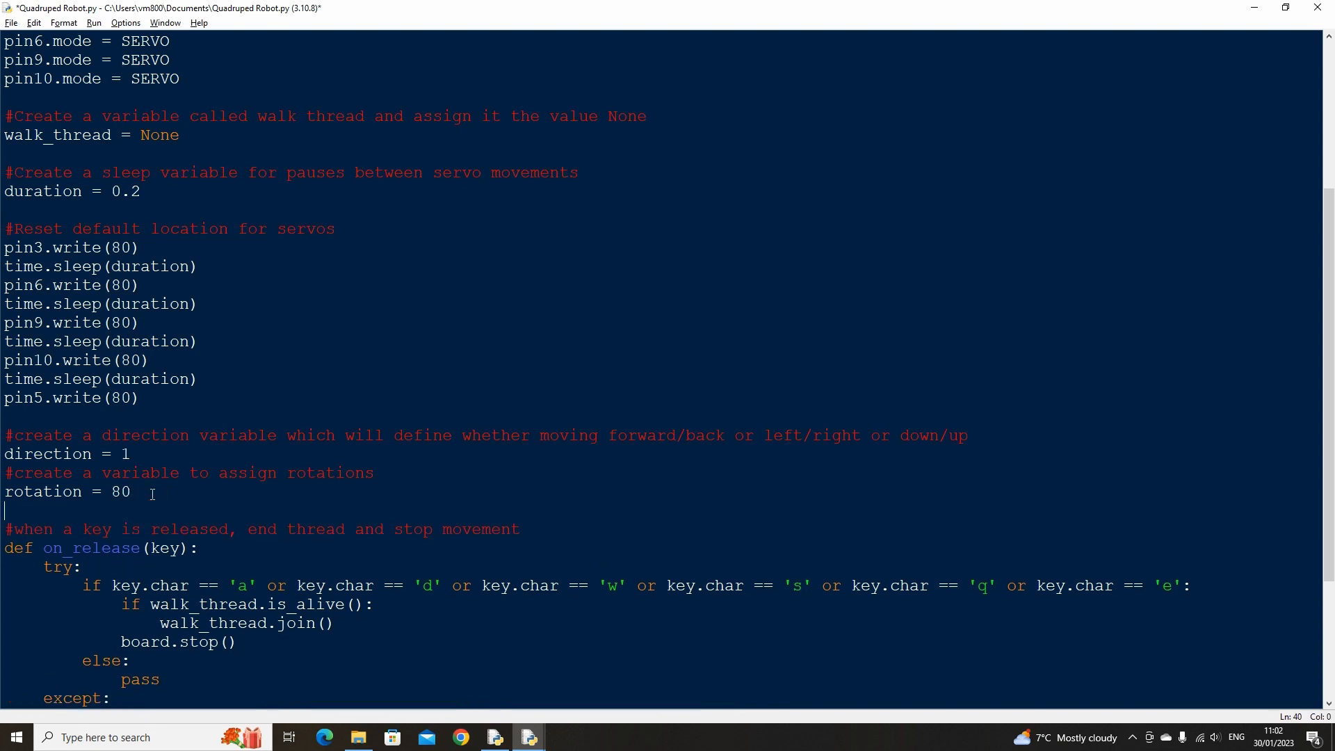
{"action": "scroll", "scroll_direction": "down", "scroll_amount": 3}
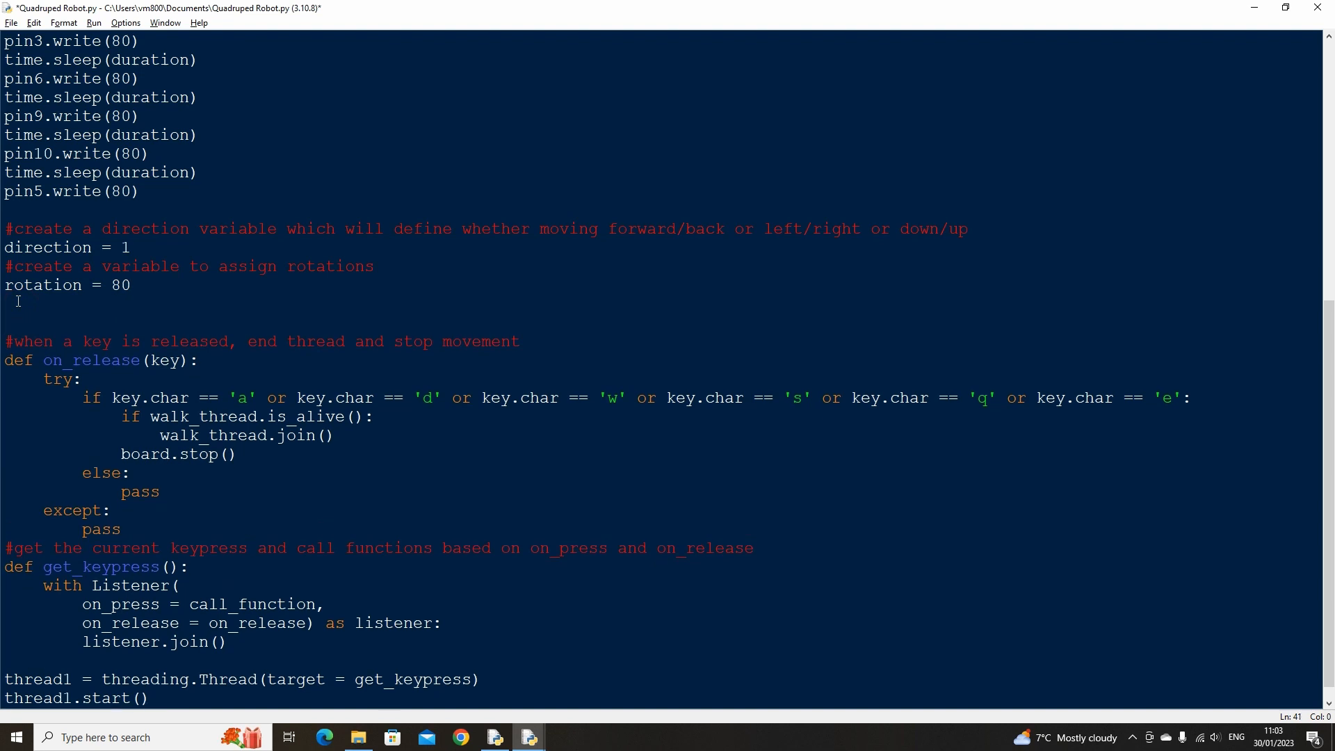
Add a commented walk() function declaring global rotation
{"action": "type", "text": "#function to handle to"}
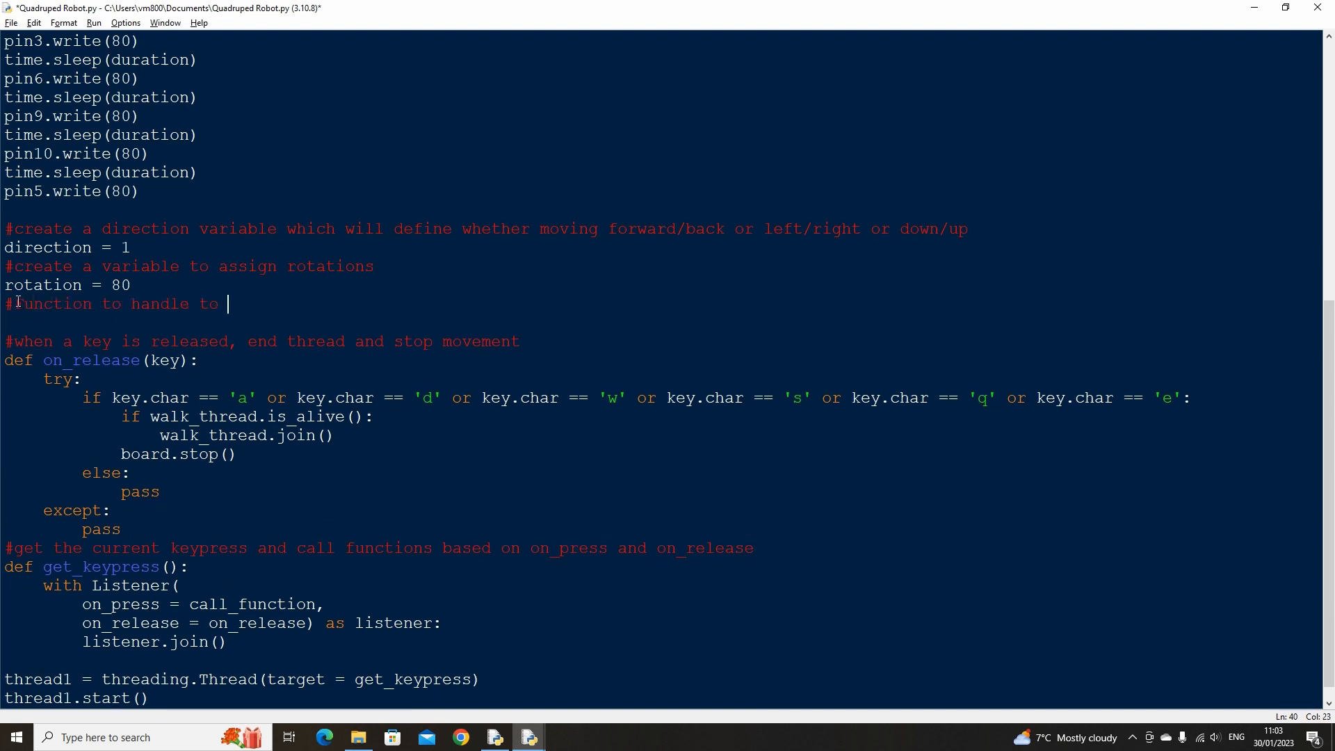
{"action": "type", "text": "movement in all directions"}
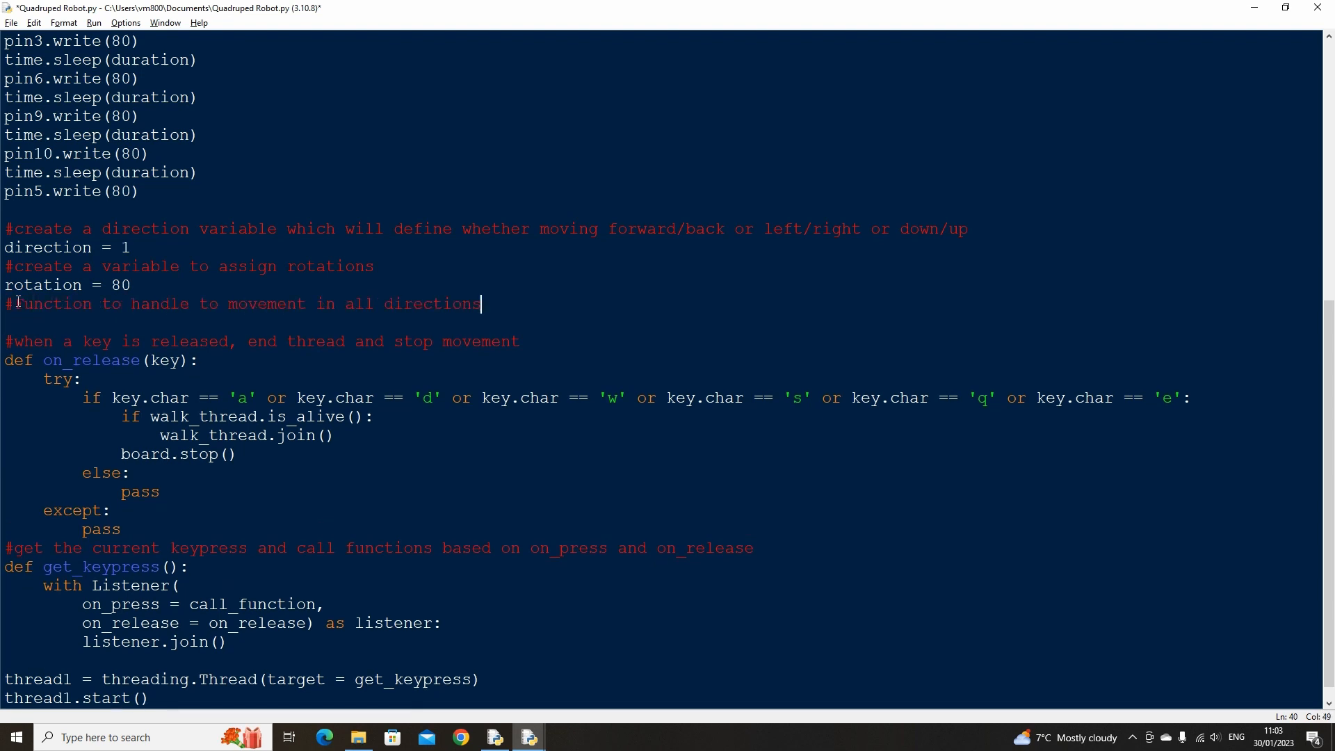
{"action": "type", "text": "def walk():"}
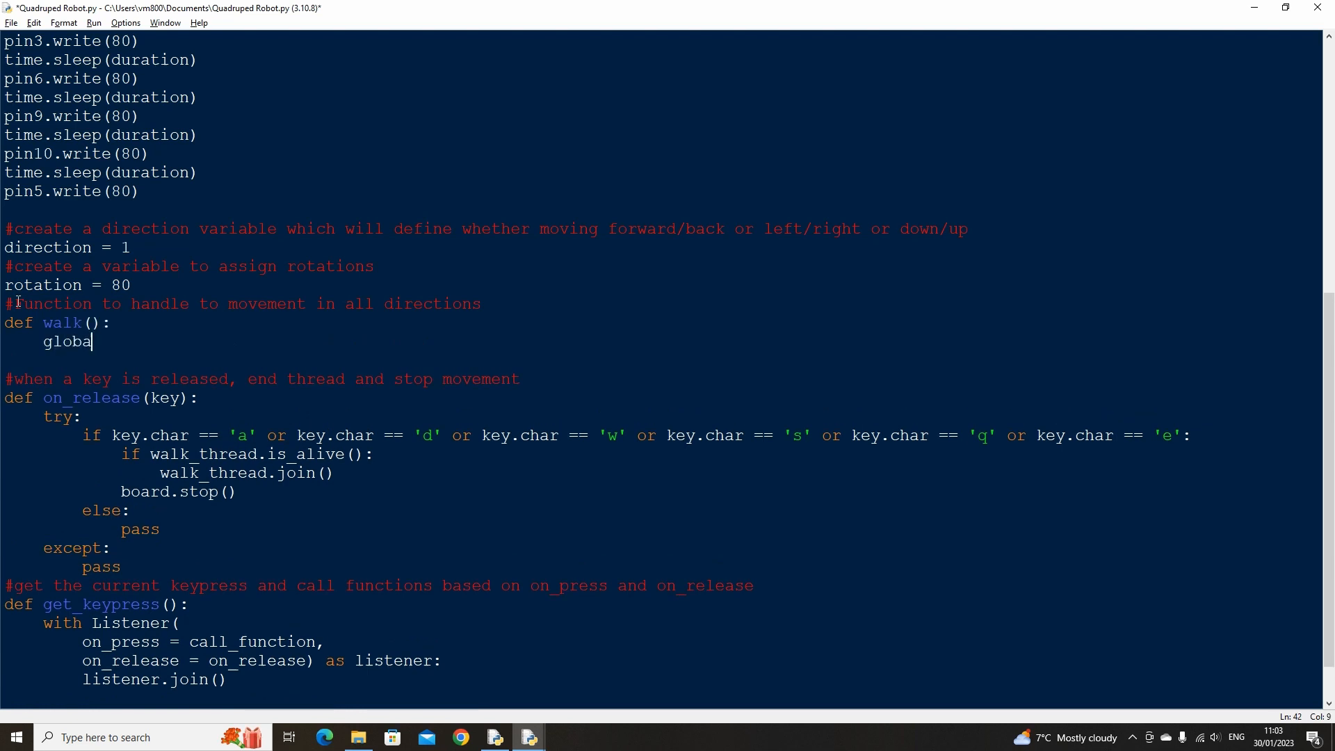
{"action": "type", "text": "rotation"}
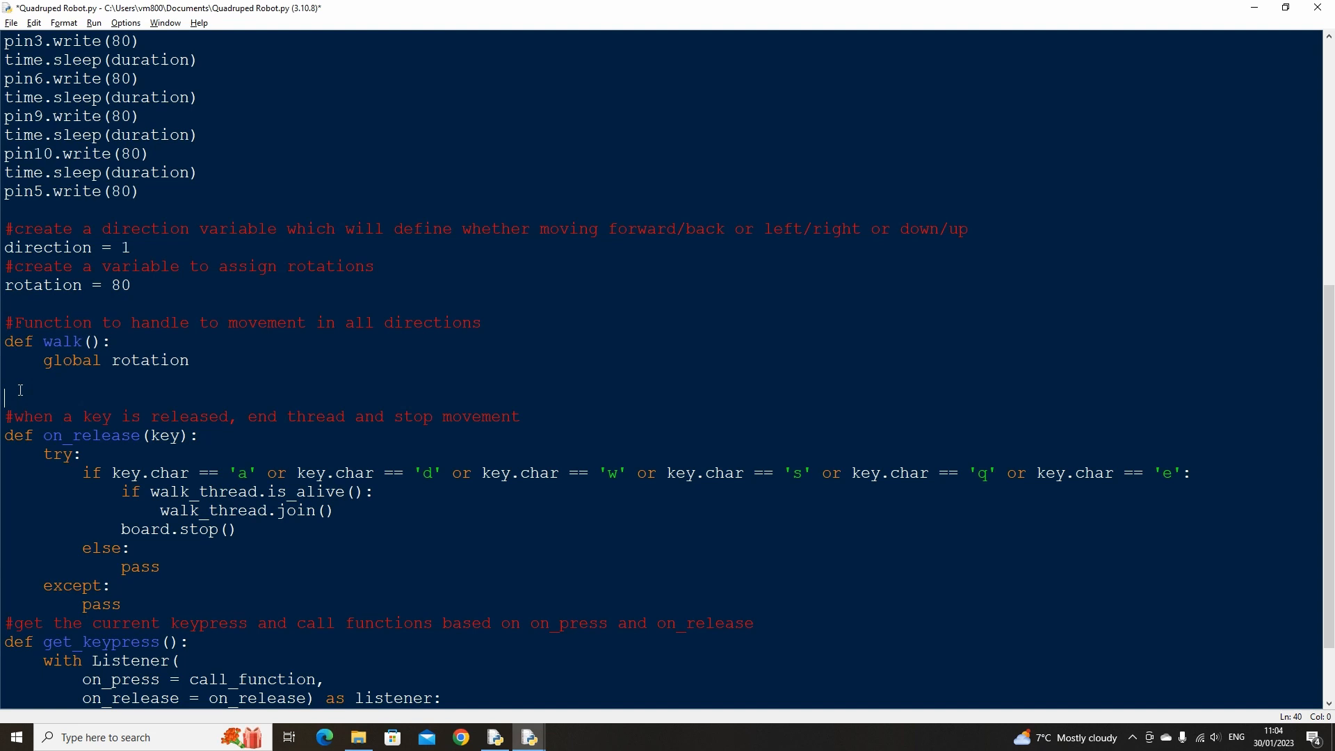
Write call_function(key) with global walk_thread, a rotation-left branch, and further elif branches
{"action": "type", "text": "#Function to define which direction to move in"}
{"action": "type", "text": "gl"}
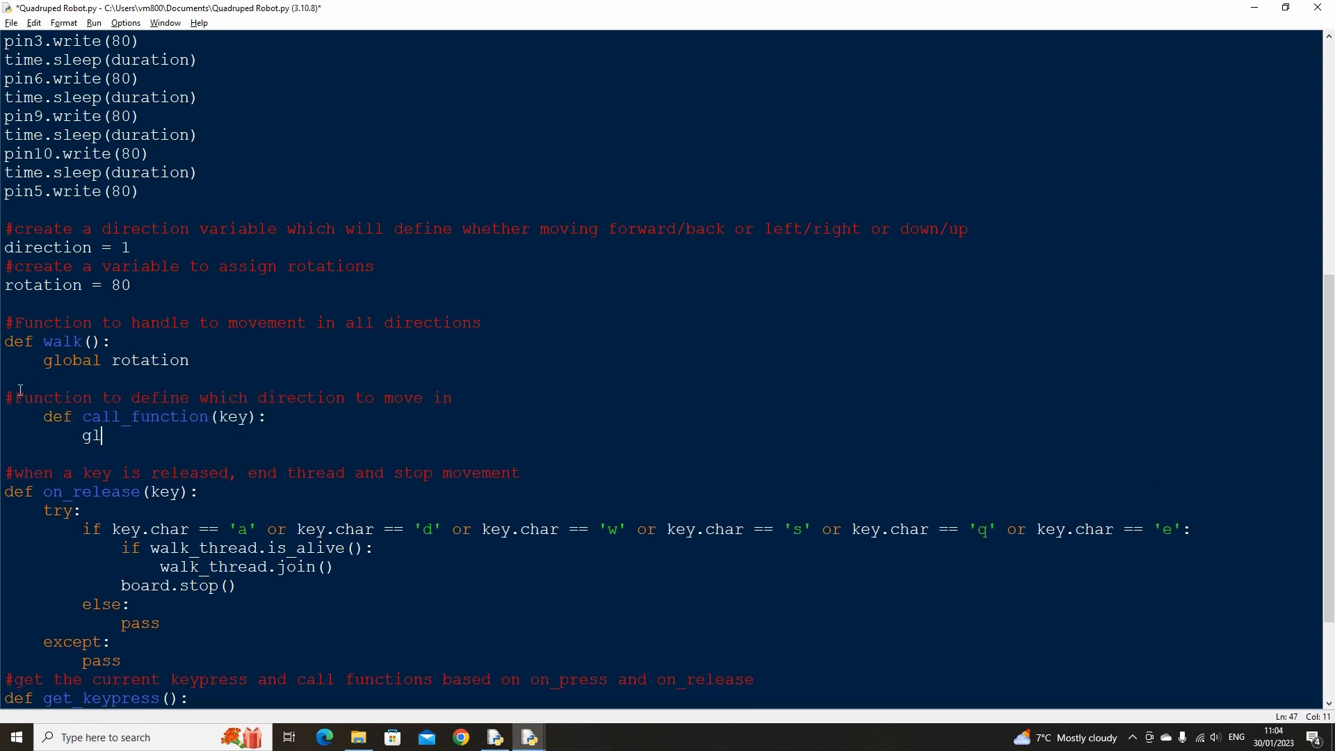
{"action": "type", "text": "obal walk_thread"}
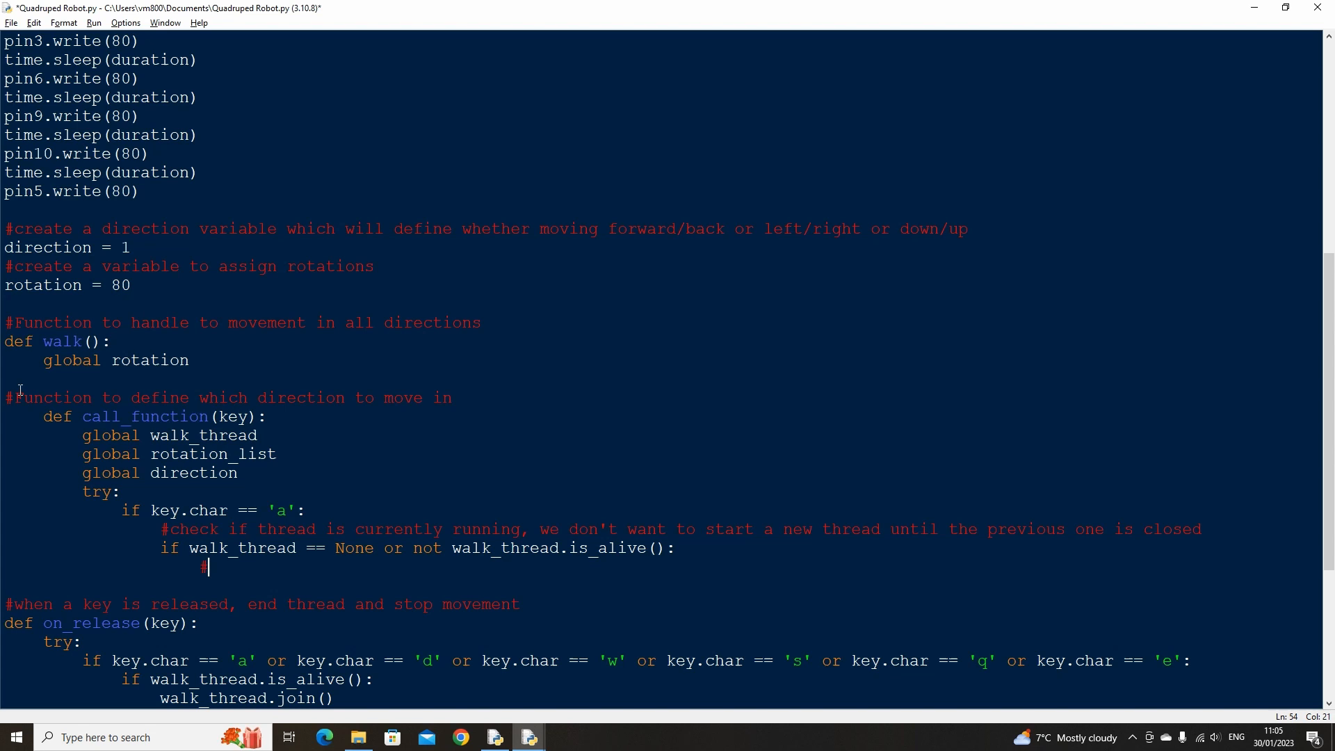
{"action": "type", "text": "#rotation left"}
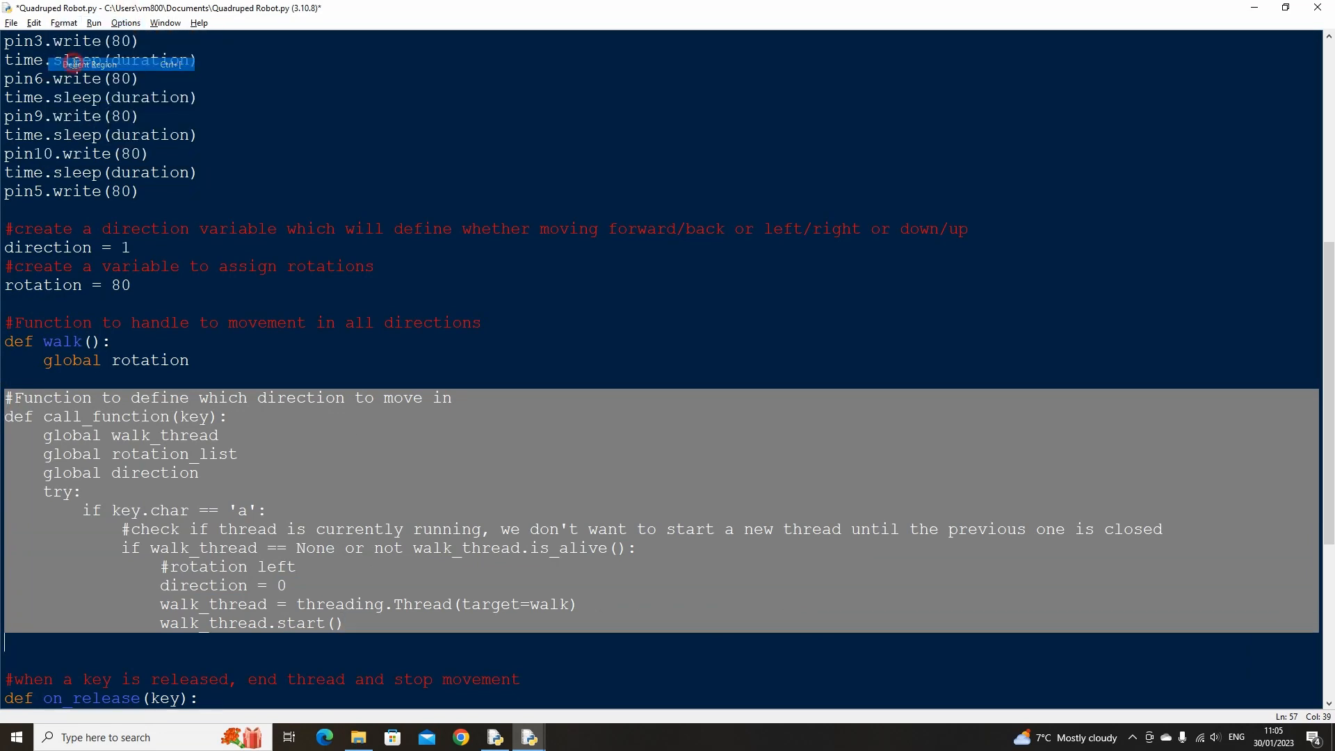
{"action": "left_click", "coordinate": [345, 623]}
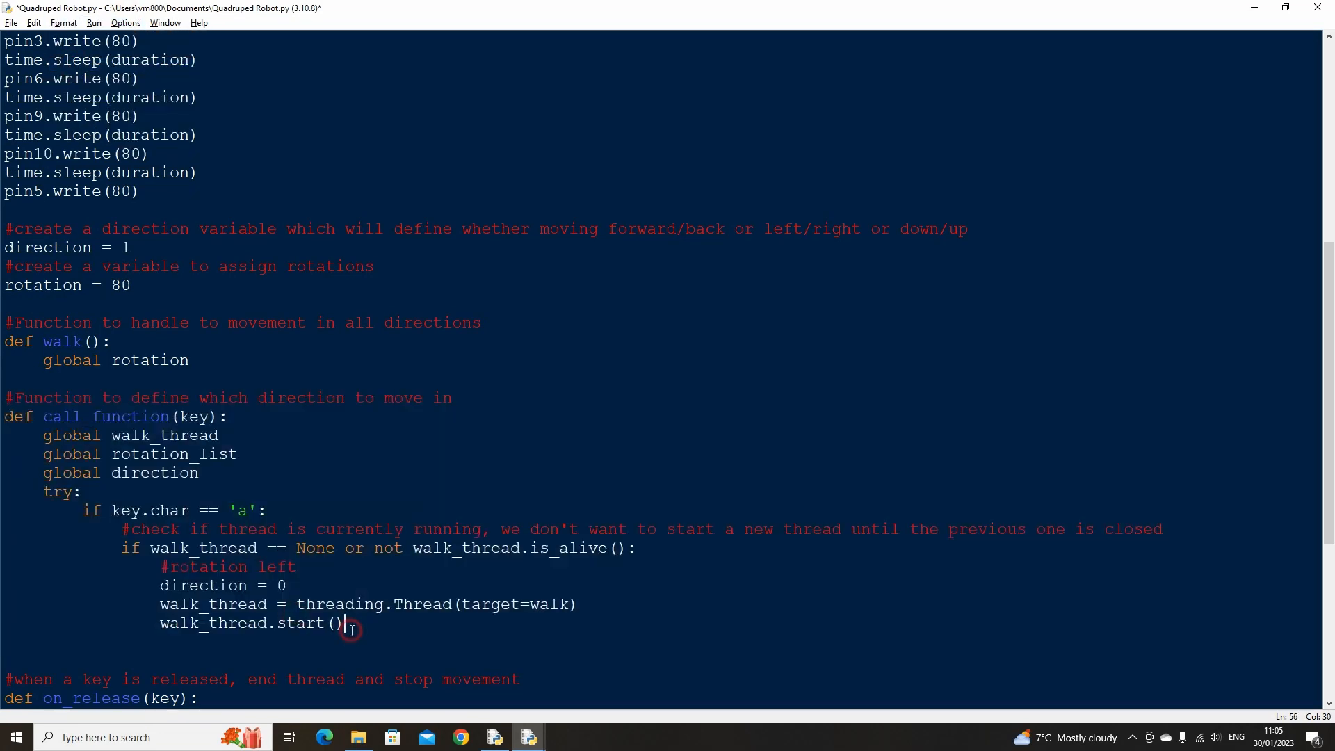
{"action": "type", "text": "els"}
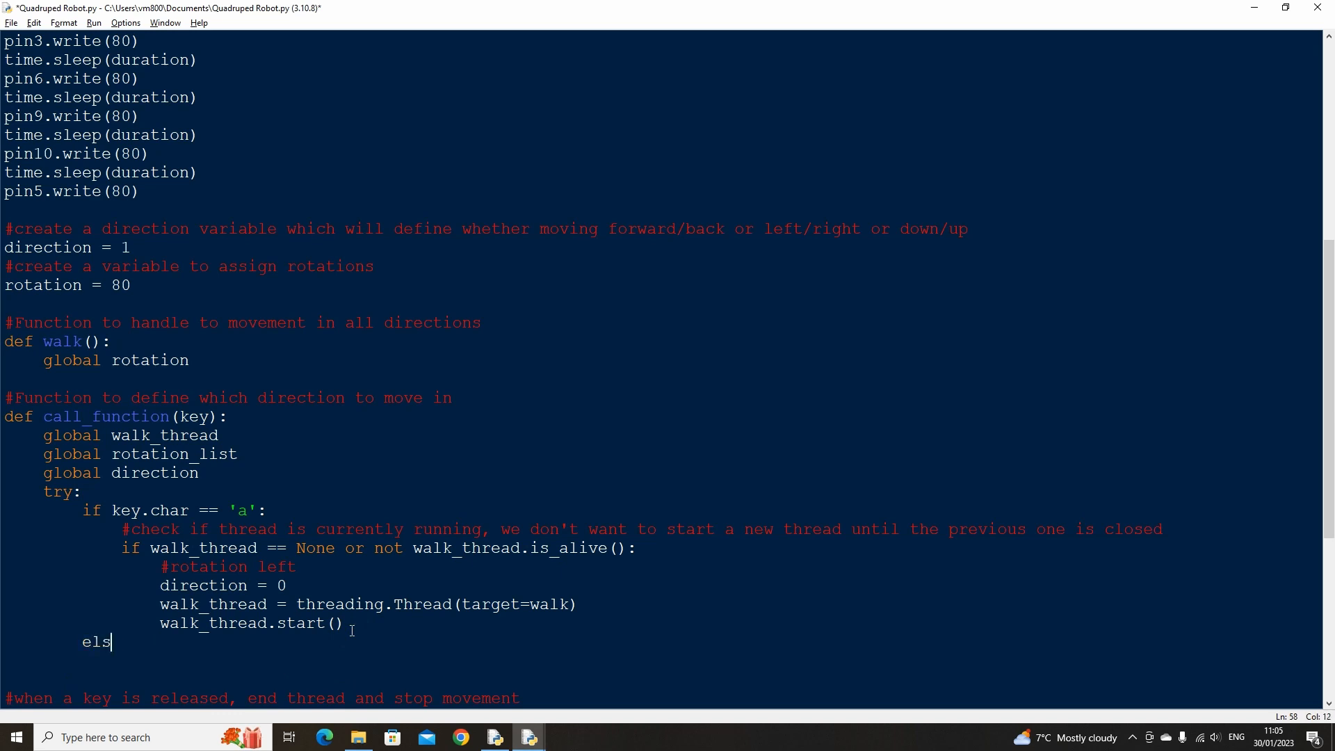
{"action": "type", "text": "if key.char == 'd':"}
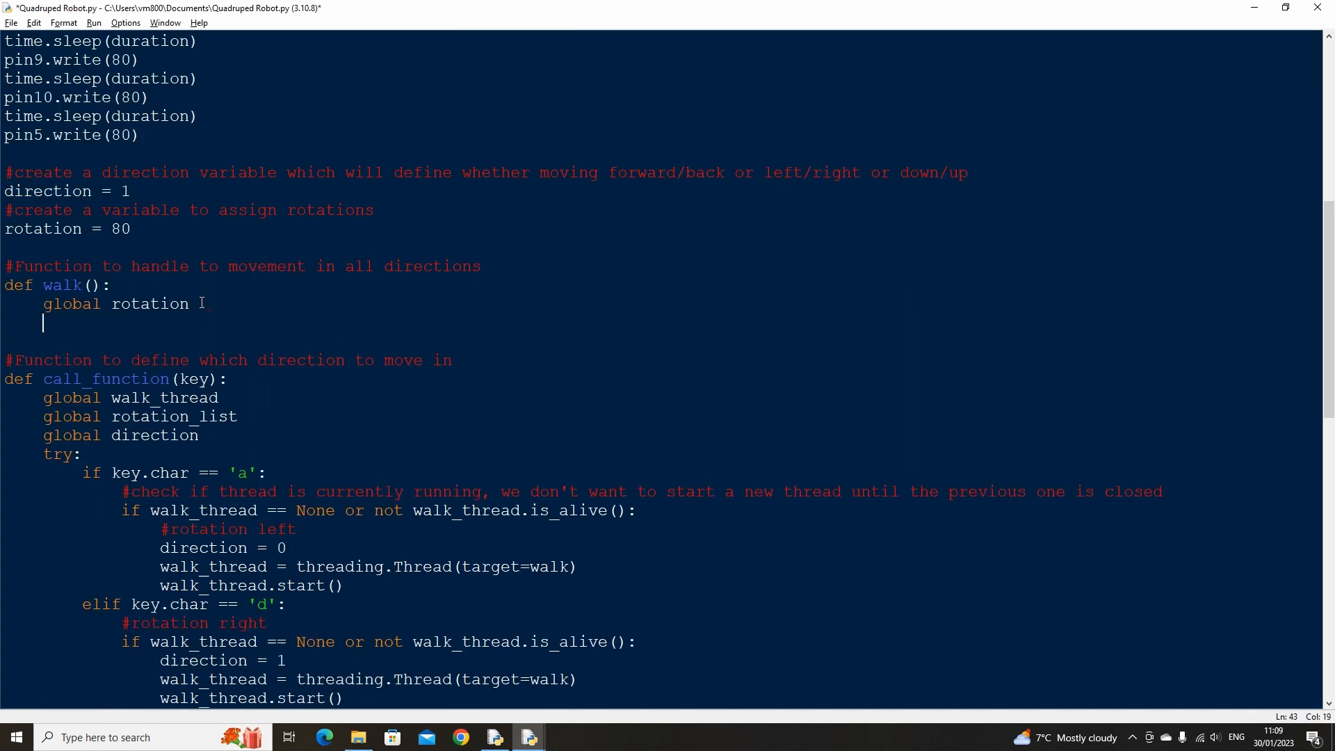
Write the direction 2 forward step, moving the four legs to 40/120 with sleeps
{"action": "type", "text": "#if moving forwards or backwards"}
{"action": "type", "text": "if direction == 2:"}
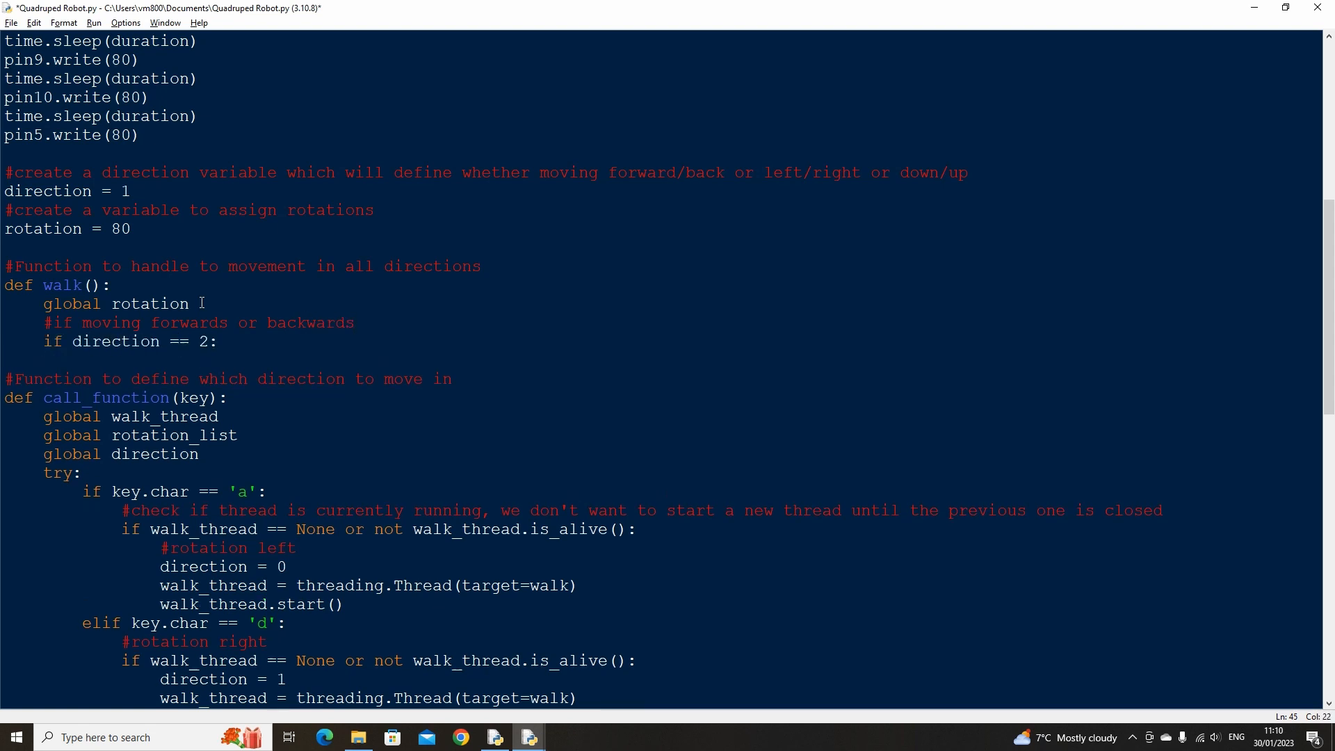
{"action": "type", "text": "#position 1 for 4 legs"}
{"action": "type", "text": "pin10"}
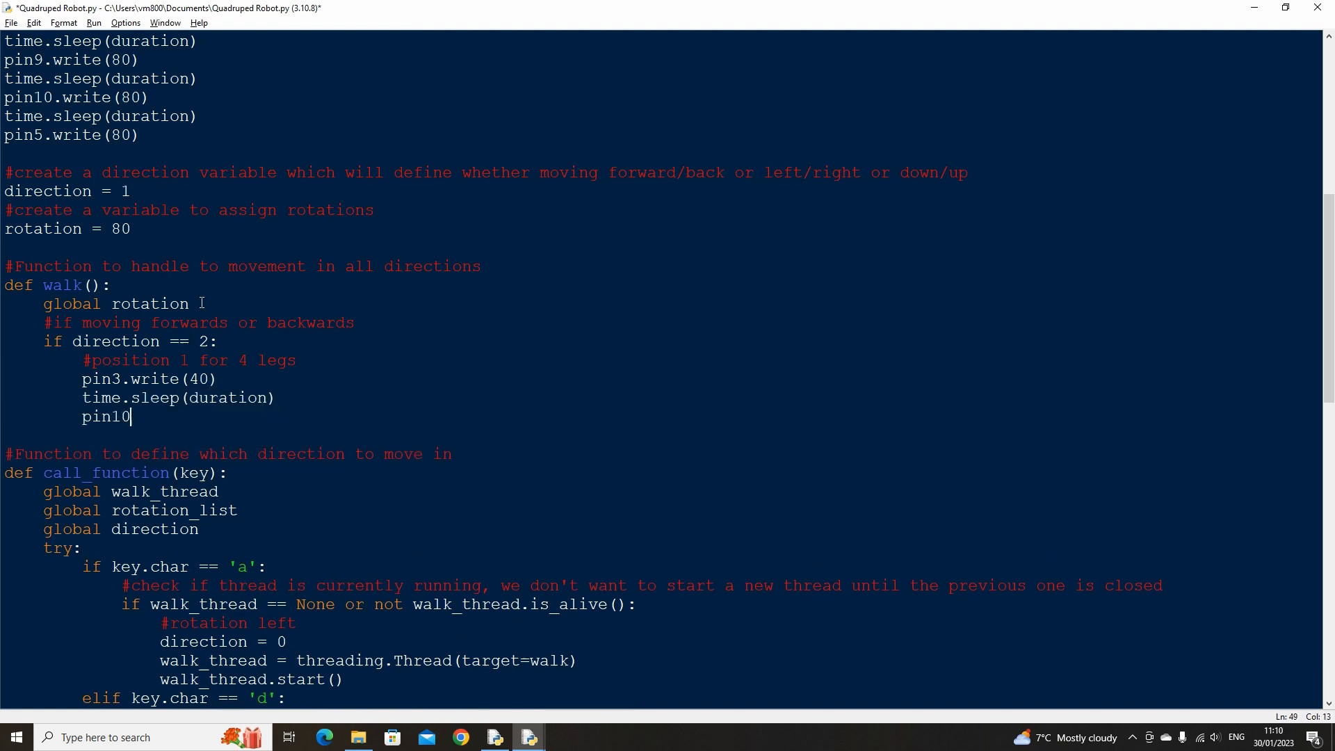
{"action": "type", "text": ".write(120)"}
{"action": "type", "text": "pin6.write(40"}
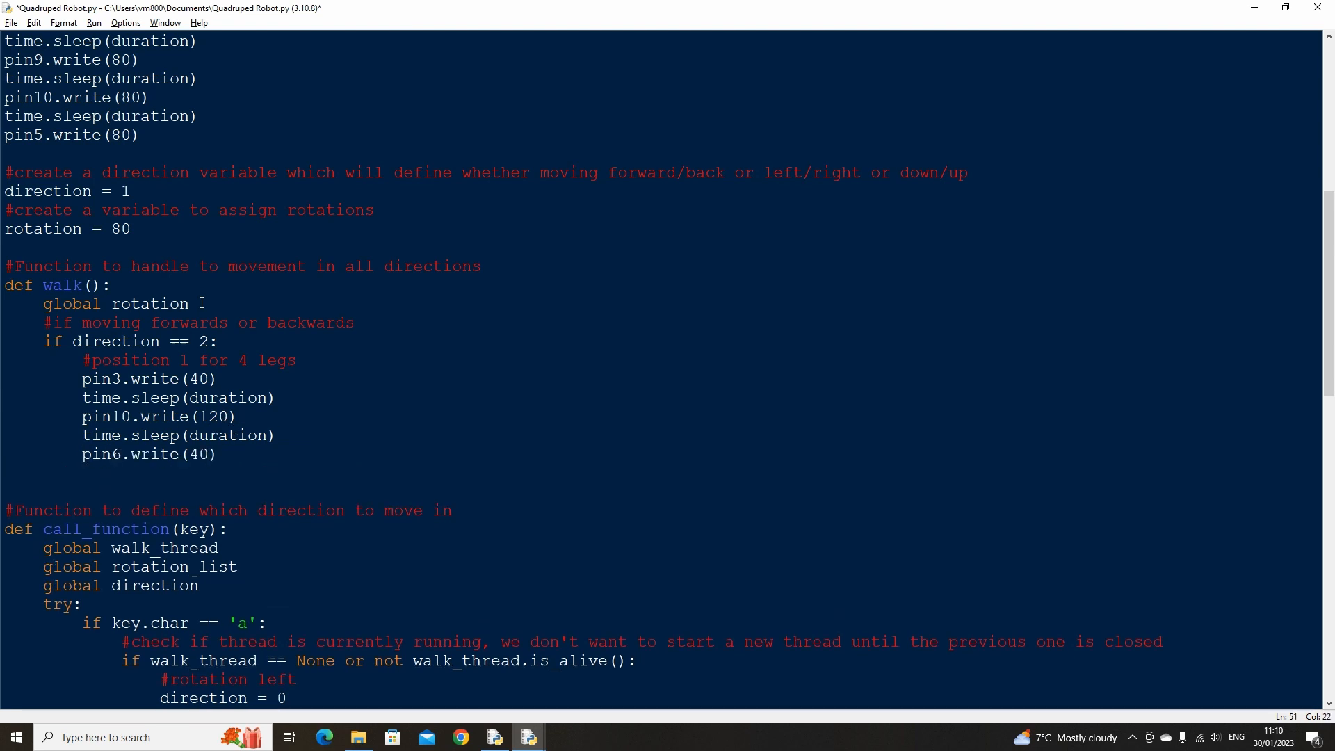
{"action": "type", "text": "time.sleep(duration)"}
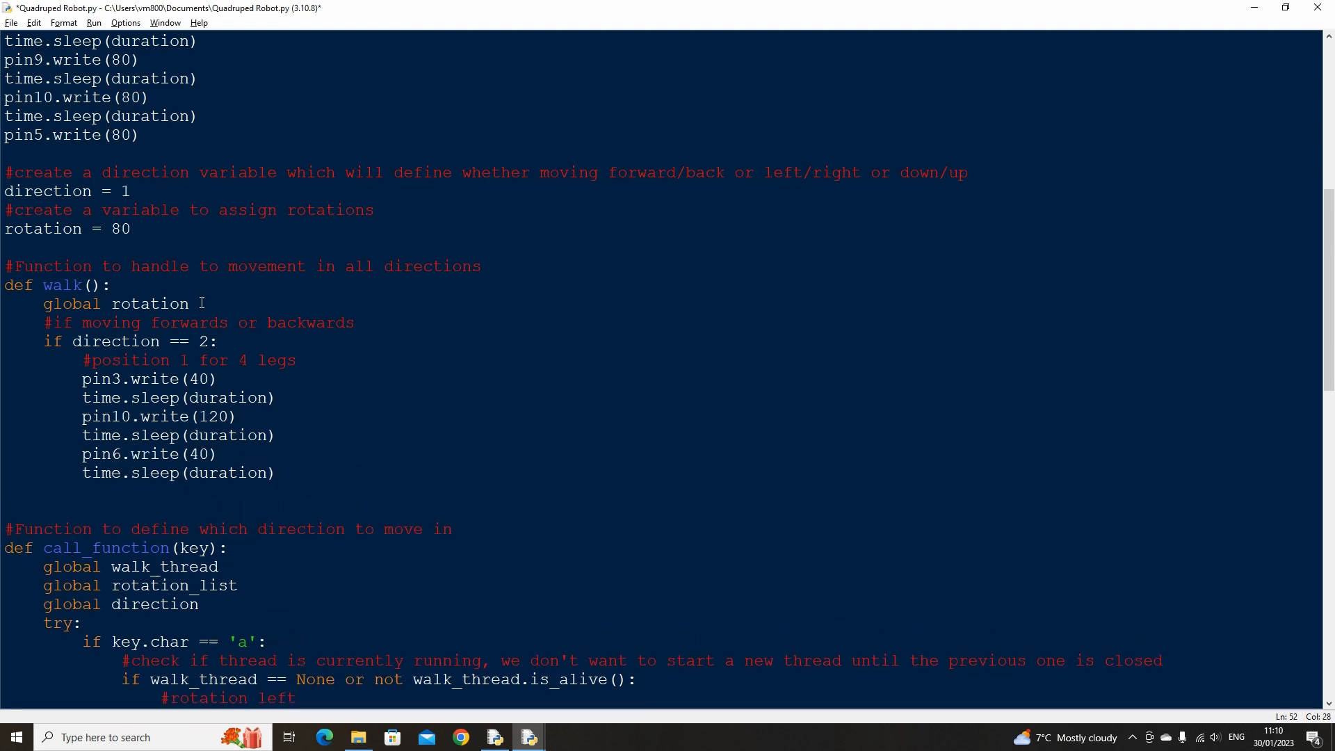
{"action": "type", "text": "pin9.write(120)"}
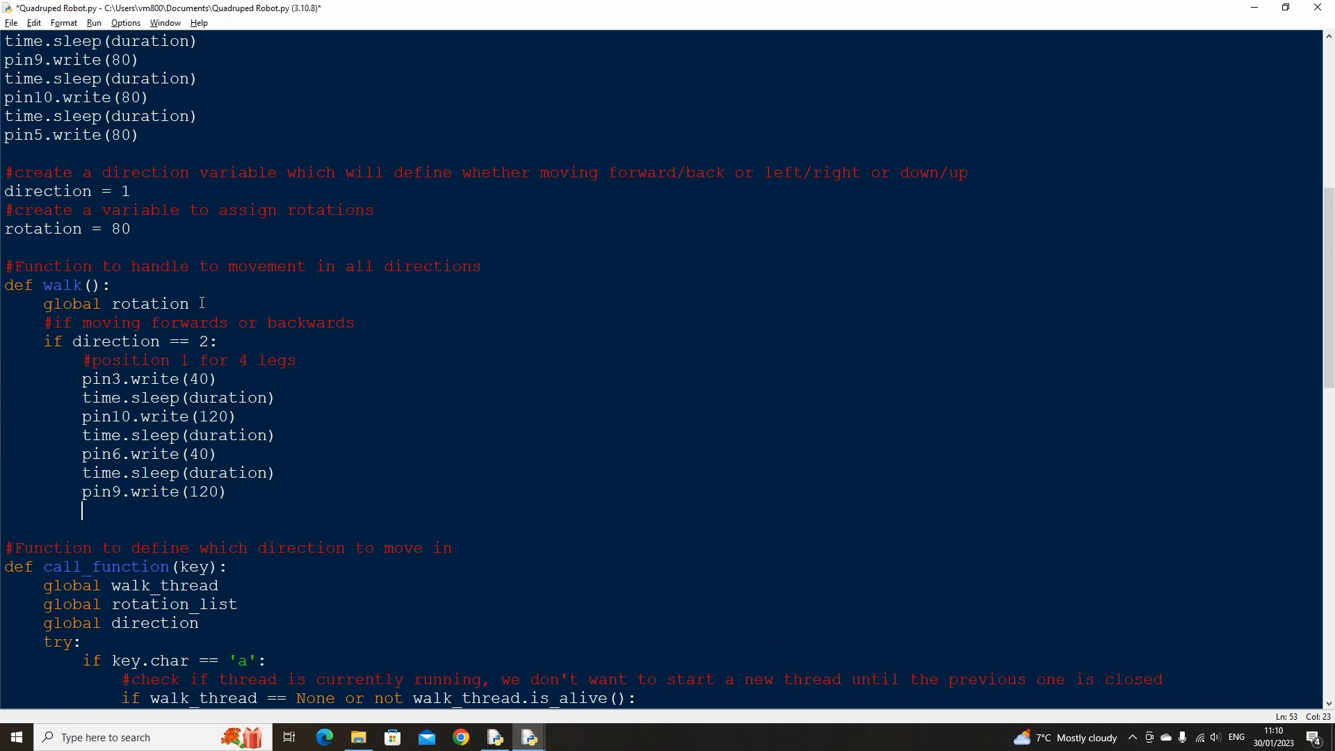
{"action": "type", "text": "time.sleep(duration)"}
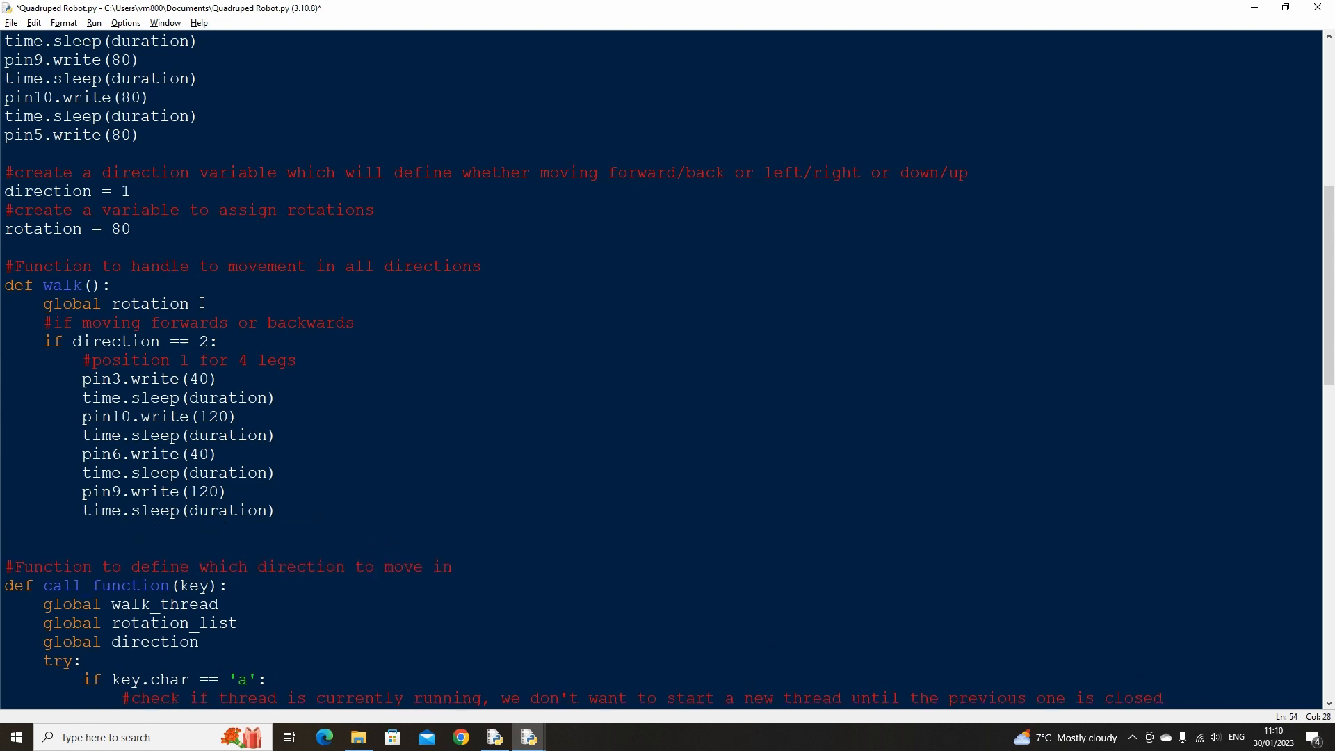
Return pins 3, 10, 6 and 9 to base position 80, then begin the backwards branch comment
{"action": "type", "text": "#return to base position for 4 leg"}
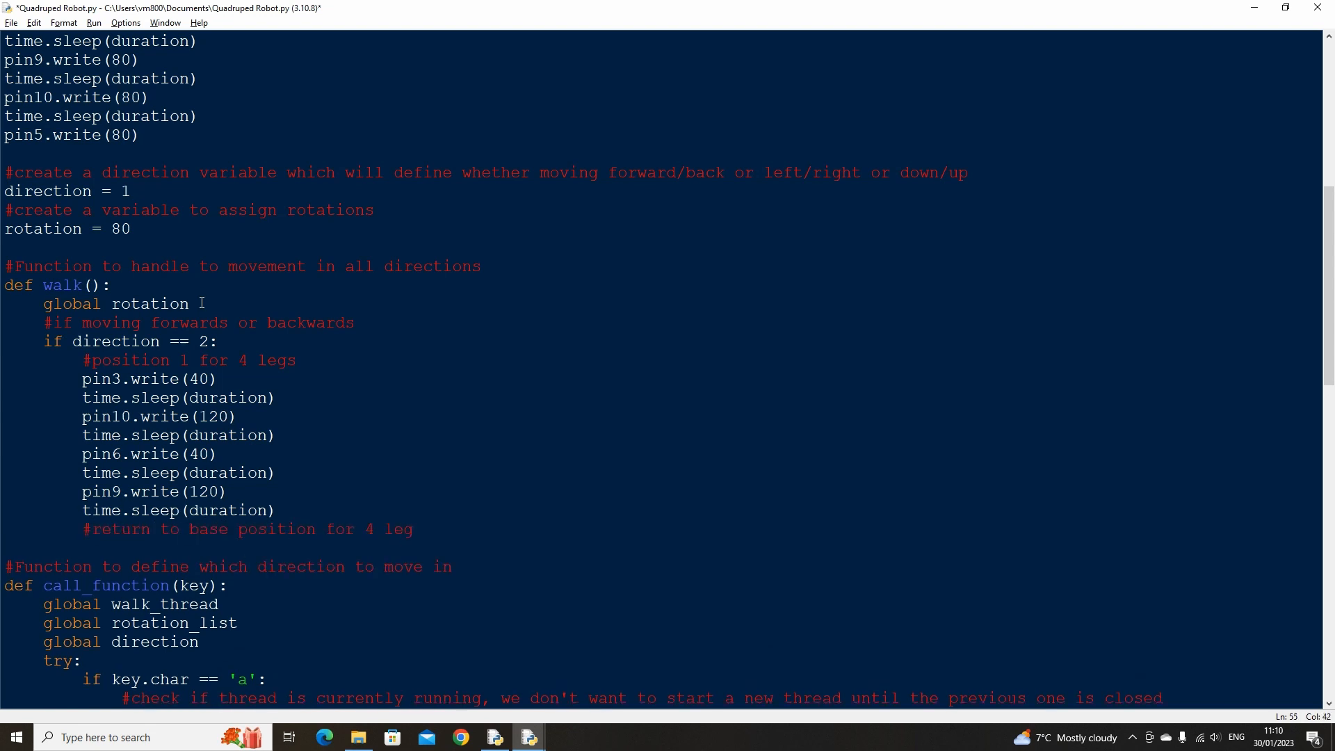
{"action": "type", "text": "pin6.write(80)"}
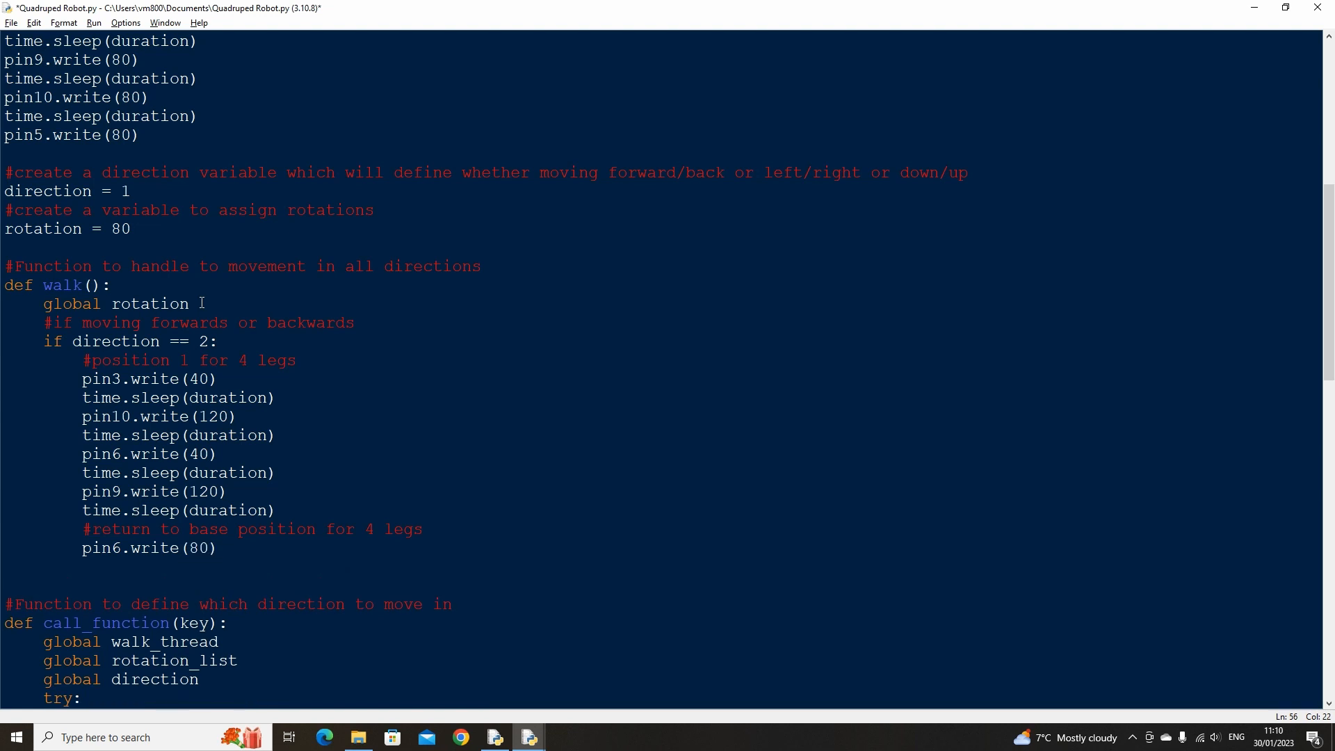
{"action": "type", "text": "pin9.write(80)"}
{"action": "type", "text": "pin10.write(80"}
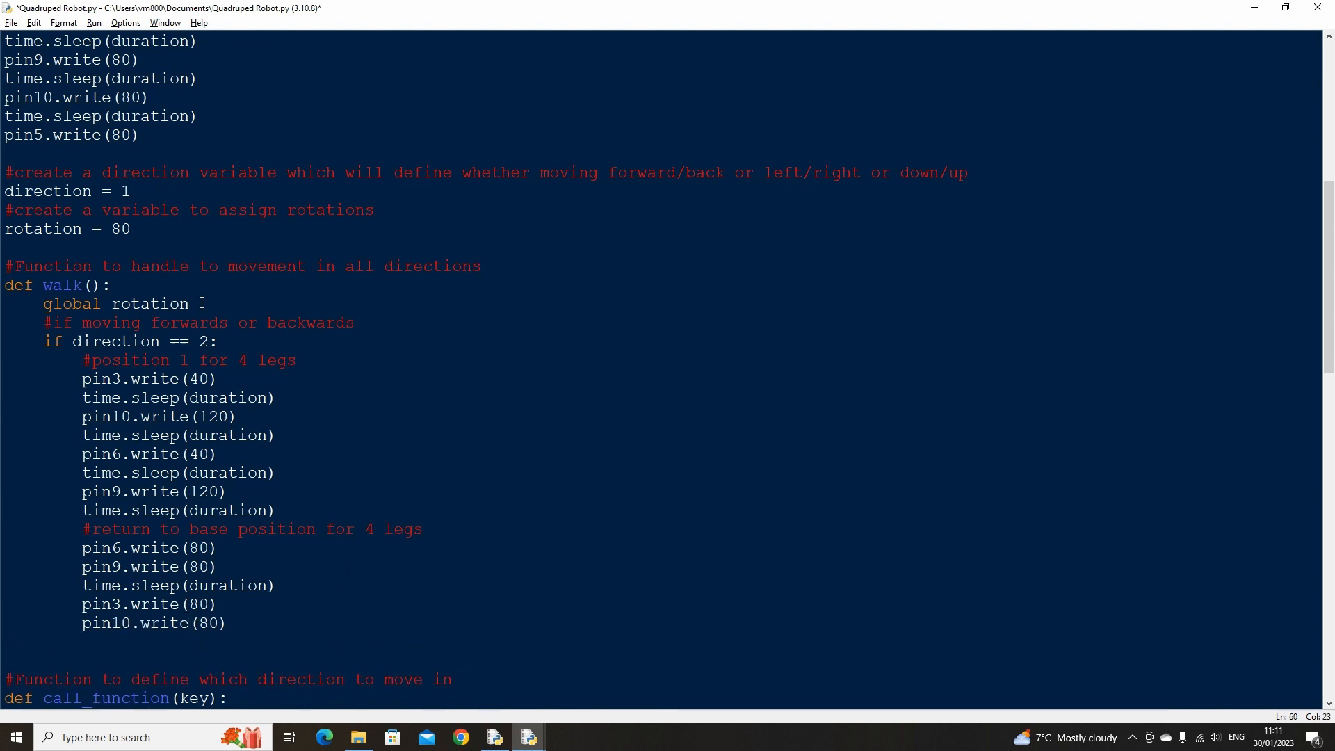
{"action": "type", "text": "time.sleep(duration)"}
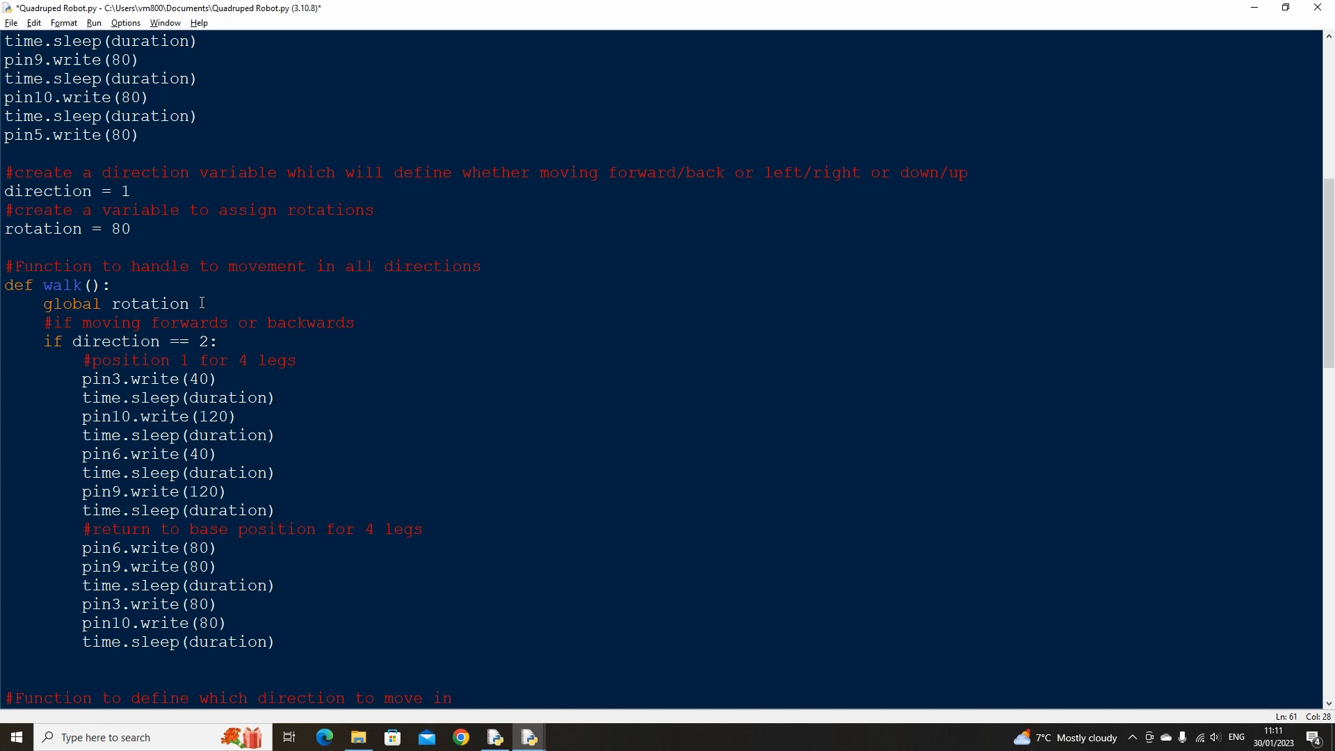
{"action": "type", "text": "#if moving backwards"}
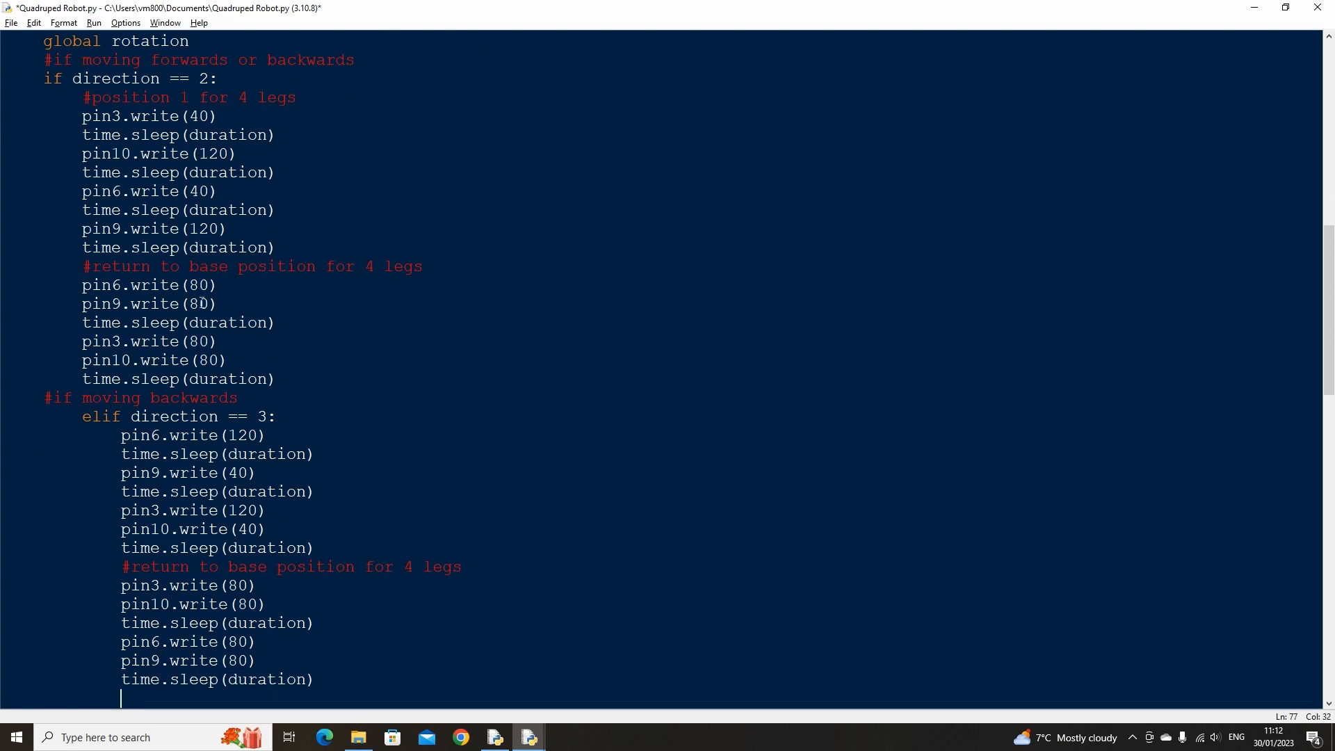
Dedent the direction 3 backwards branch and begin the '#if moving down' comment
{"action": "left_click_drag", "start_coordinate": [83, 416], "coordinate": [312, 680]}
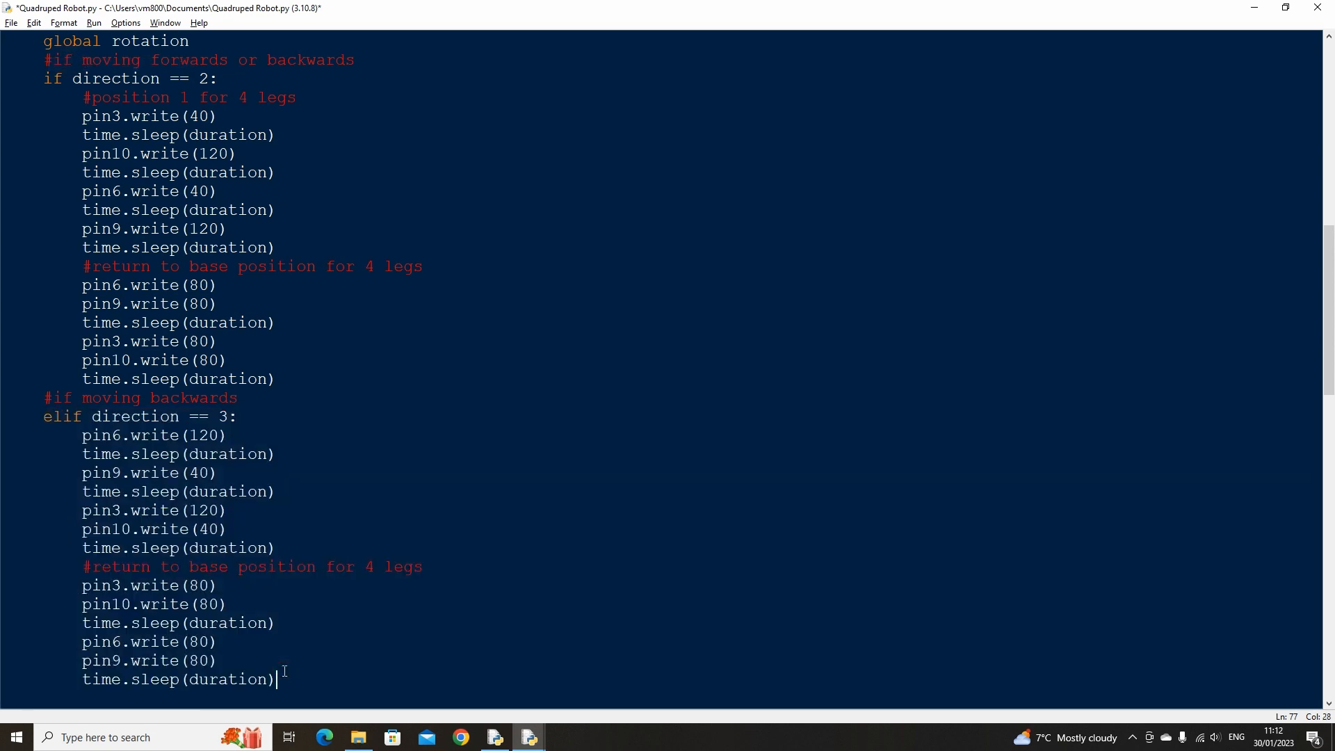
{"action": "type", "text": "#if moving down"}
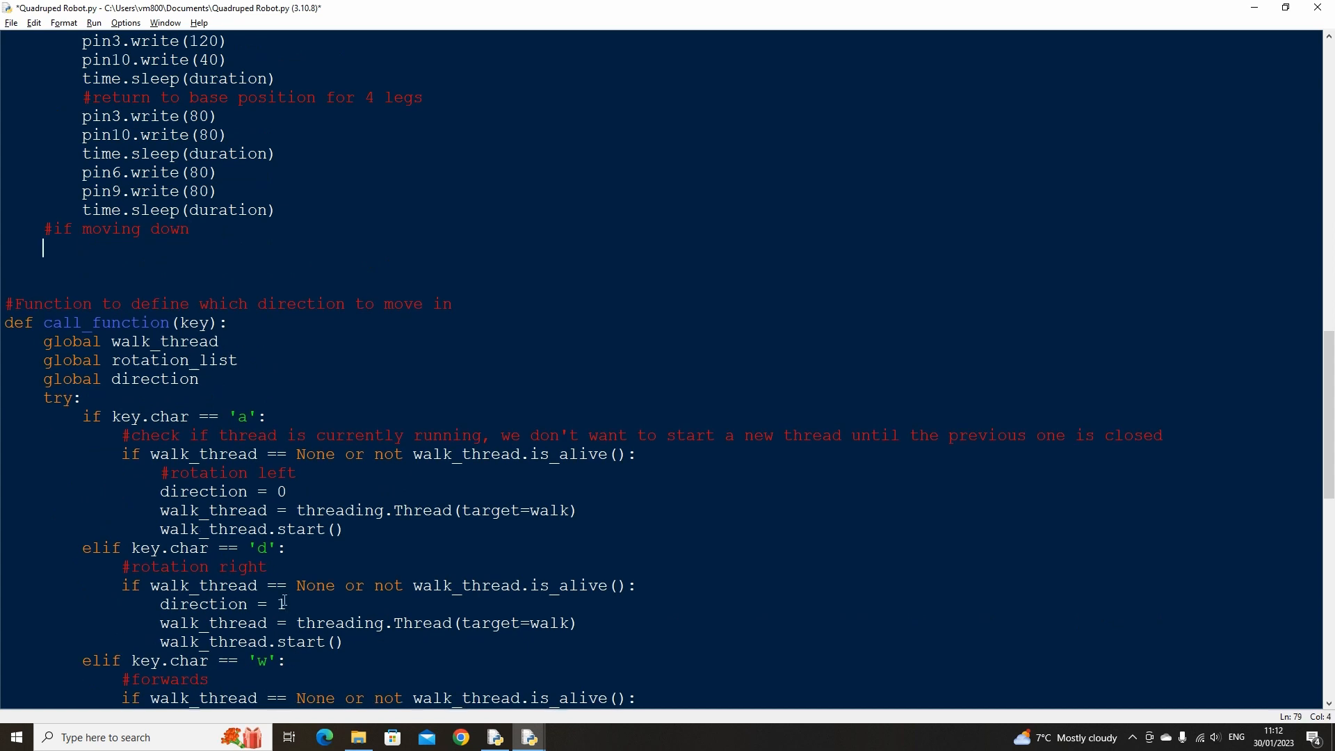
Add the direction 4 branch writing pin3 0, pin10 180, pin6 180, pin9 0, then start direction 5
{"action": "type", "text": "elif direction == 4:"}
{"action": "type", "text": "time"}
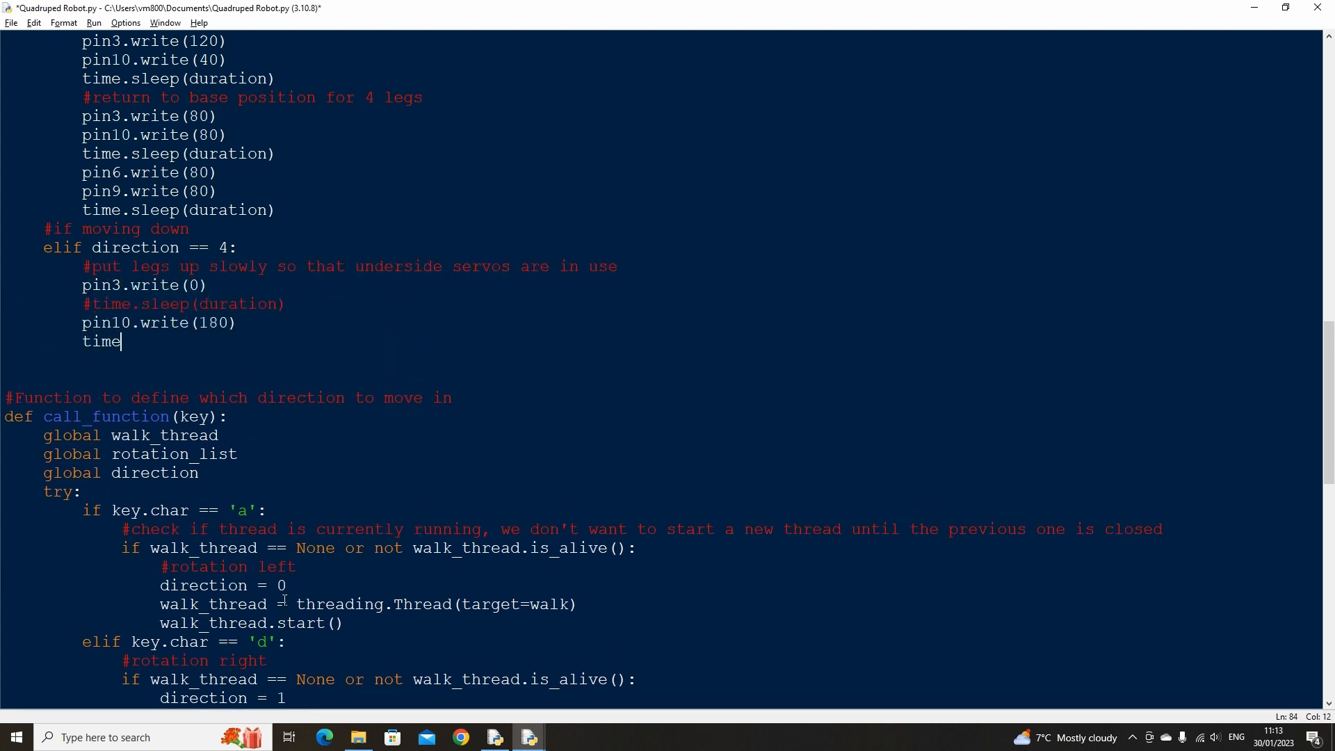
{"action": "type", "text": ".sleep(duration)"}
{"action": "type", "text": "#put legs back down"}
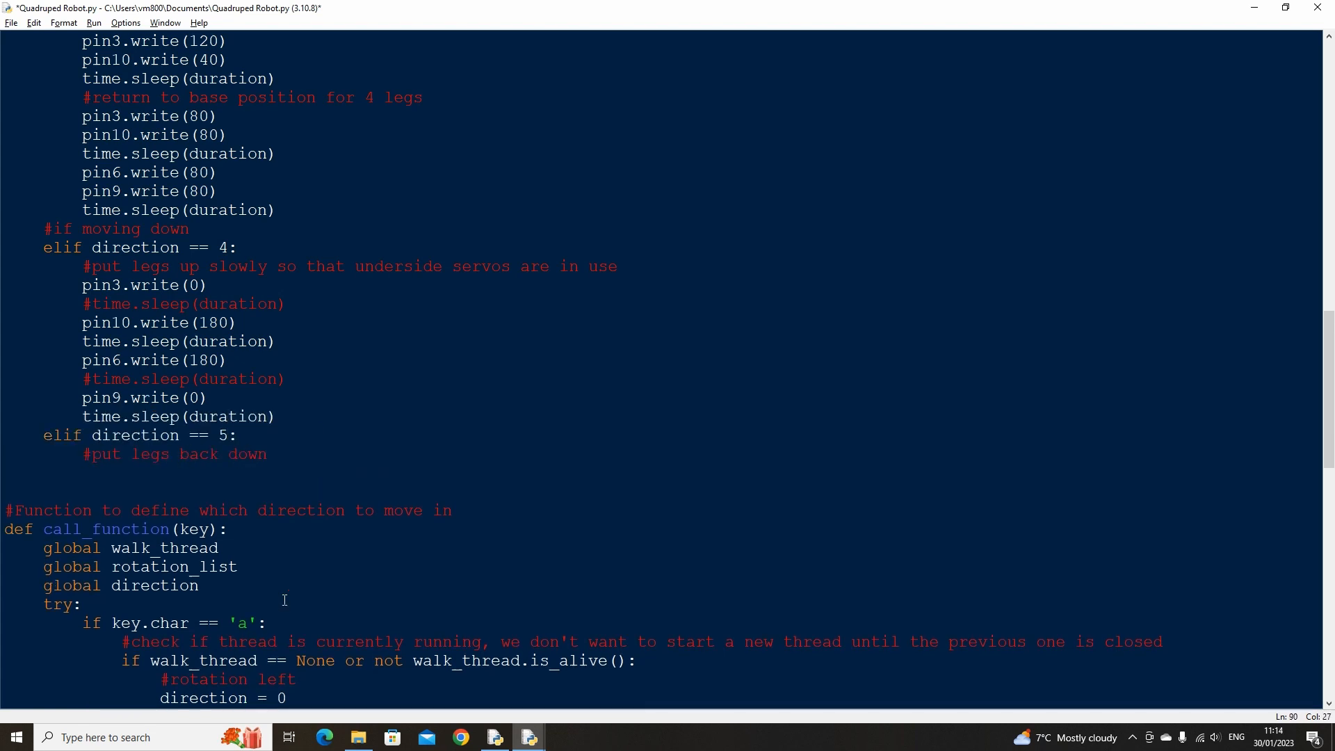
{"action": "type", "text": "pin3.write(80)"}
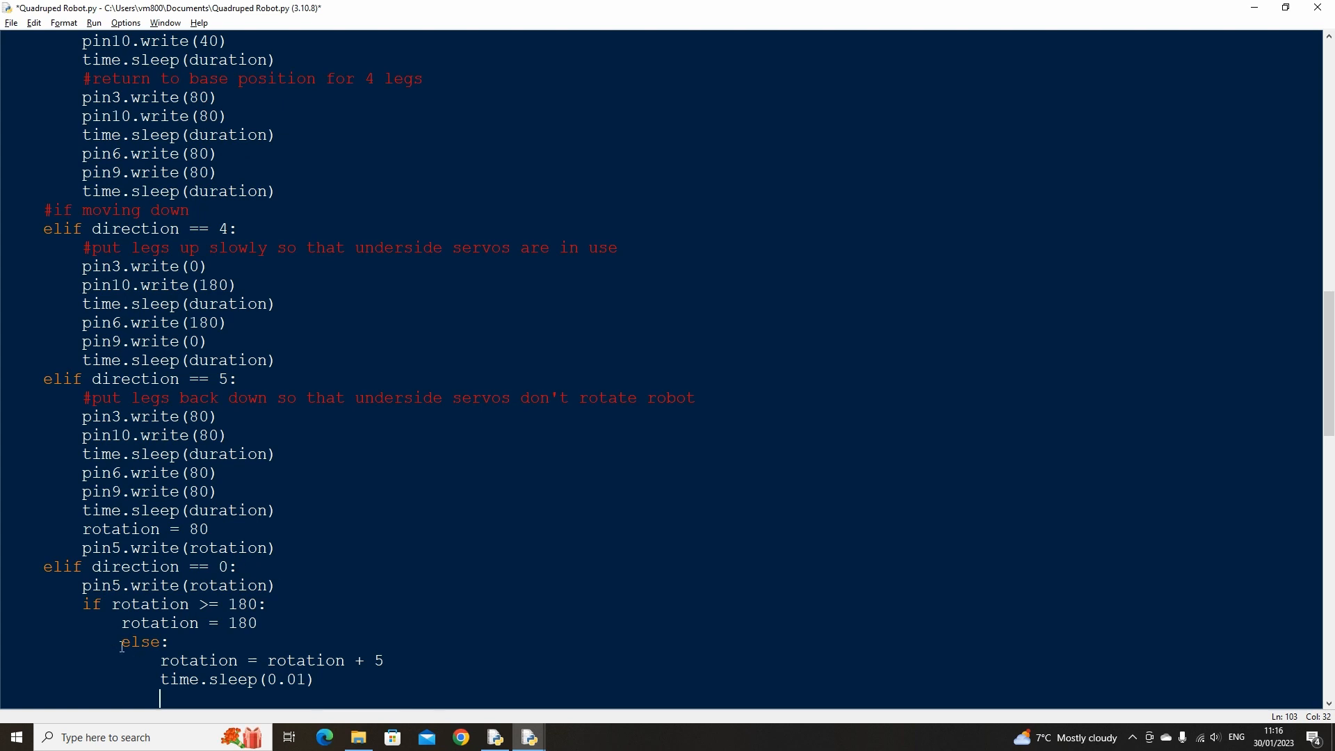
Add a '#move legs back up' comment above the direction 5 branch
{"action": "left_click", "coordinate": [124, 22]}
{"action": "type", "text": "#if moving left"}
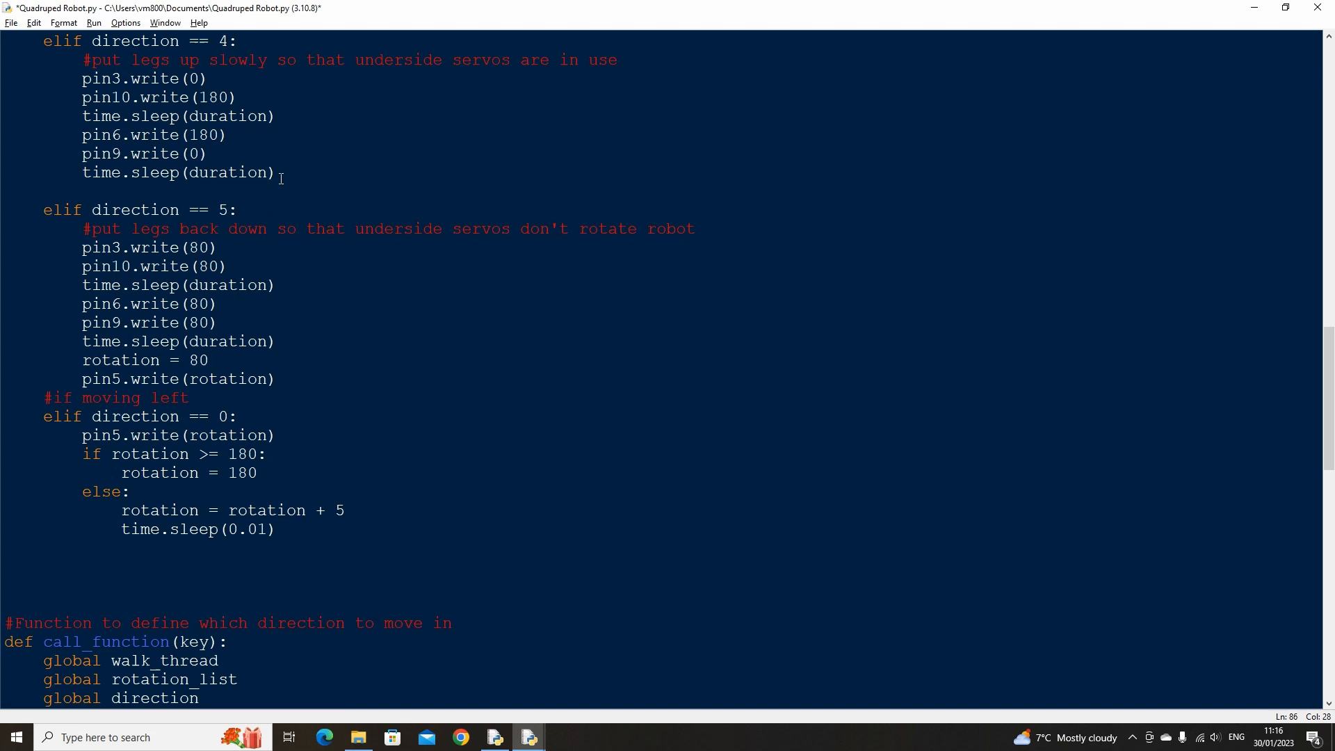
{"action": "type", "text": "#move legs back up"}
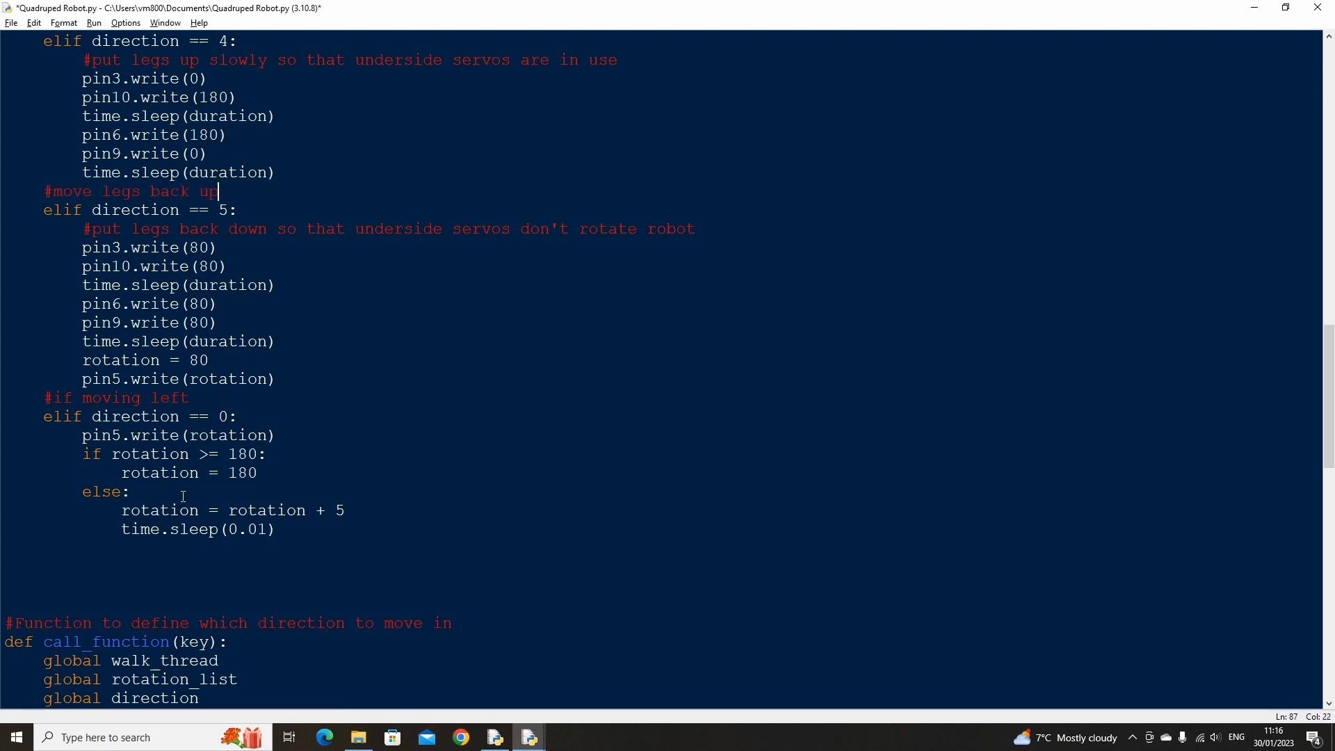
{"action": "left_click", "coordinate": [274, 529]}
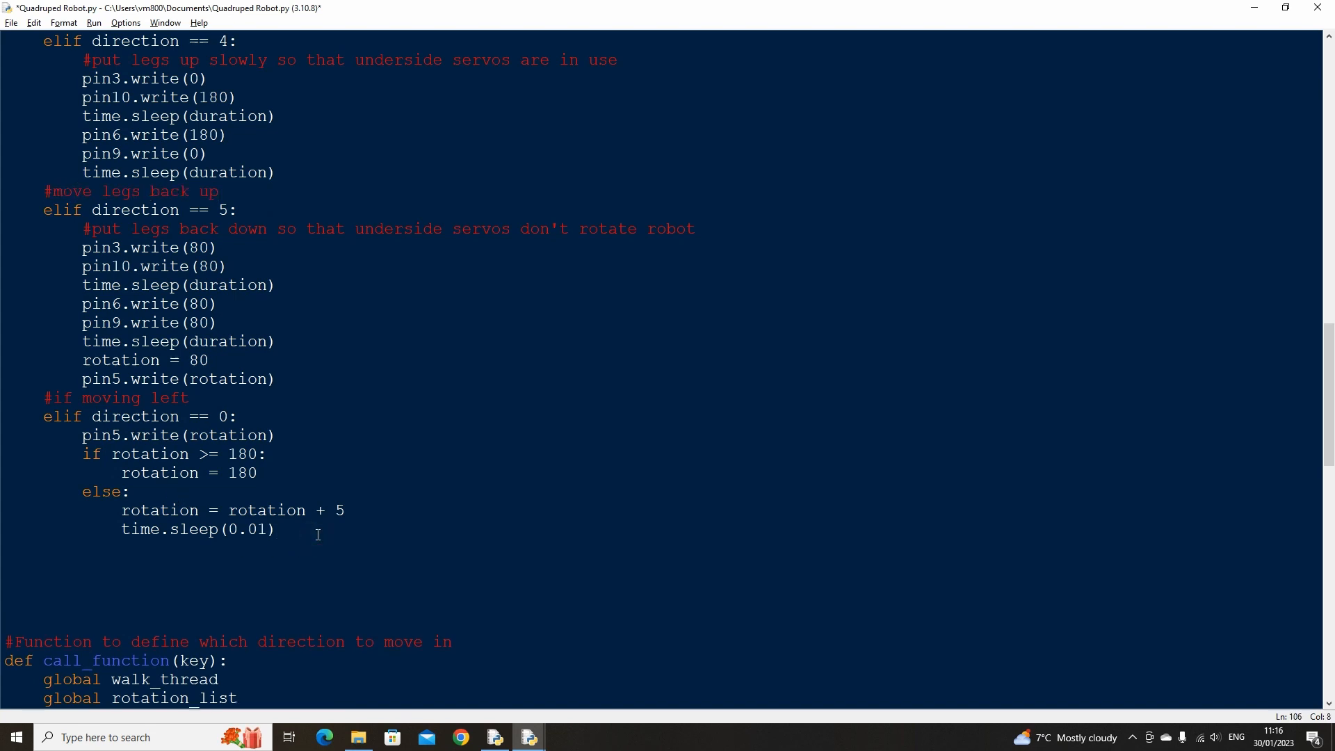
Add an '#if moving right' direction 1 branch decrementing rotation by 5 down to 0
{"action": "type", "text": "#if moving ri"}
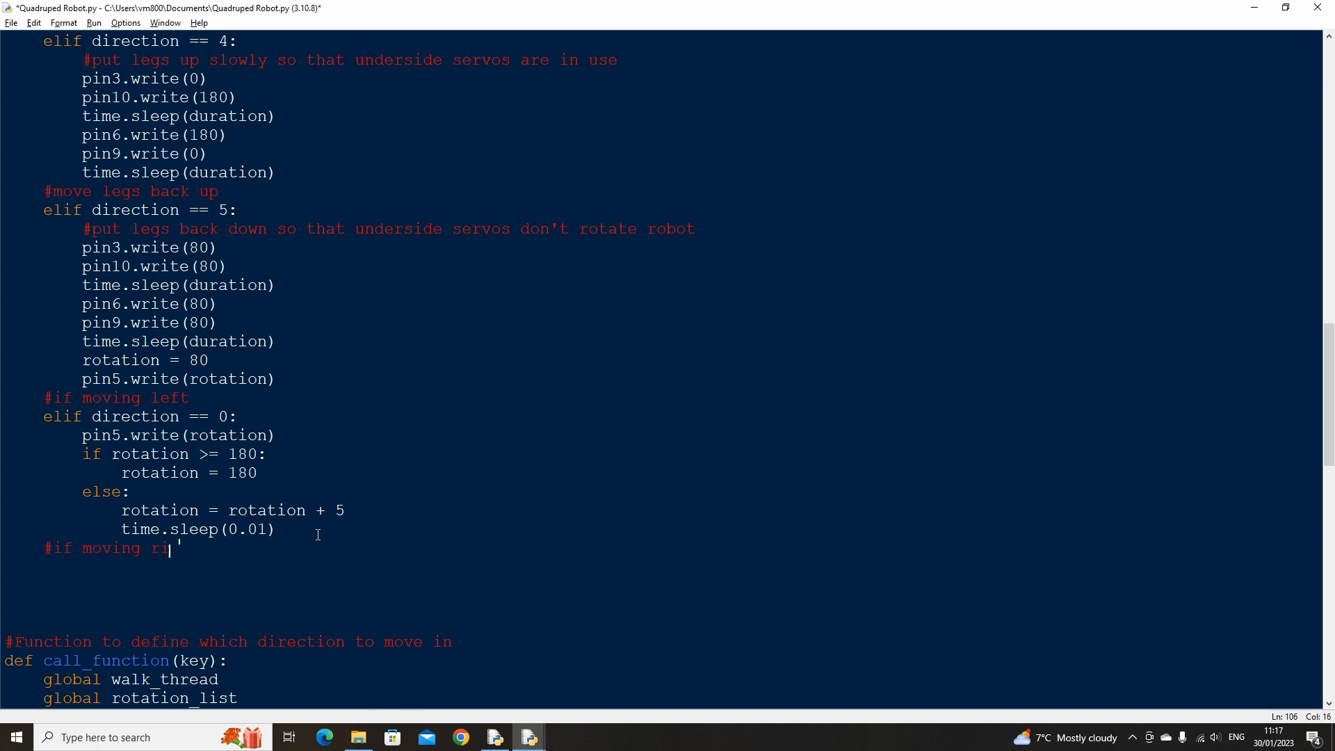
{"action": "type", "text": "ght\\nel"}
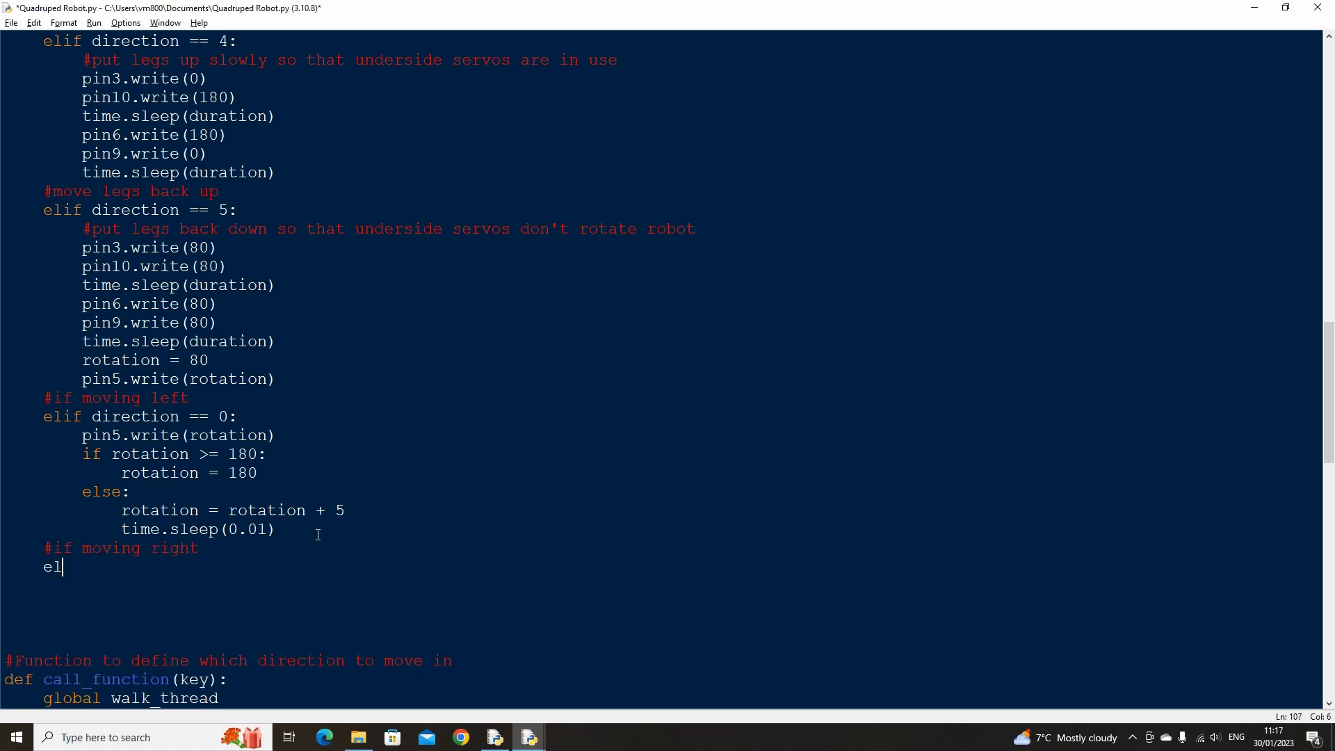
{"action": "type", "text": "if direction == 1:"}
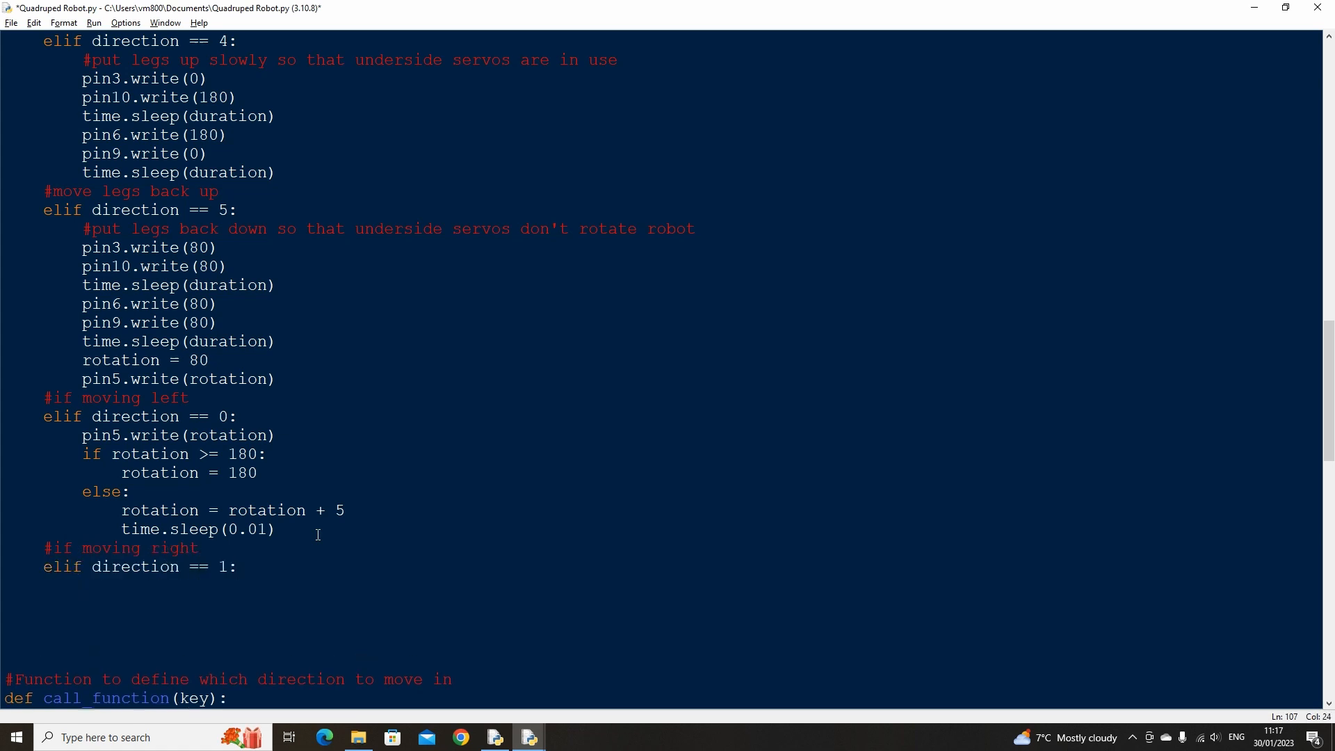
{"action": "type", "text": "pin5.write(rotation)"}
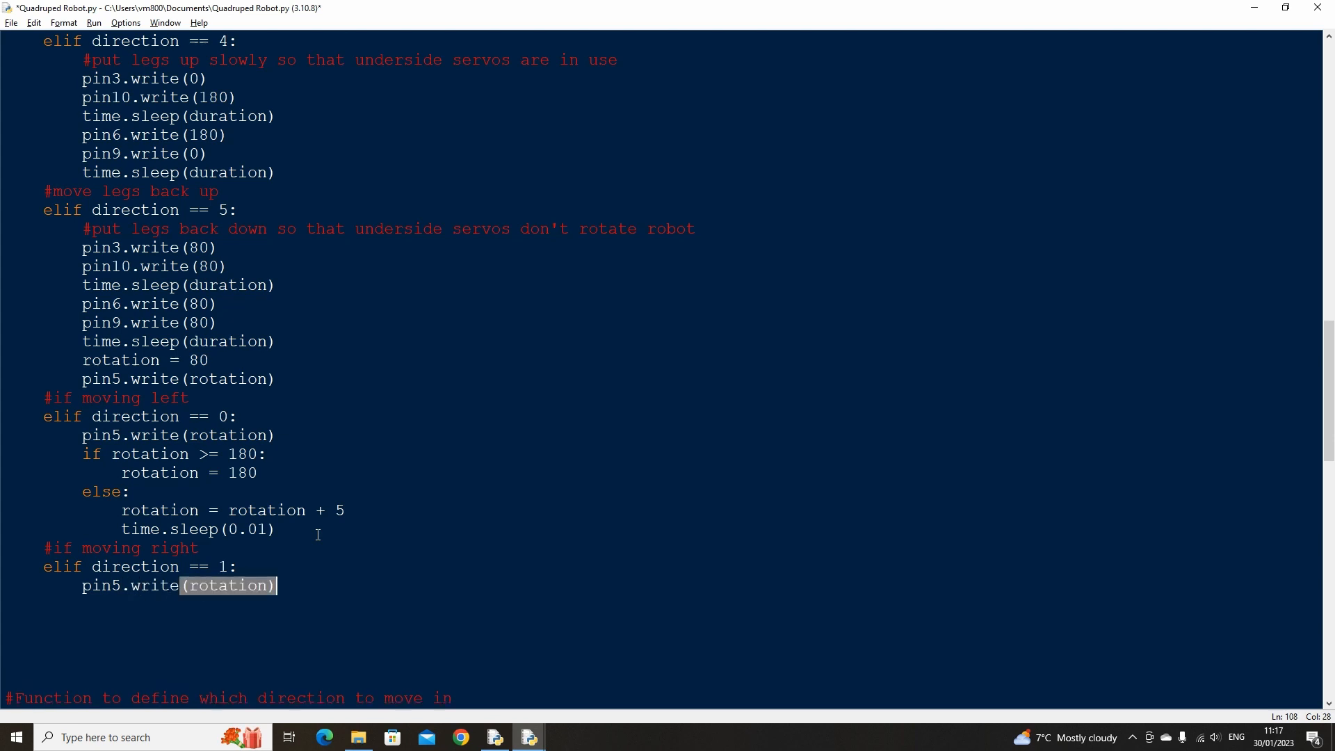
{"action": "type", "text": "if rotation <= 0:"}
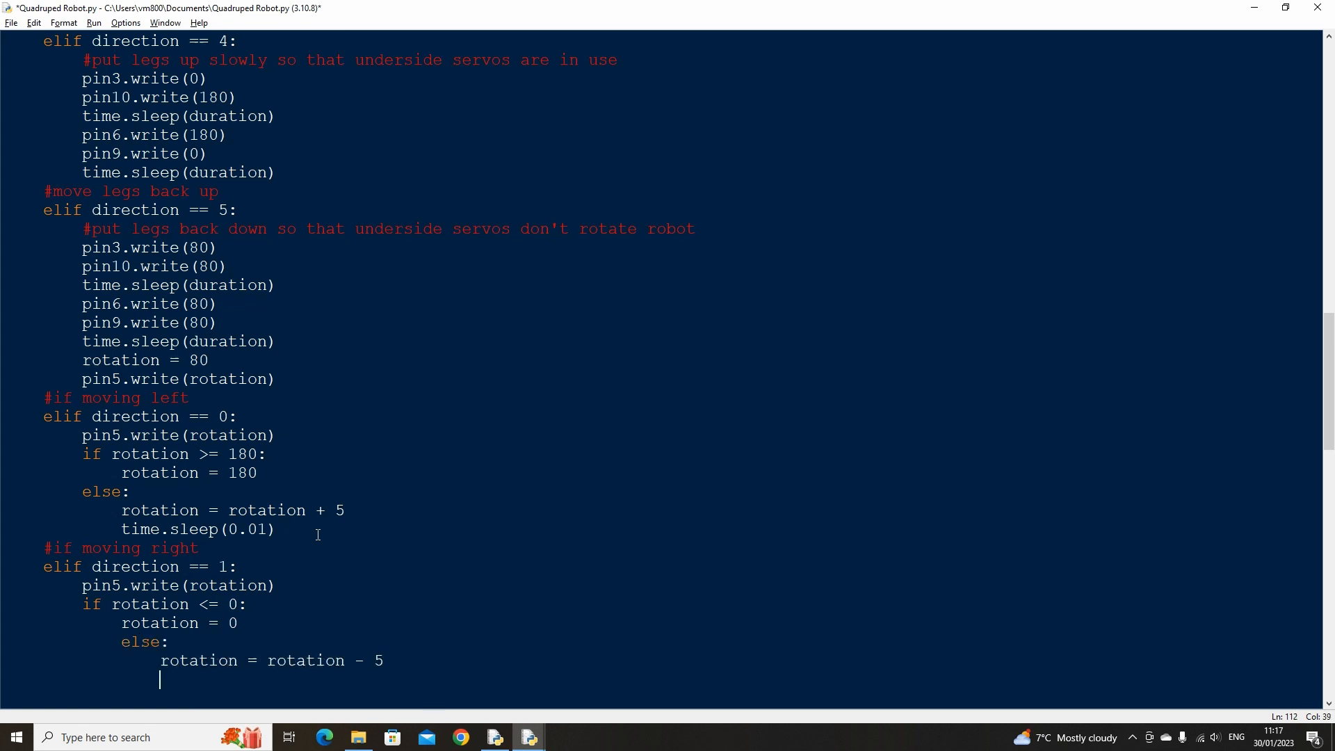
{"action": "type", "text": "time.sleep(0.01"}
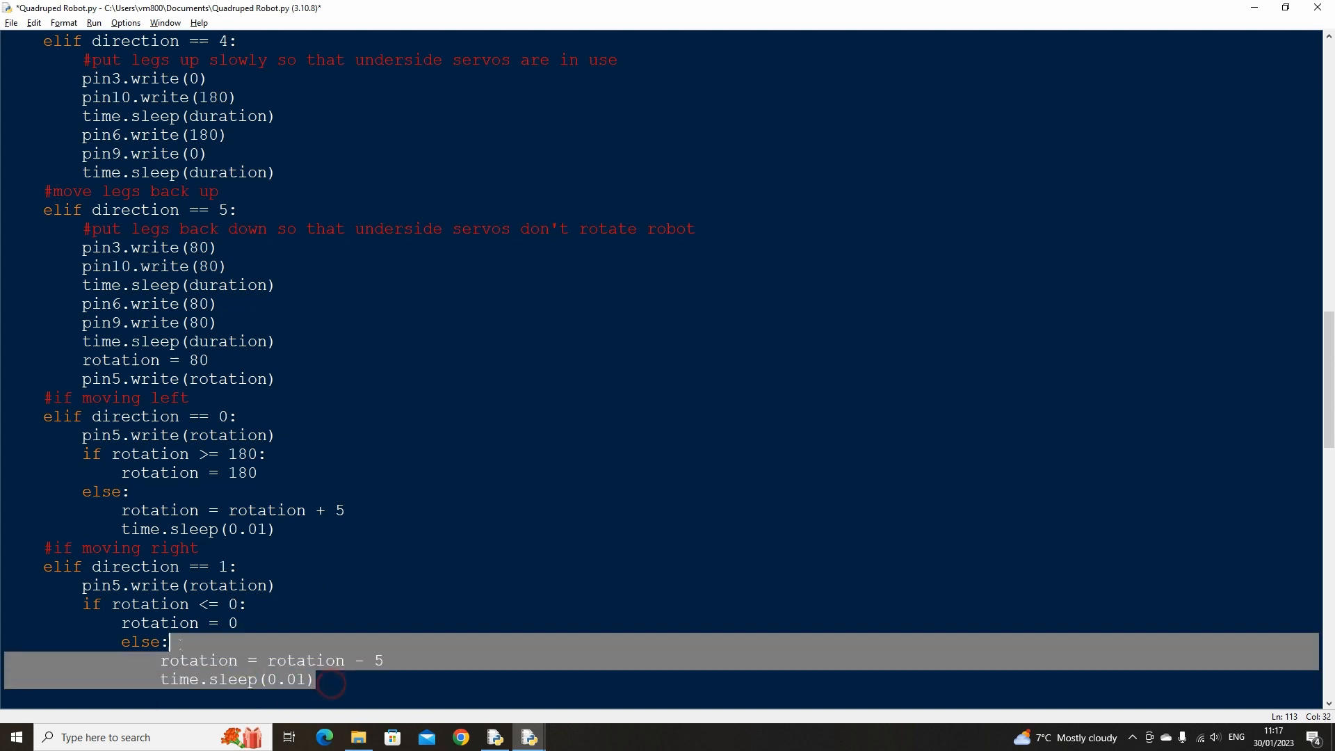
Open IDLE's Options menu to adjust editor settings
{"action": "left_click", "coordinate": [125, 23]}
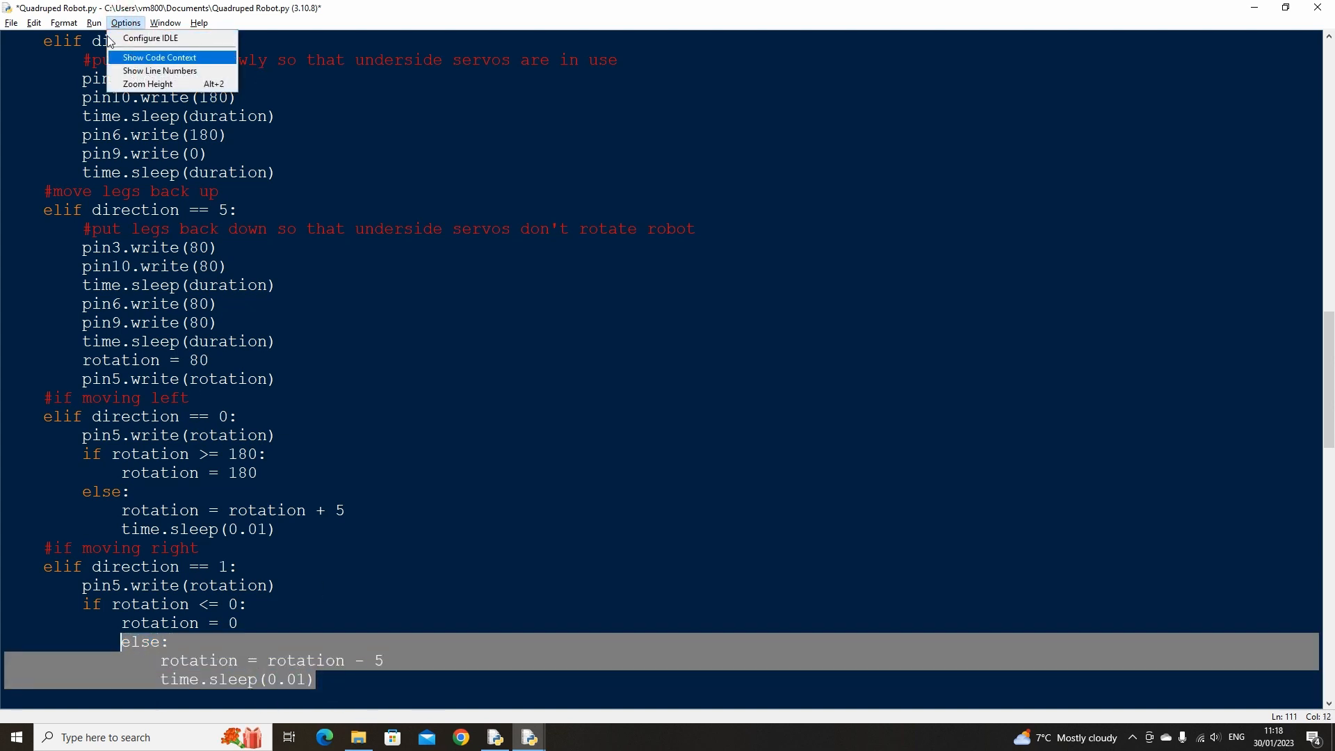